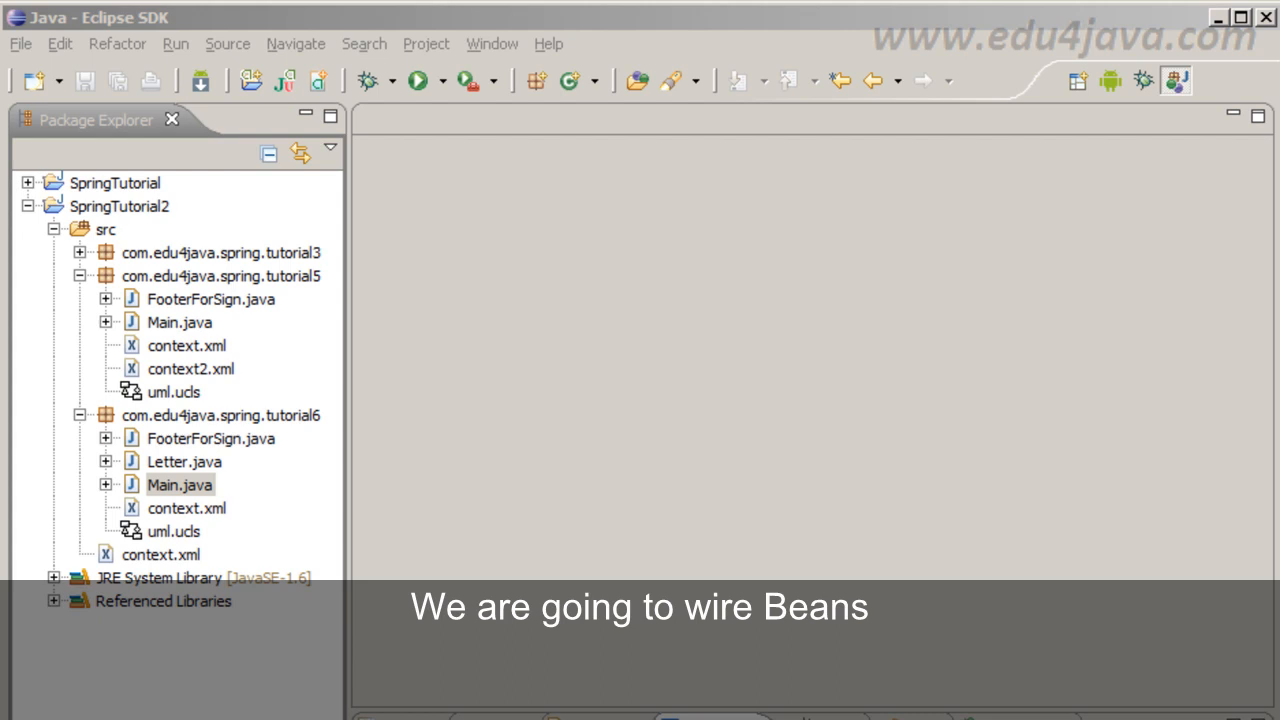
mouse_move(180, 500)
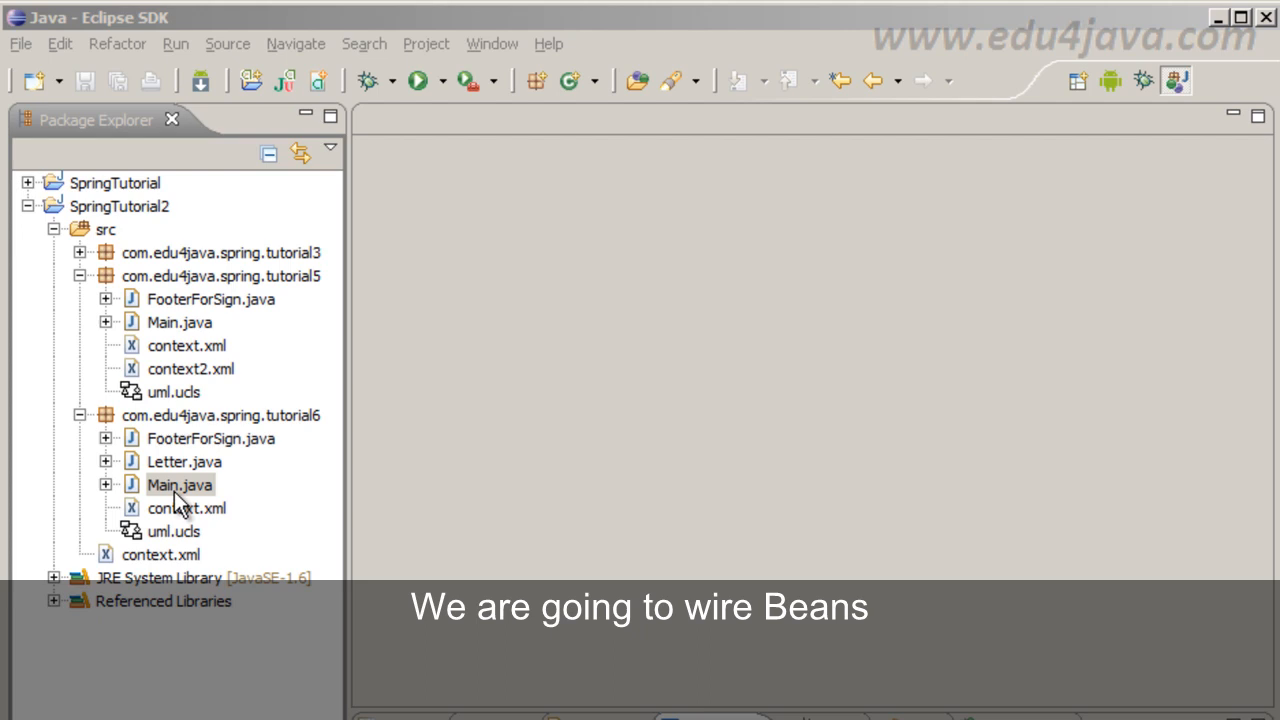
- Select FooterForSign.java in tutorial5, then collapse the tutorial5 package node
click(211, 298)
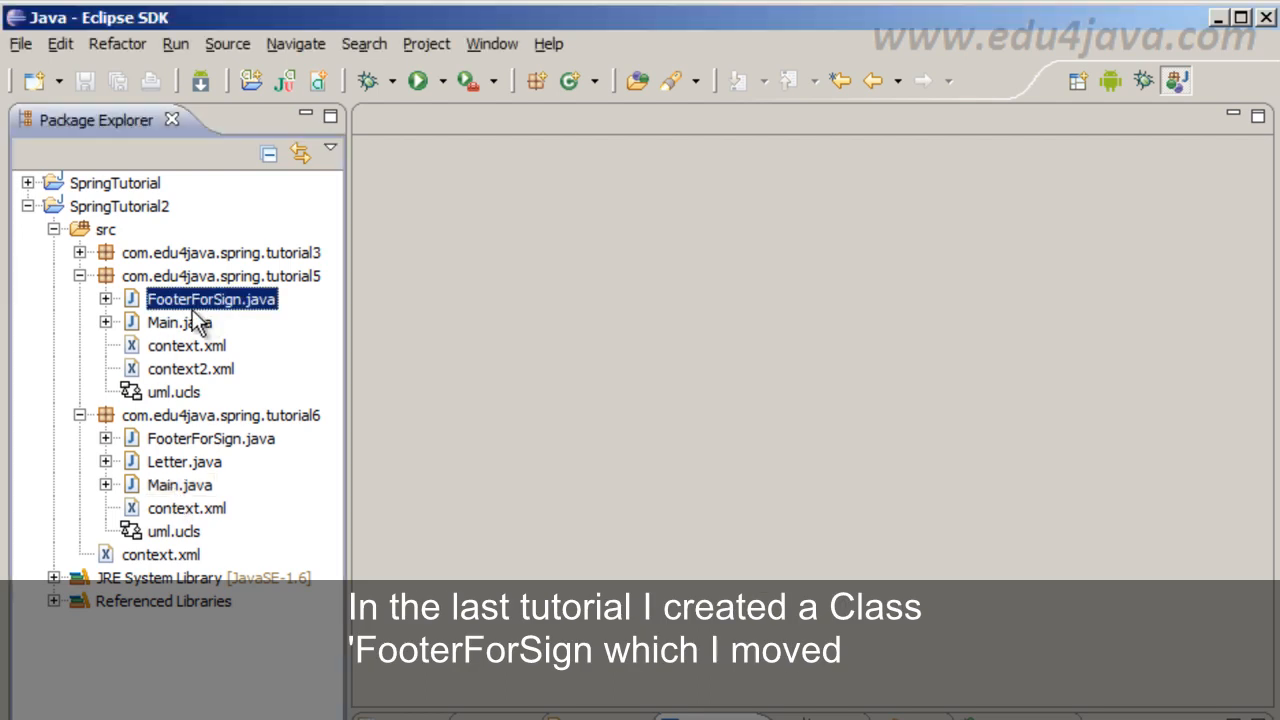
mouse_move(185, 485)
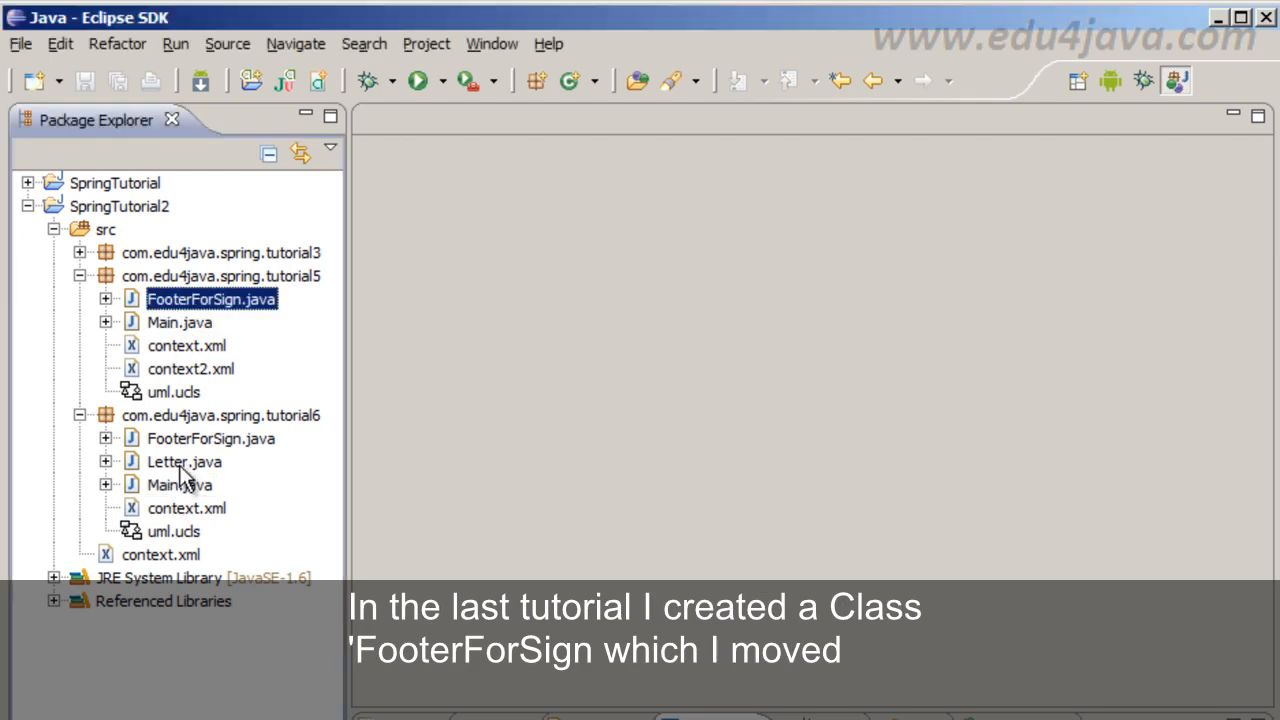
click(220, 276)
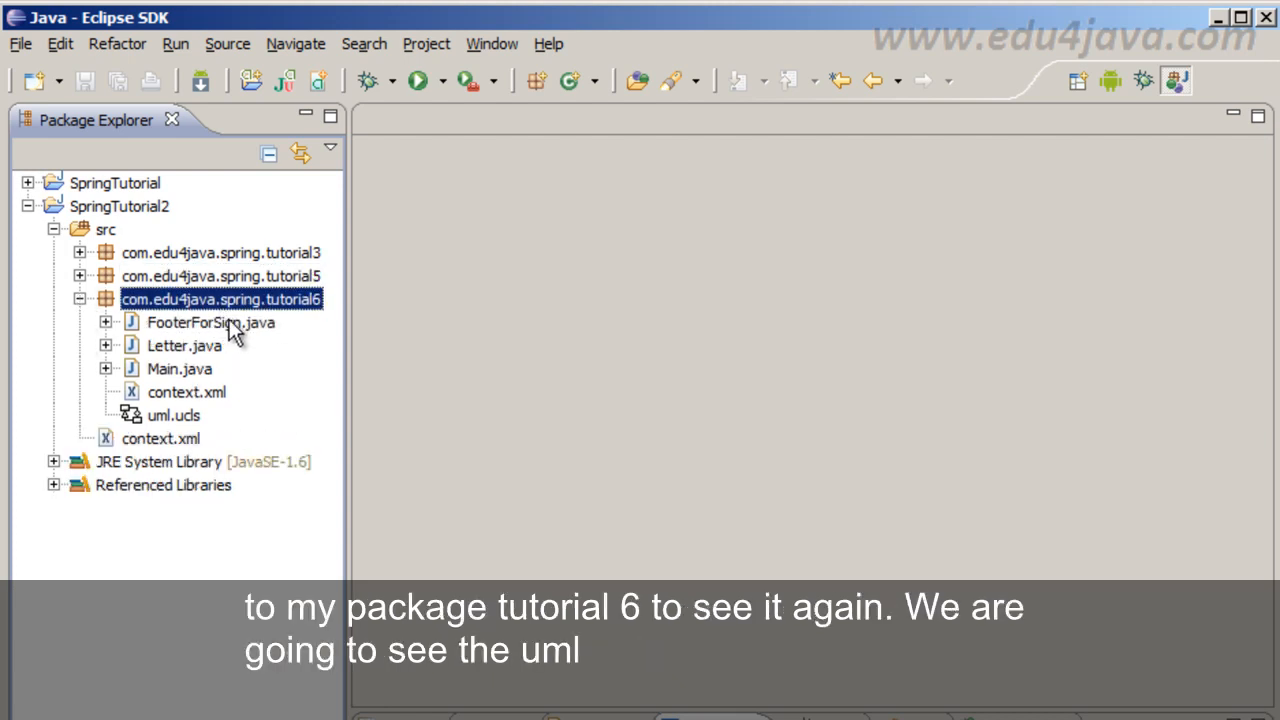
mouse_move(335, 315)
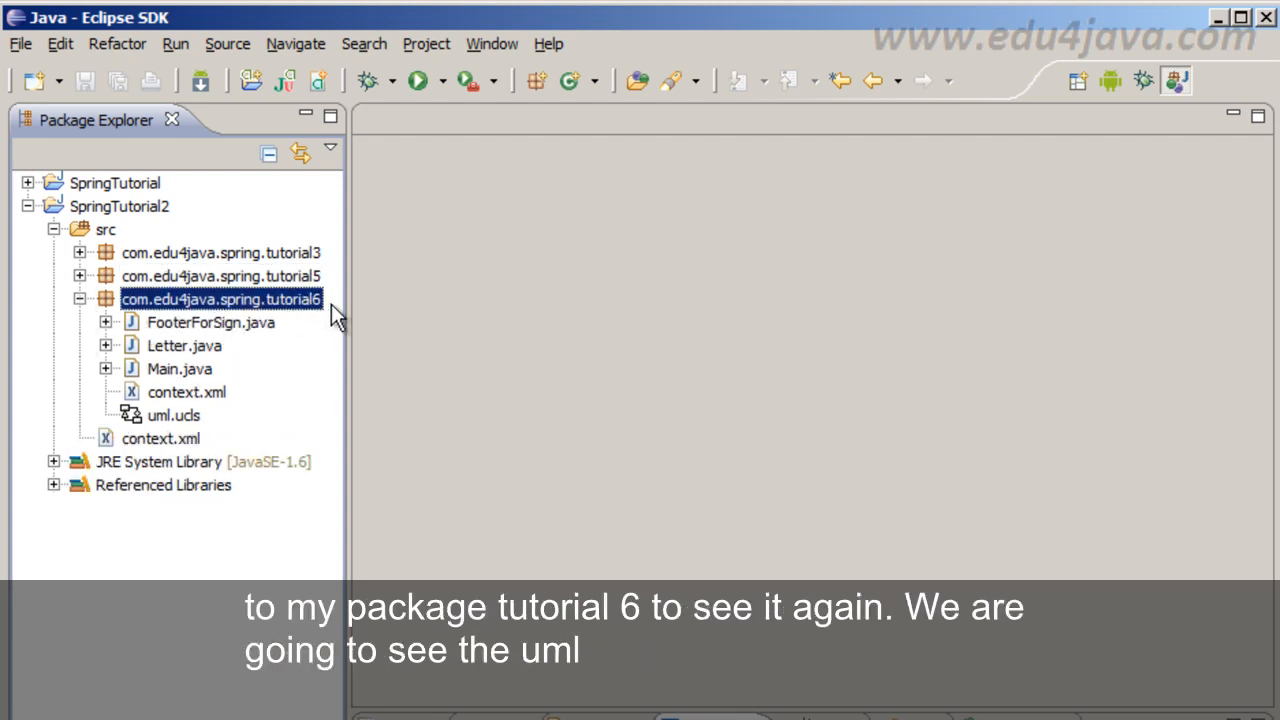
- Open tutorial6's uml.ucls class diagram and select the Letter class
double_click(173, 415)
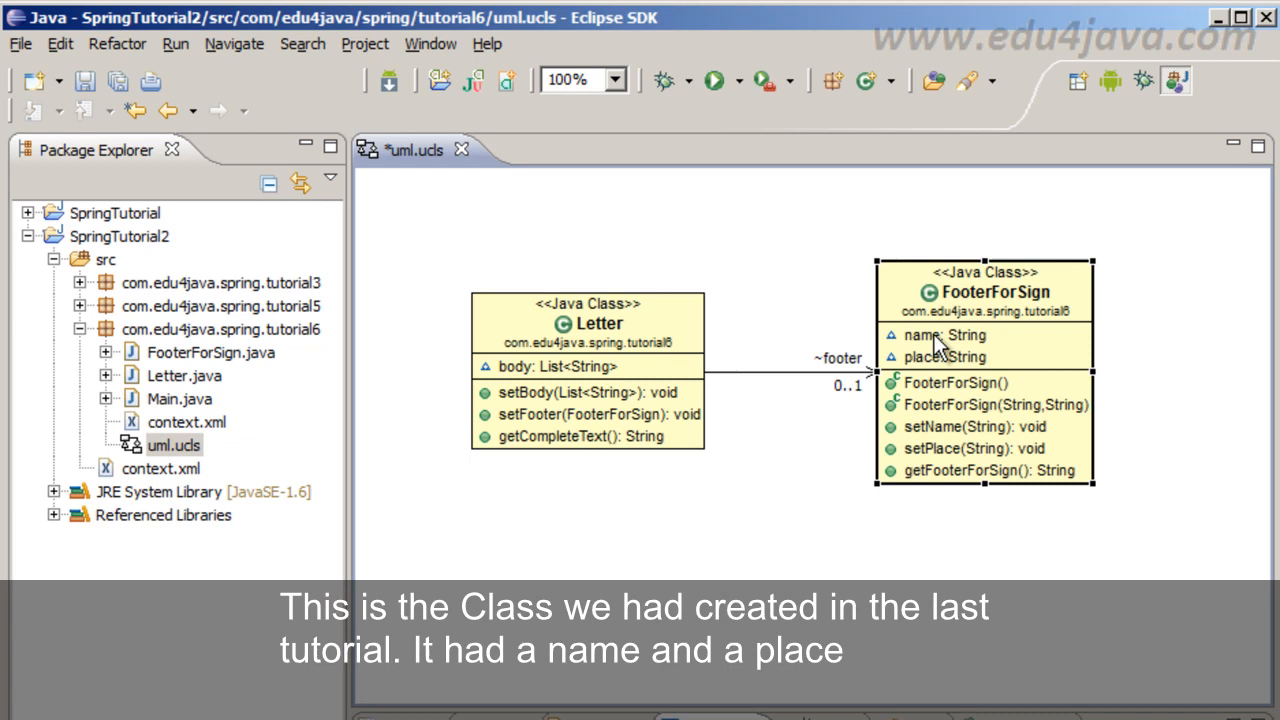
mouse_move(920, 358)
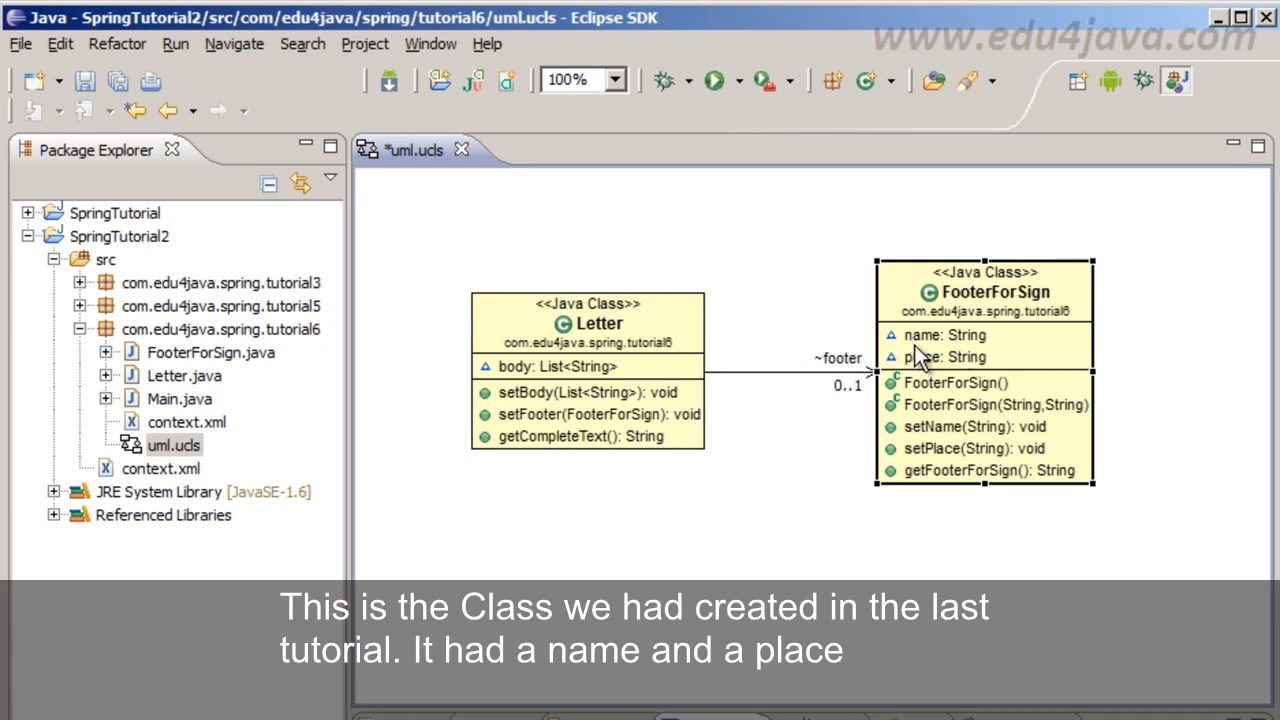
mouse_move(945, 350)
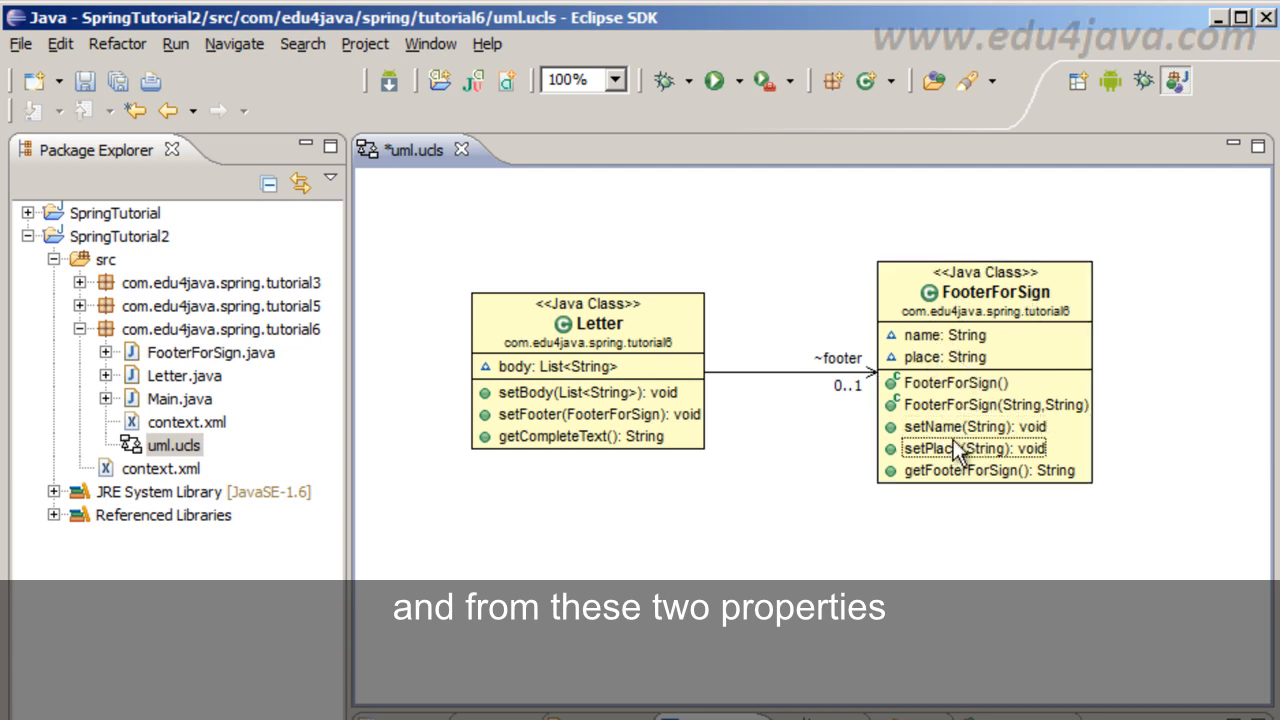
mouse_move(985, 375)
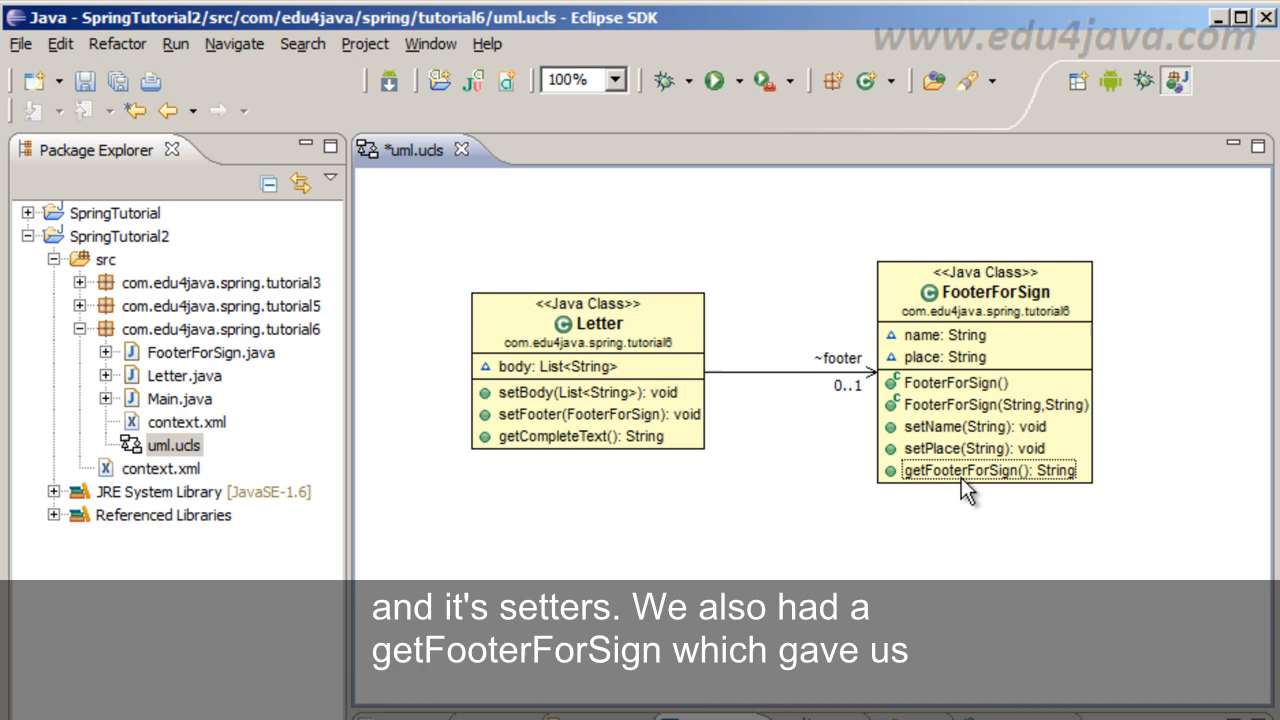
mouse_move(938, 497)
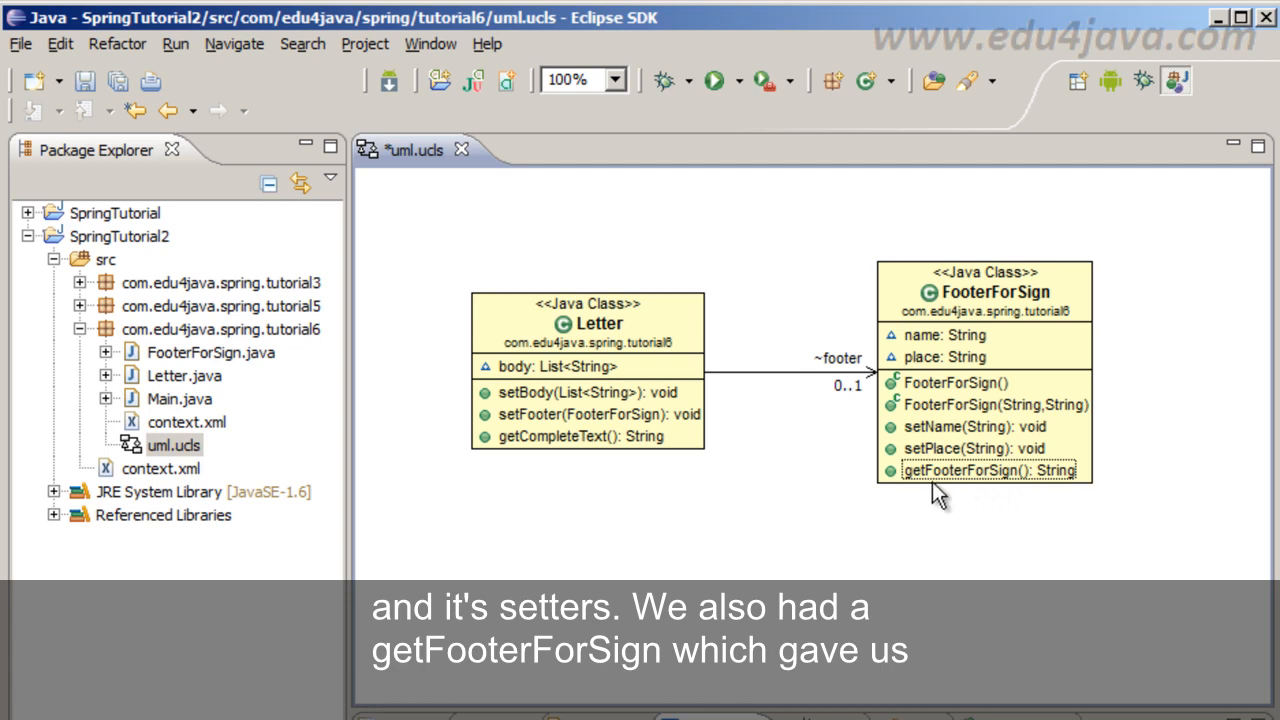
mouse_move(972, 502)
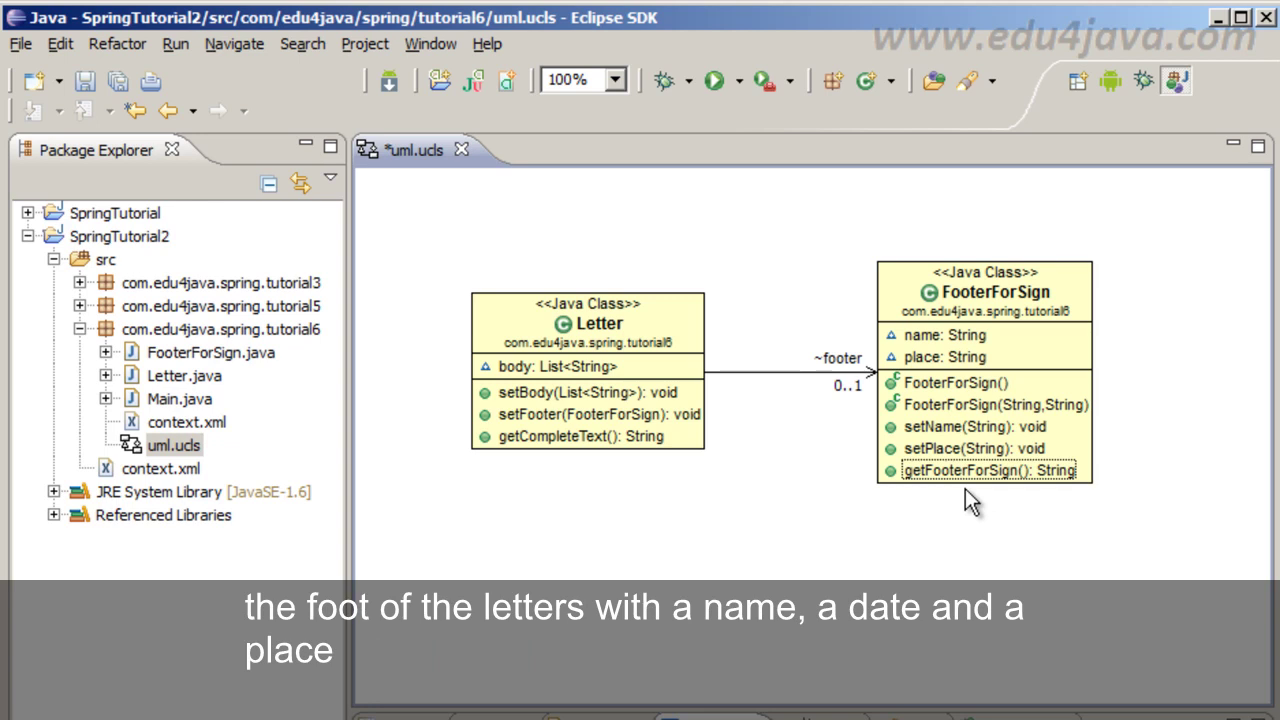
mouse_move(845, 490)
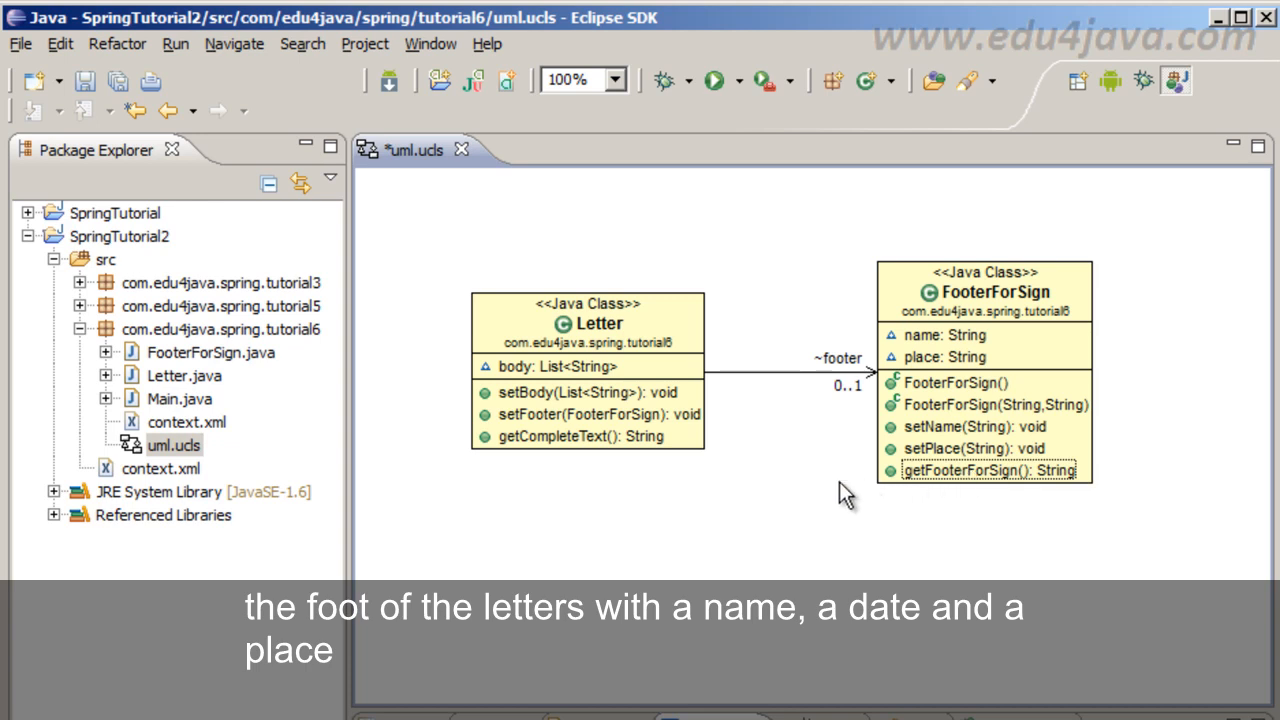
click(985, 291)
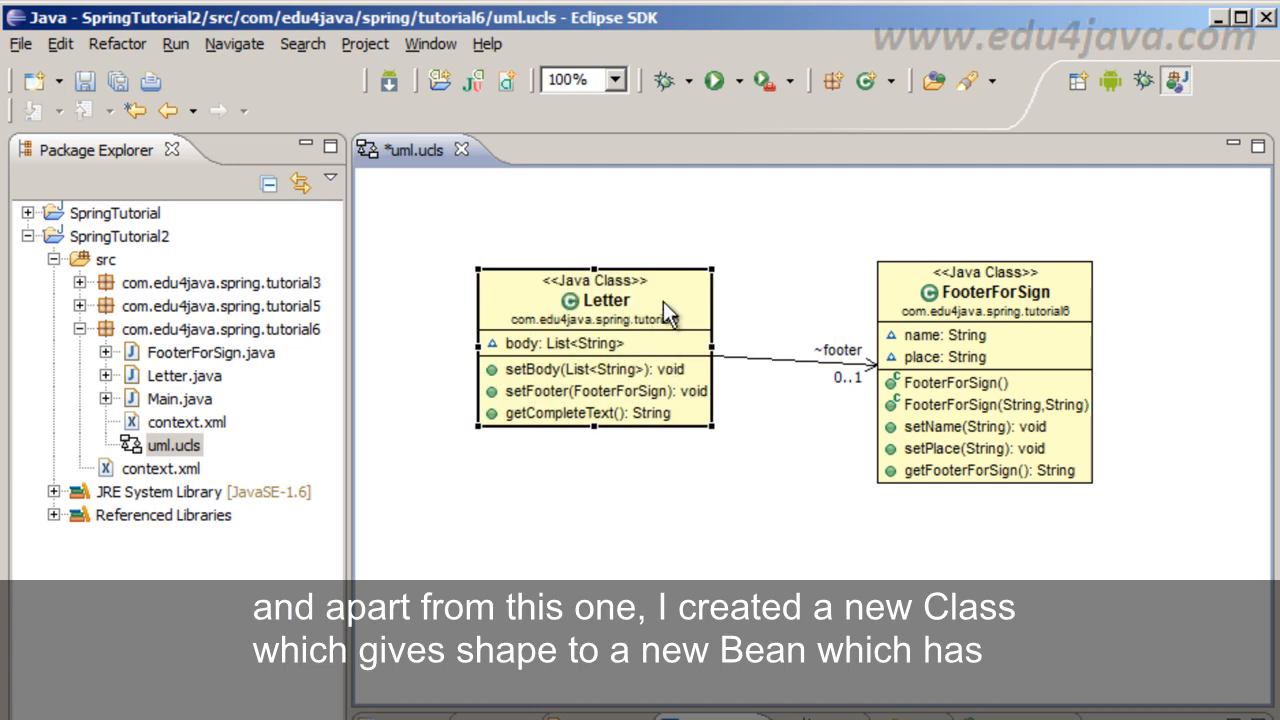
mouse_move(560, 365)
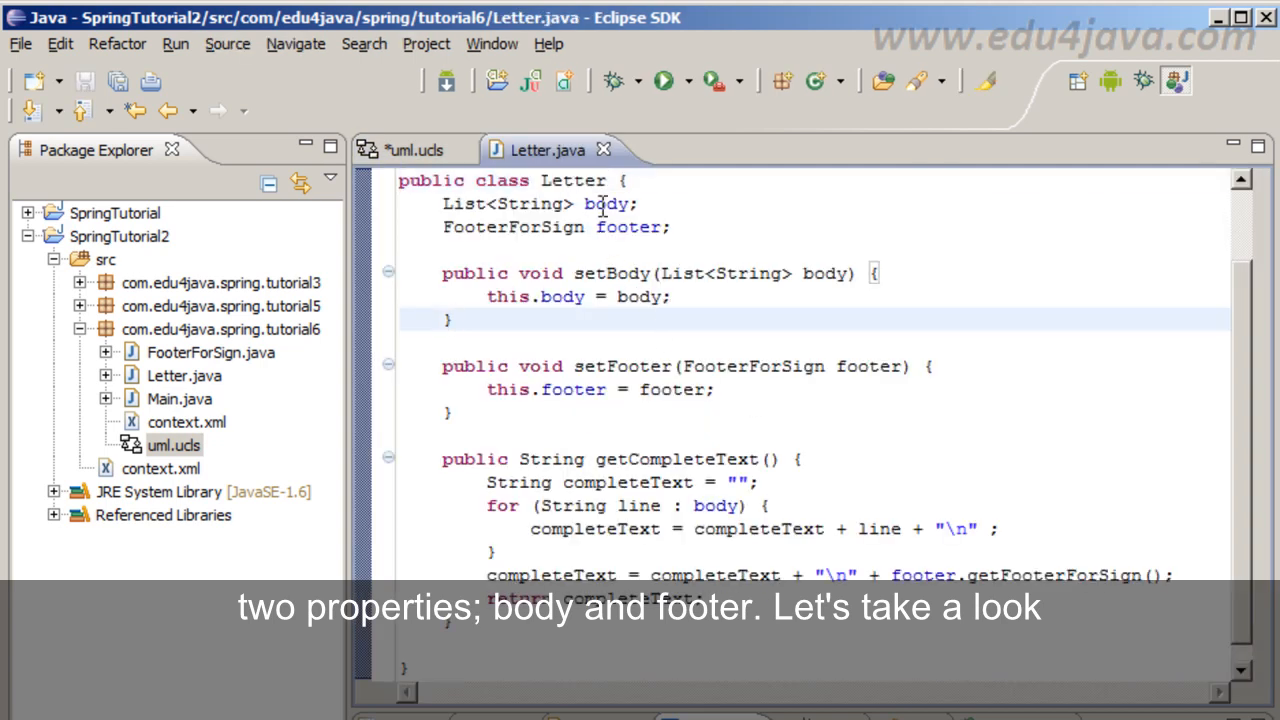
- Highlight the Letter class name and its footer field in Letter.java
double_click(608, 203)
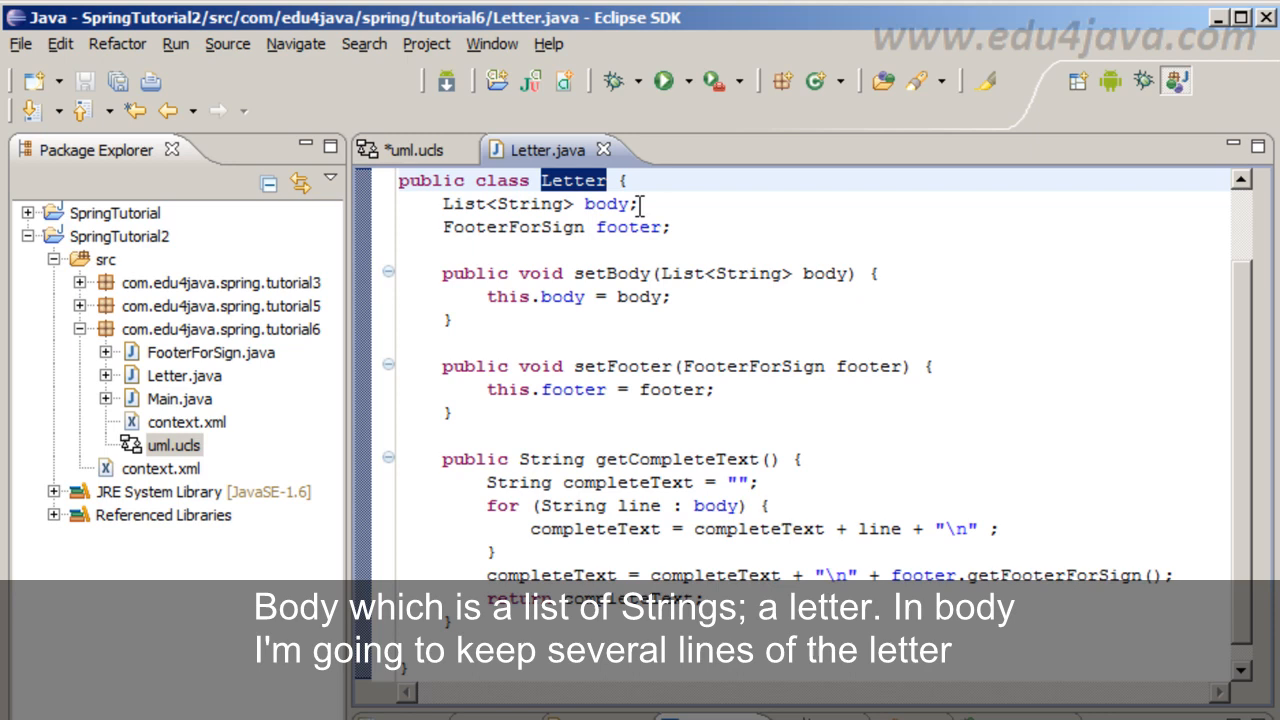
mouse_move(607, 204)
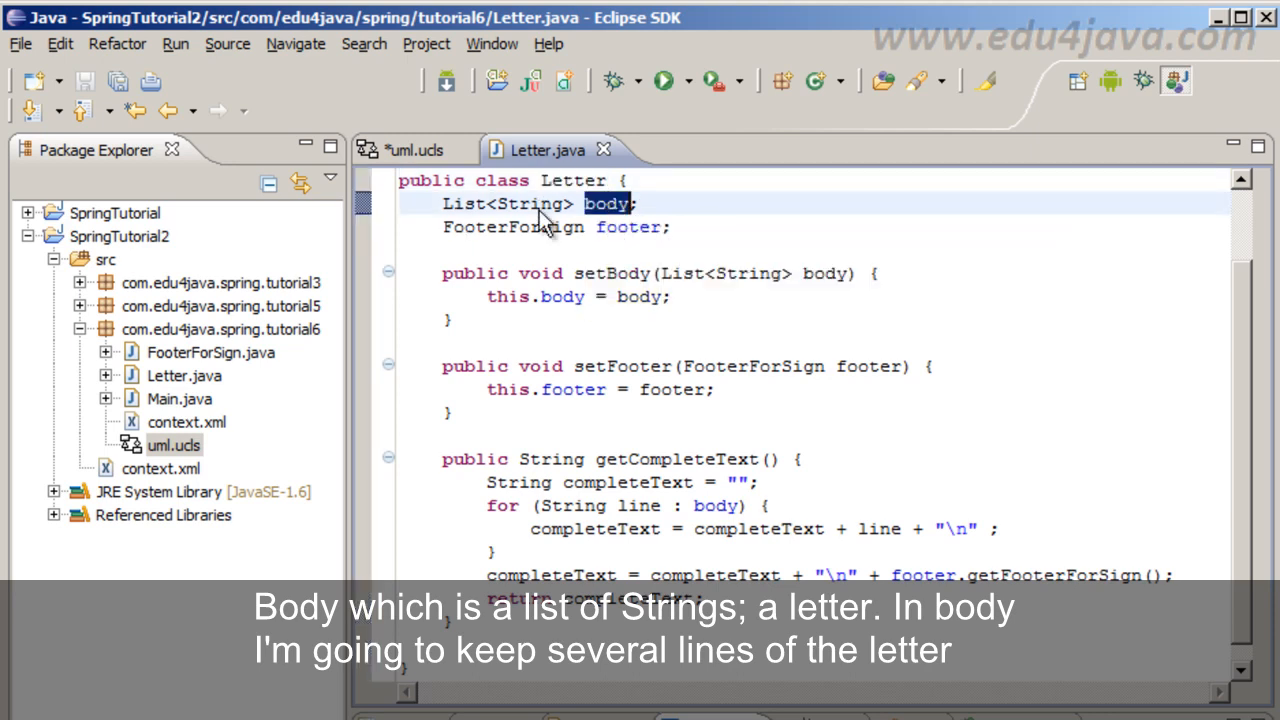
click(637, 204)
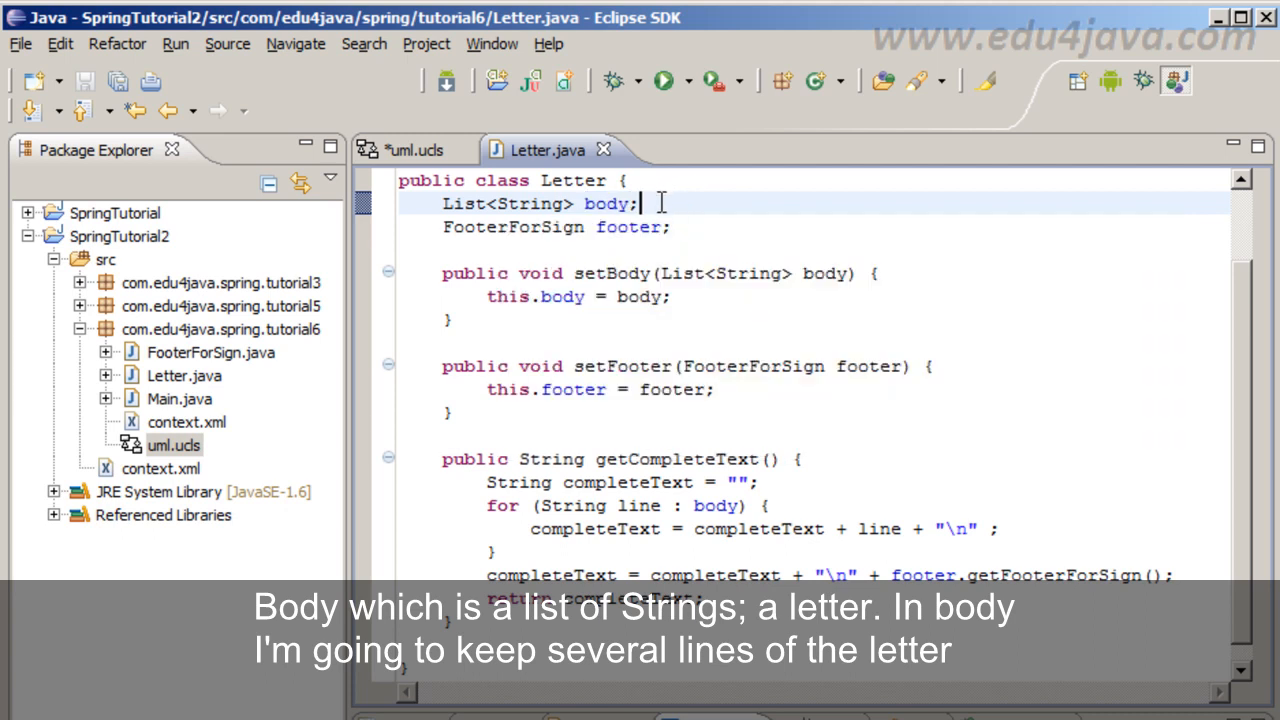
double_click(627, 227)
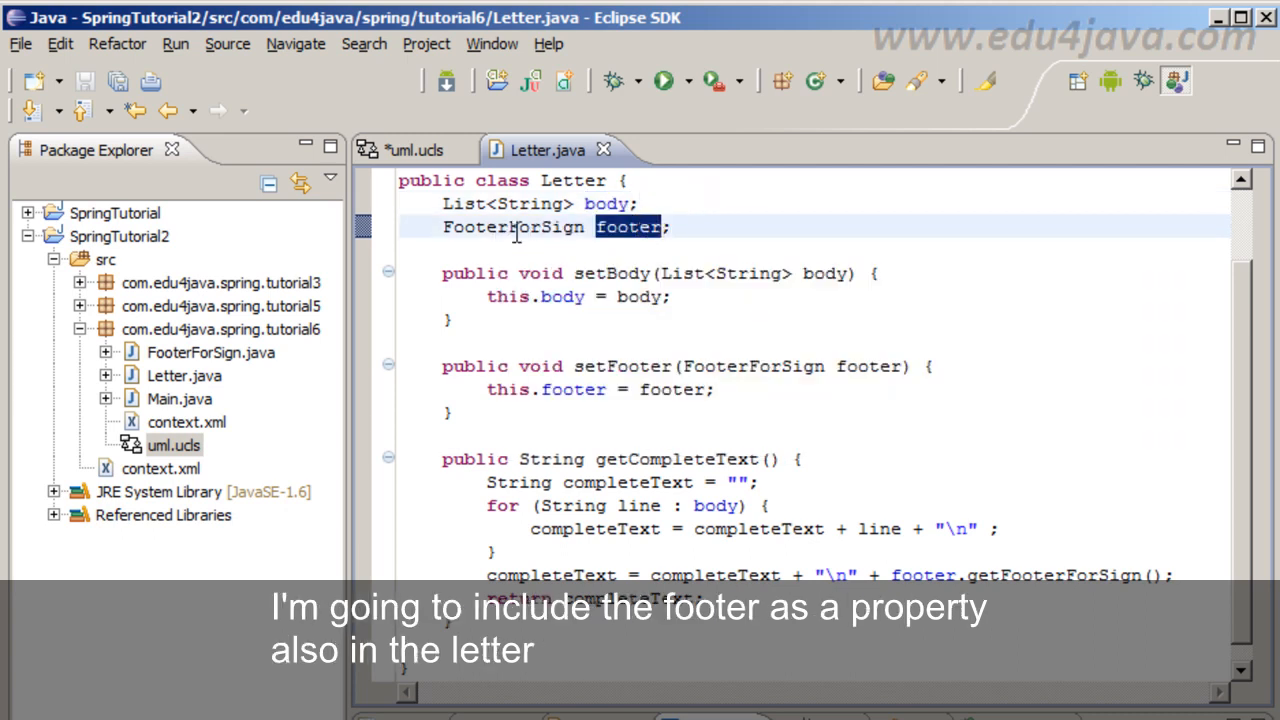
mouse_move(630, 227)
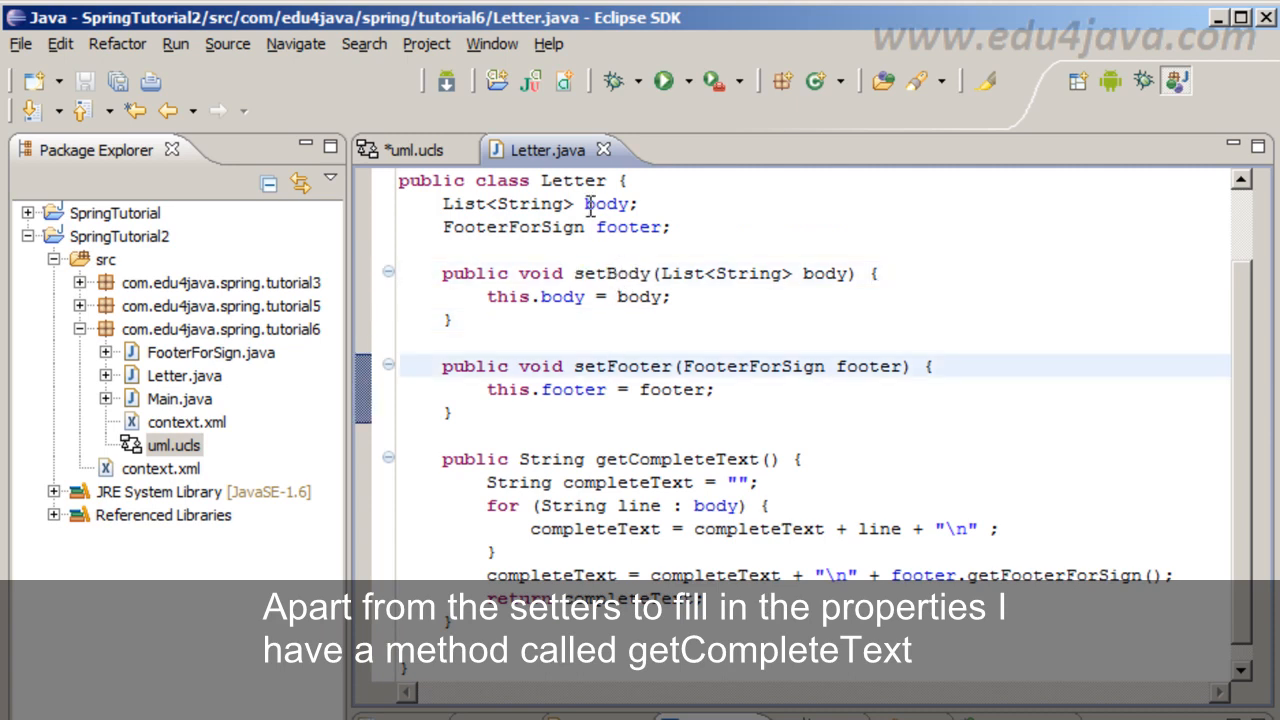
double_click(675, 459)
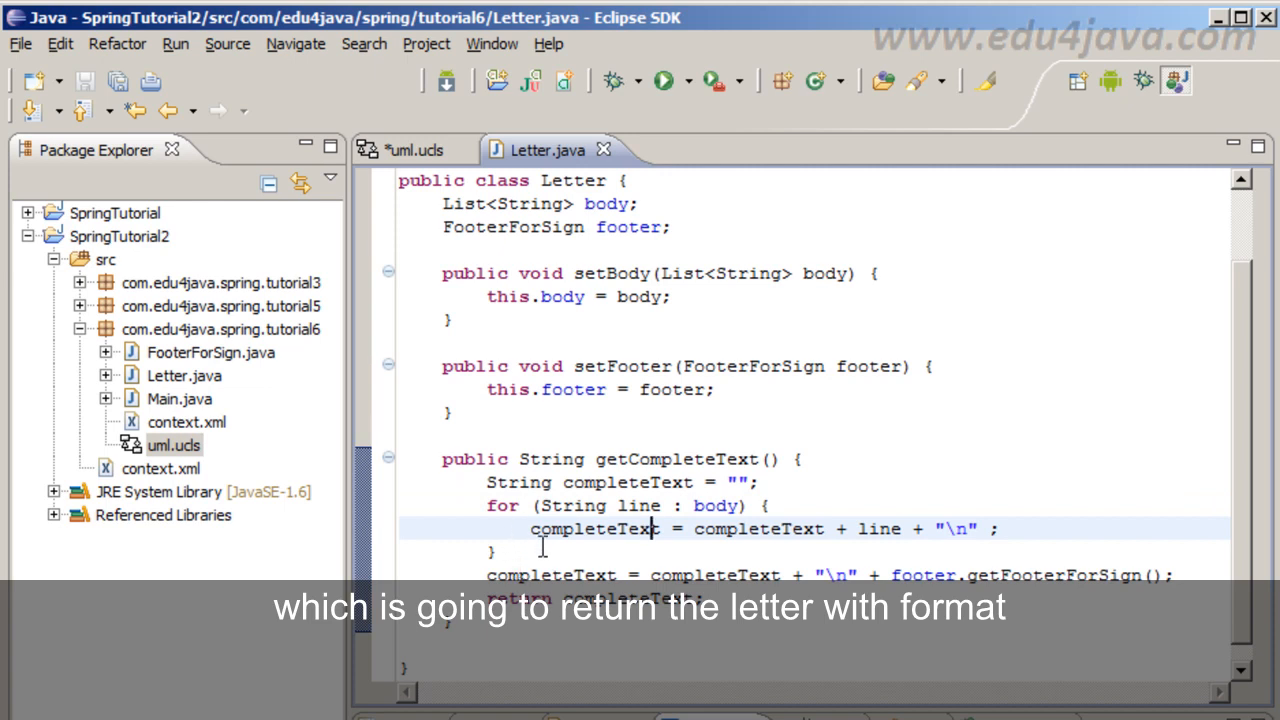
- Highlight the for loop over body and completeText, then open Main.java
drag(486, 505, 497, 551)
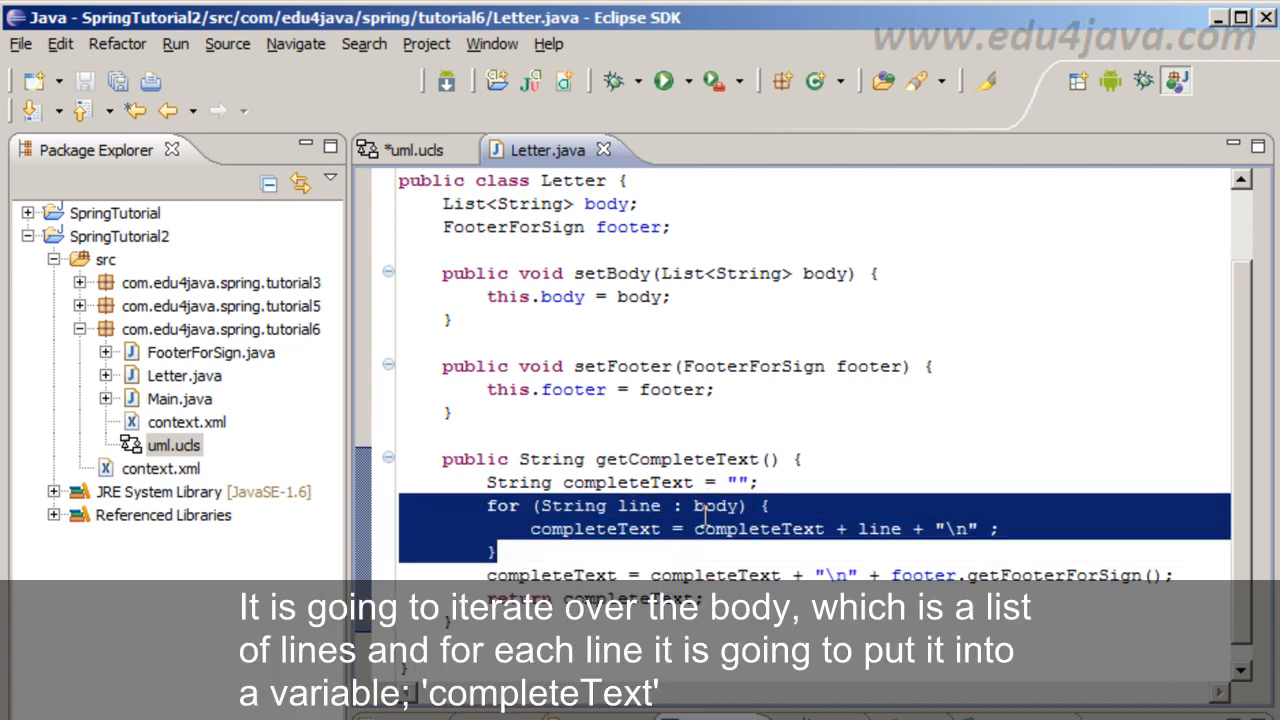
double_click(714, 505)
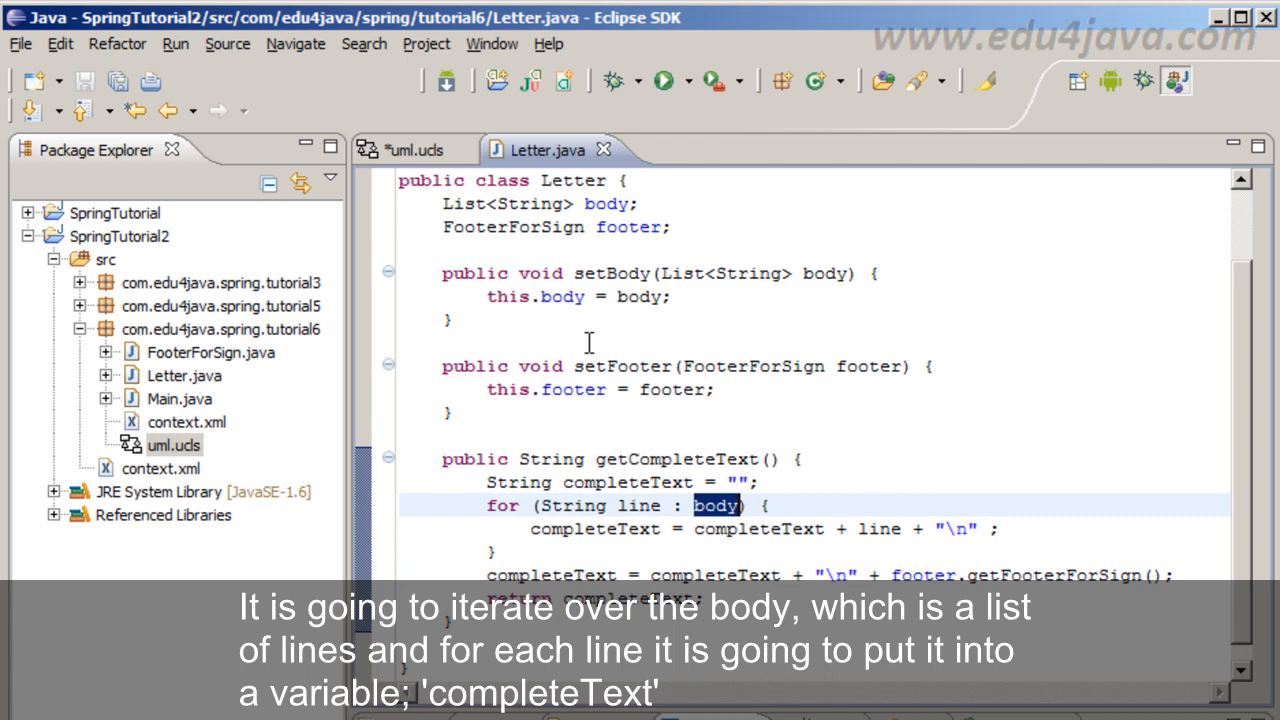
double_click(640, 505)
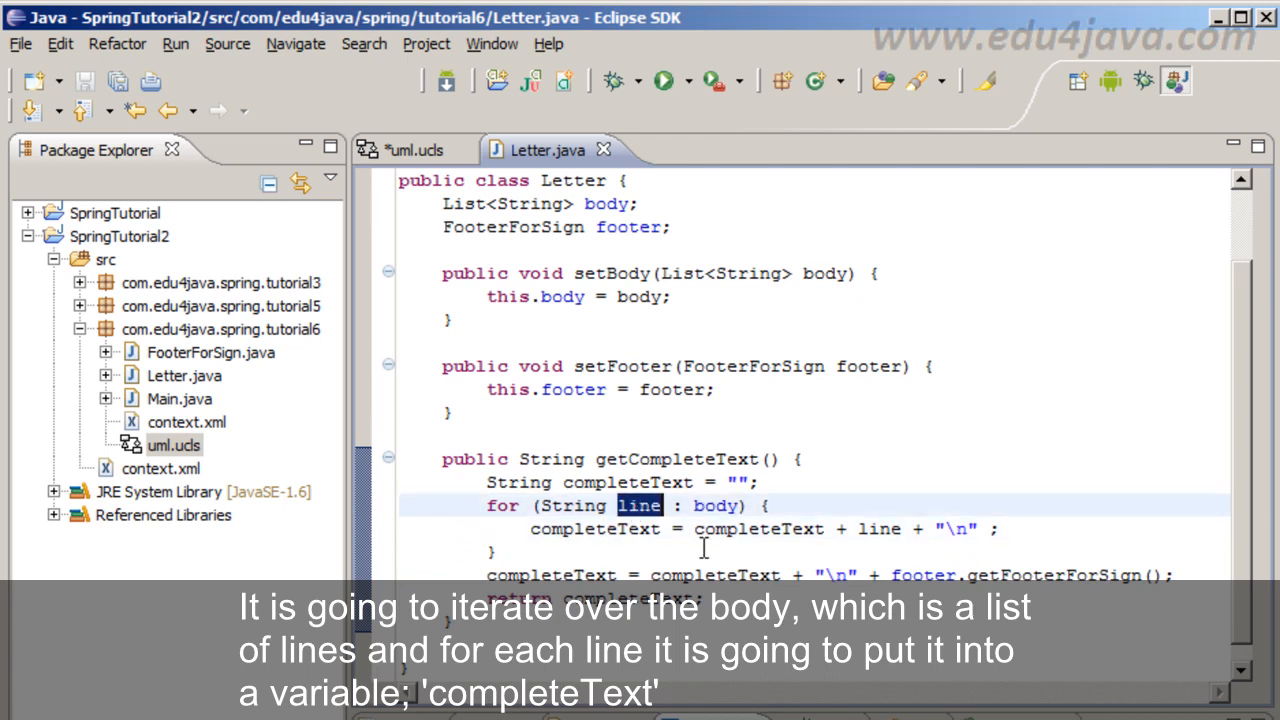
double_click(594, 528)
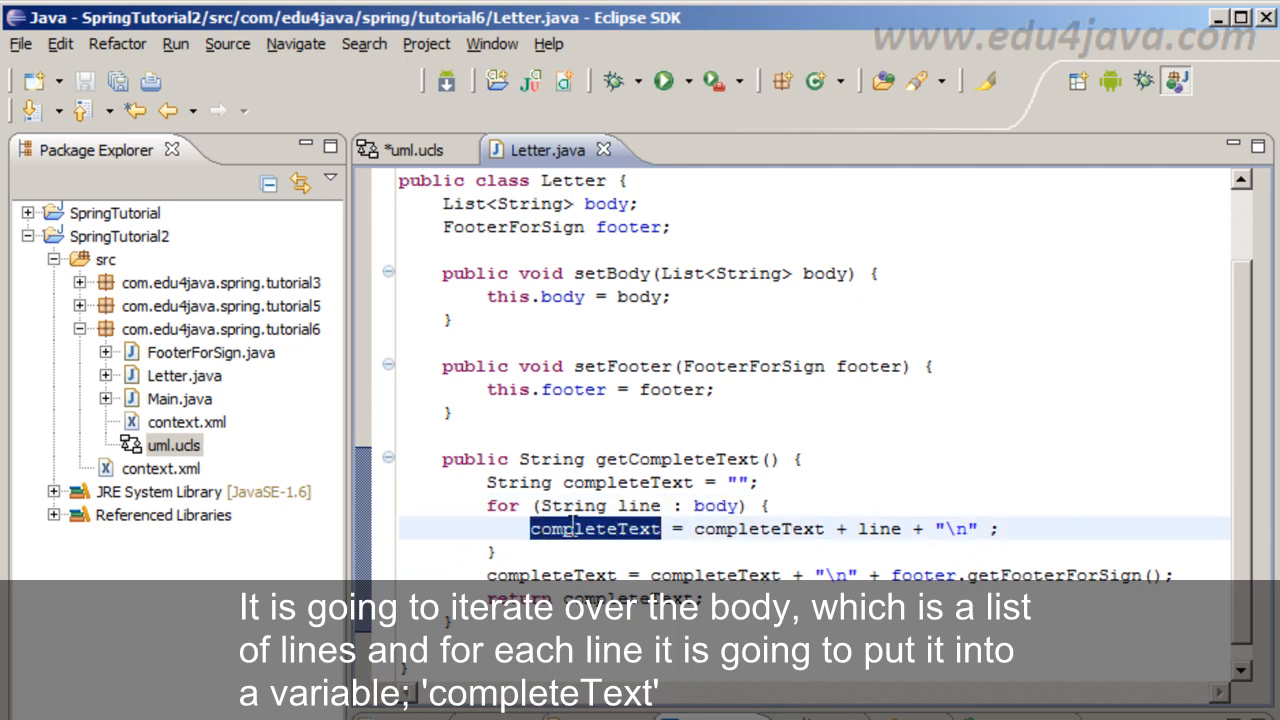
mouse_move(595, 528)
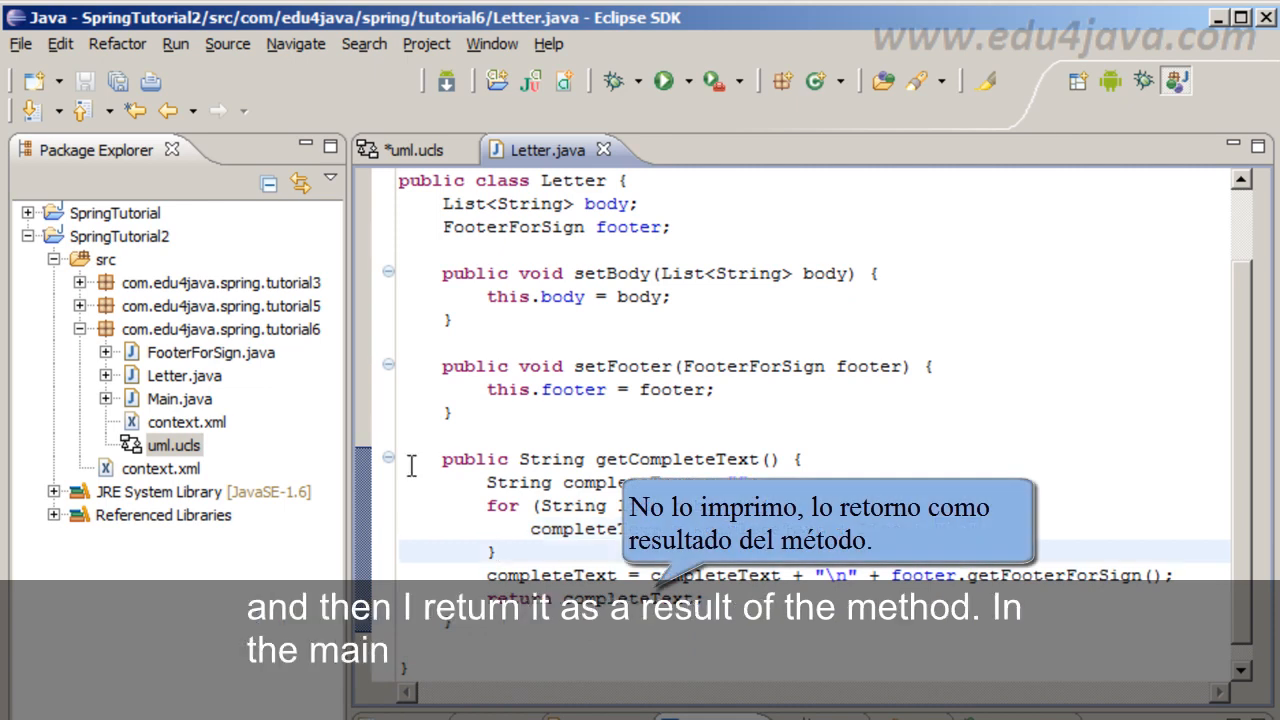
double_click(181, 398)
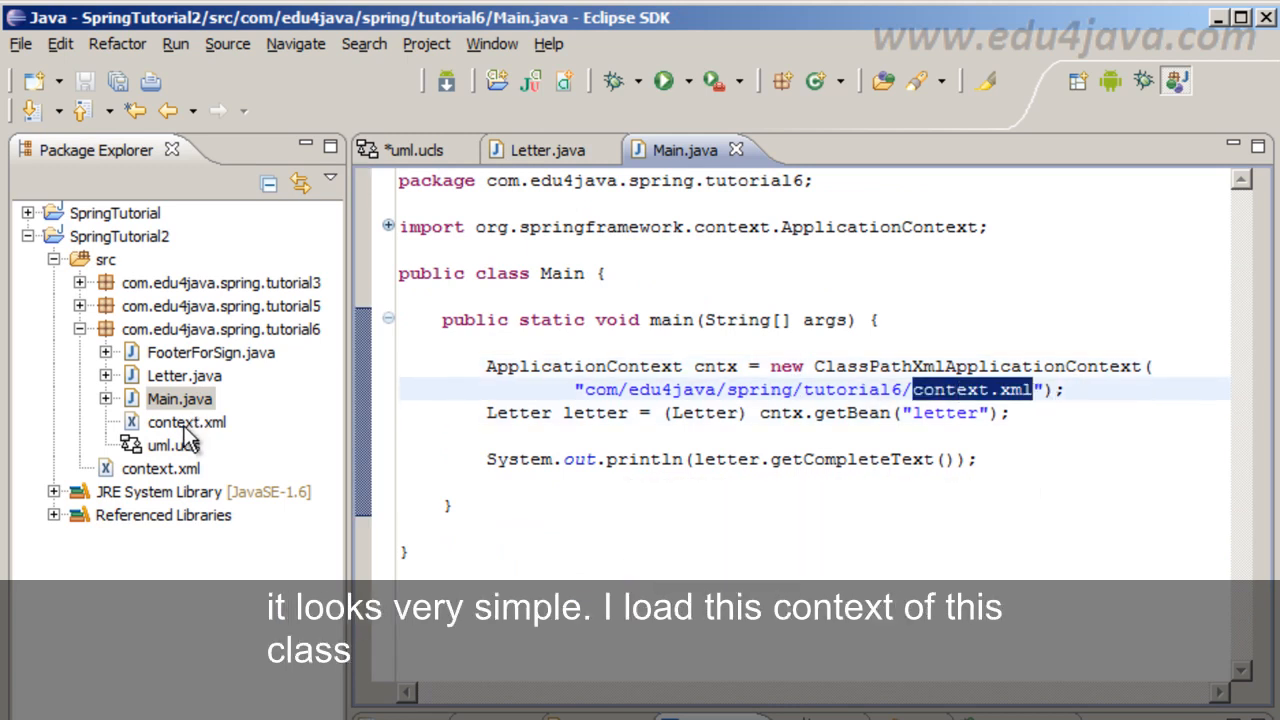
click(650, 413)
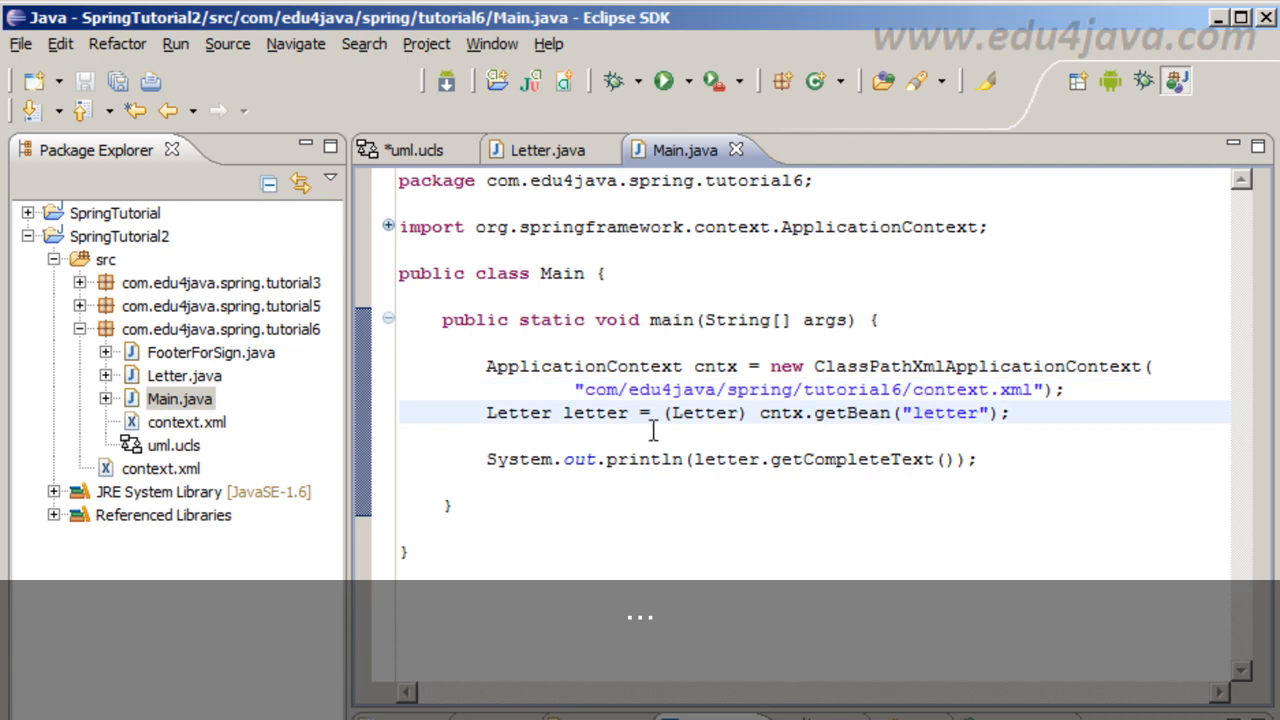
double_click(945, 413)
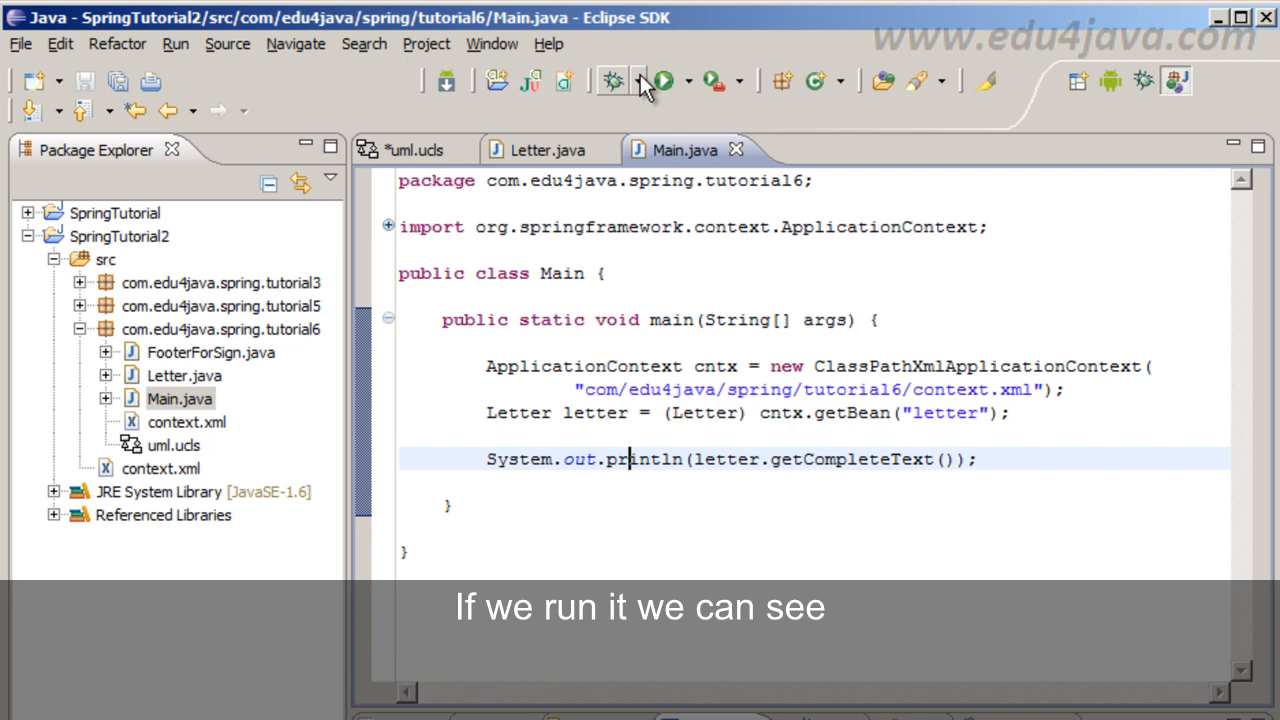
- Run Main, enlarge the console output, and select context.xml in the project tree
click(662, 80)
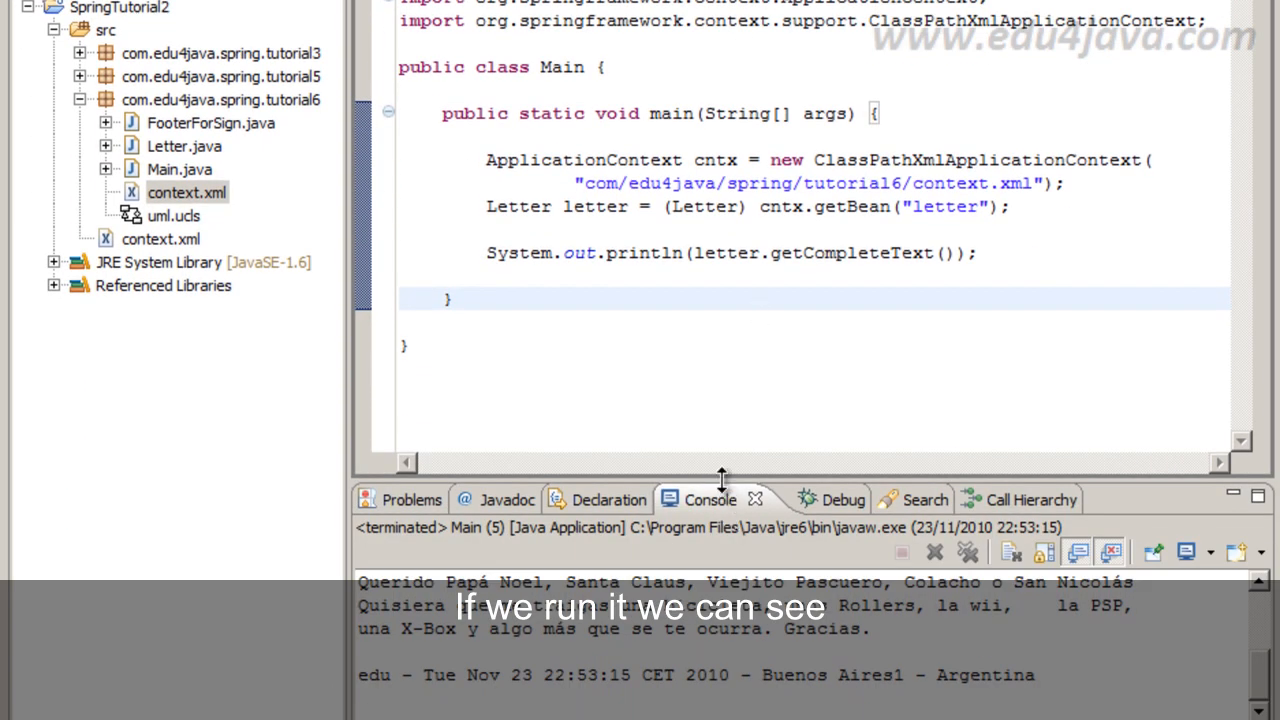
drag(722, 479, 722, 385)
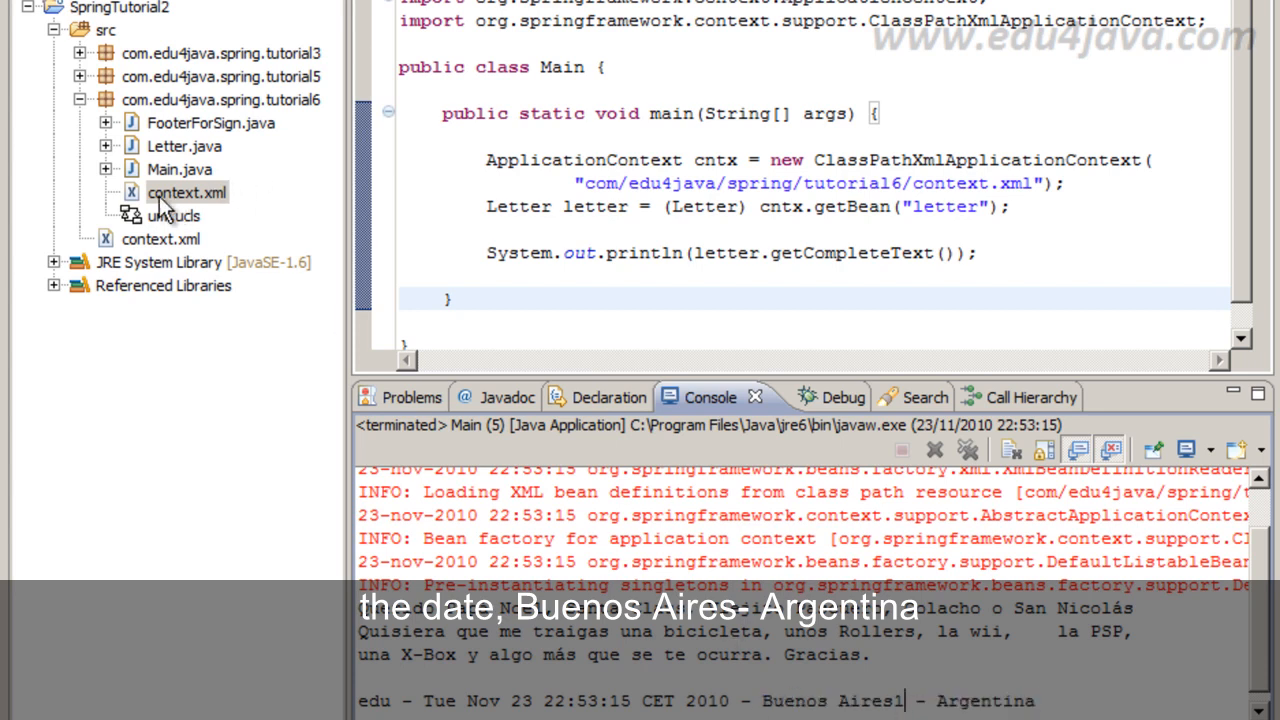
click(187, 191)
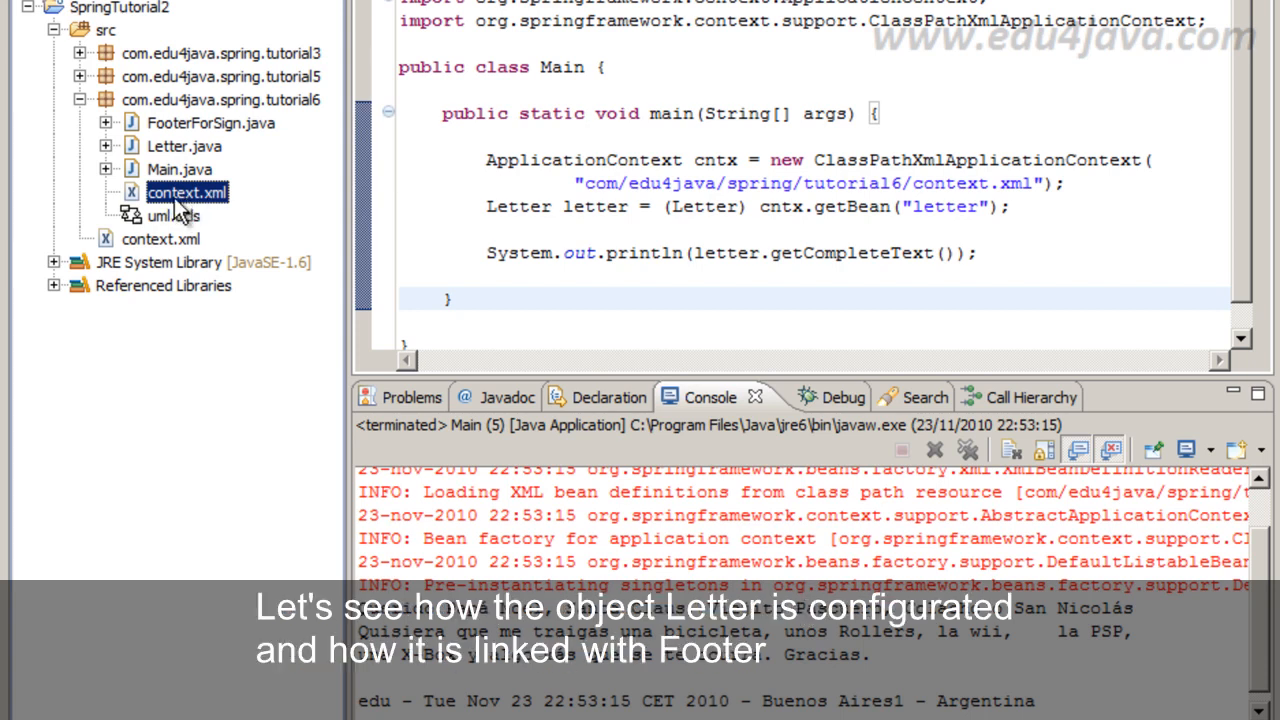
mouse_move(197, 147)
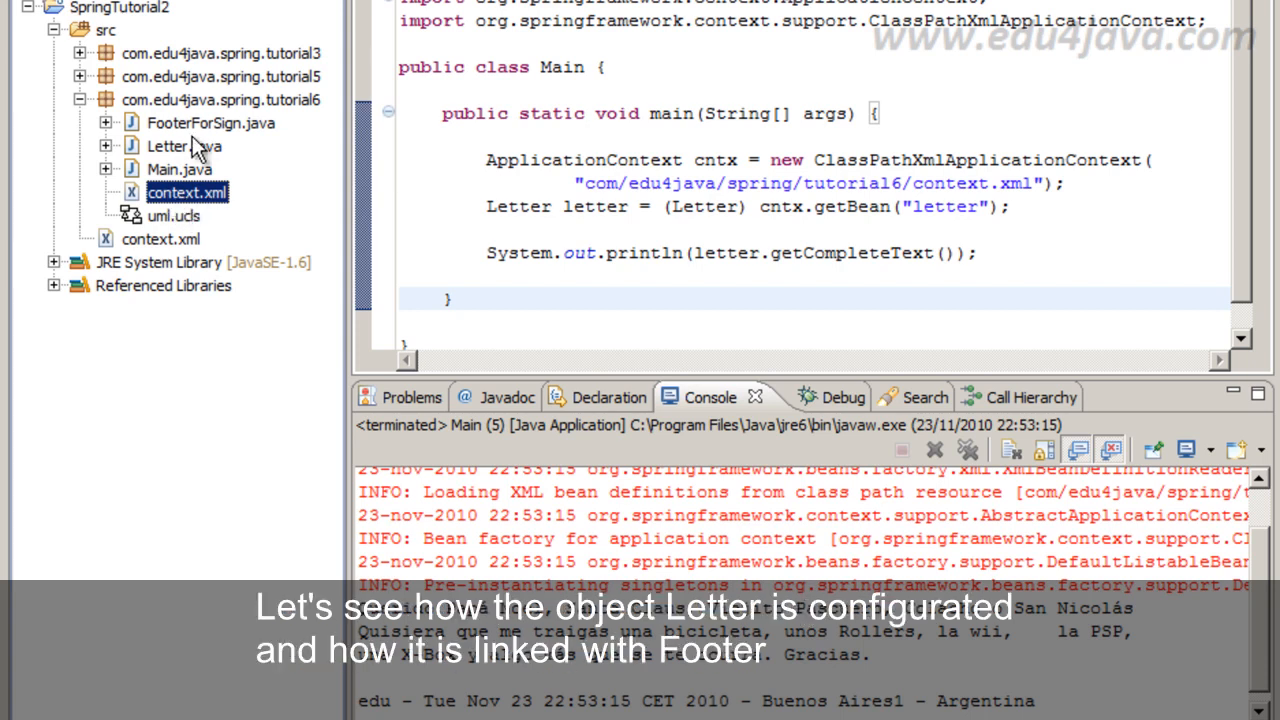
click(211, 122)
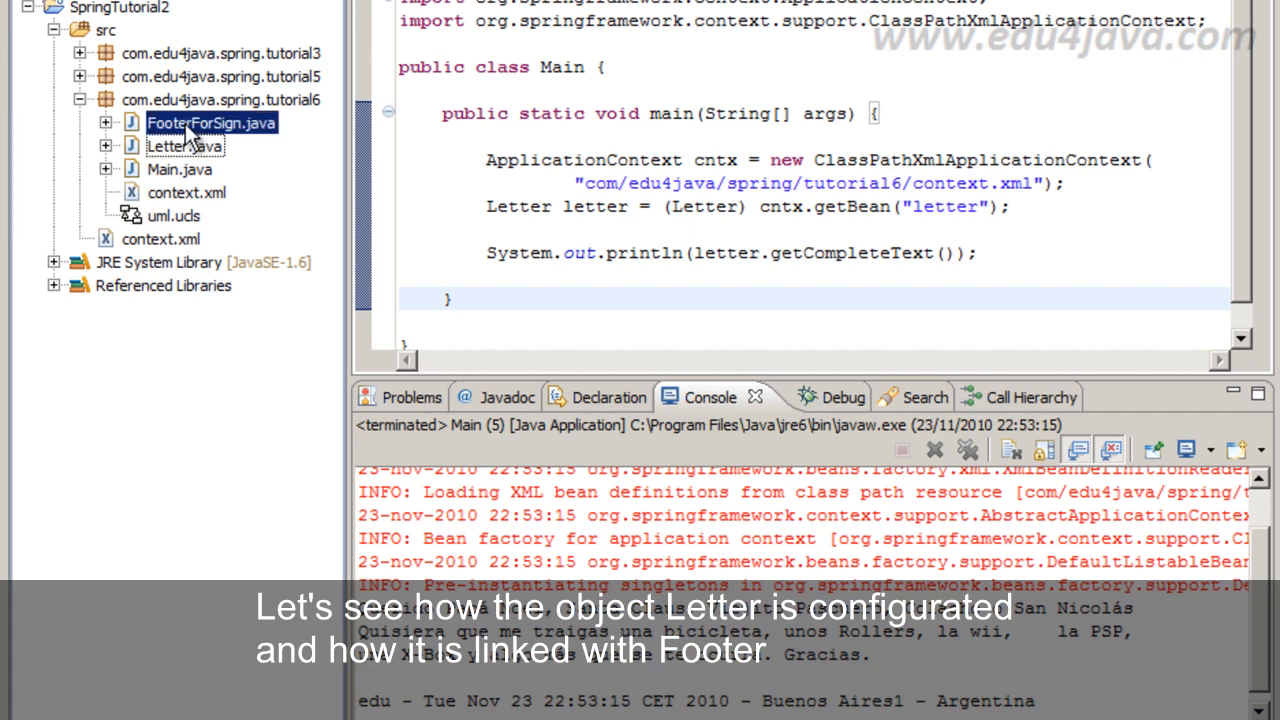
click(188, 192)
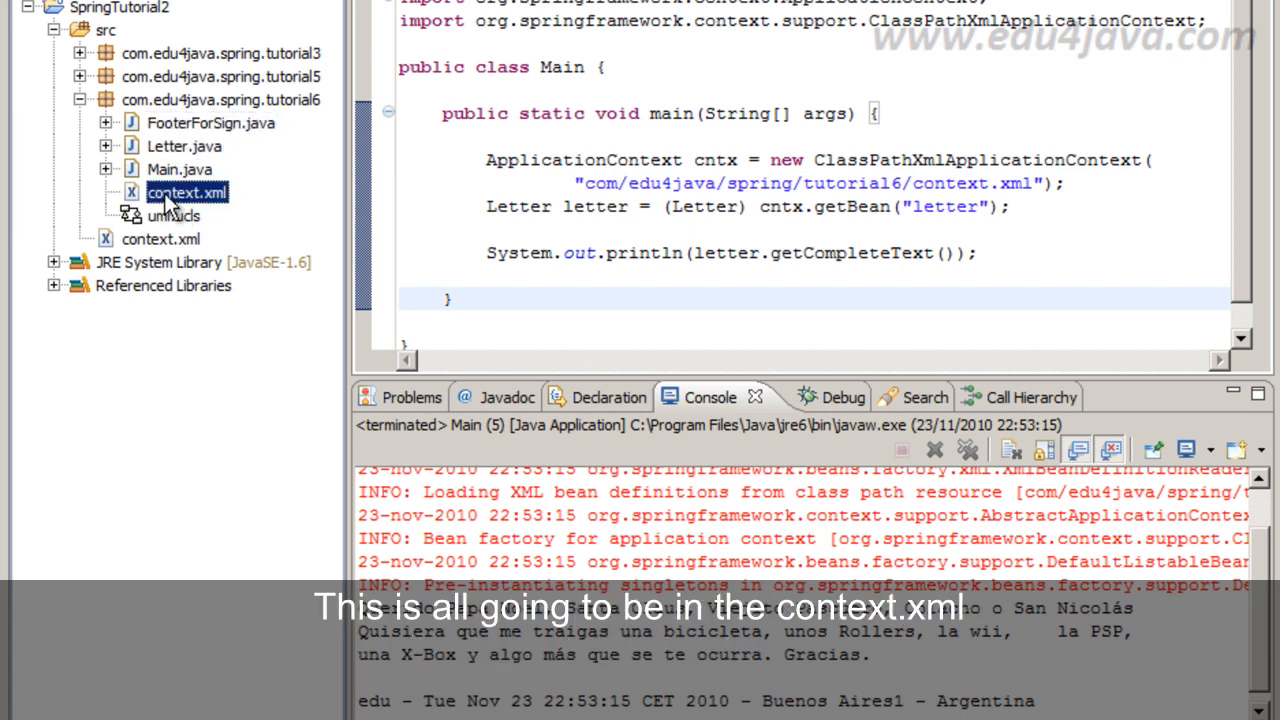
- Open context.xml and fix the place value from 'Buenos Aires1' to 'Buenos Aires'
double_click(187, 191)
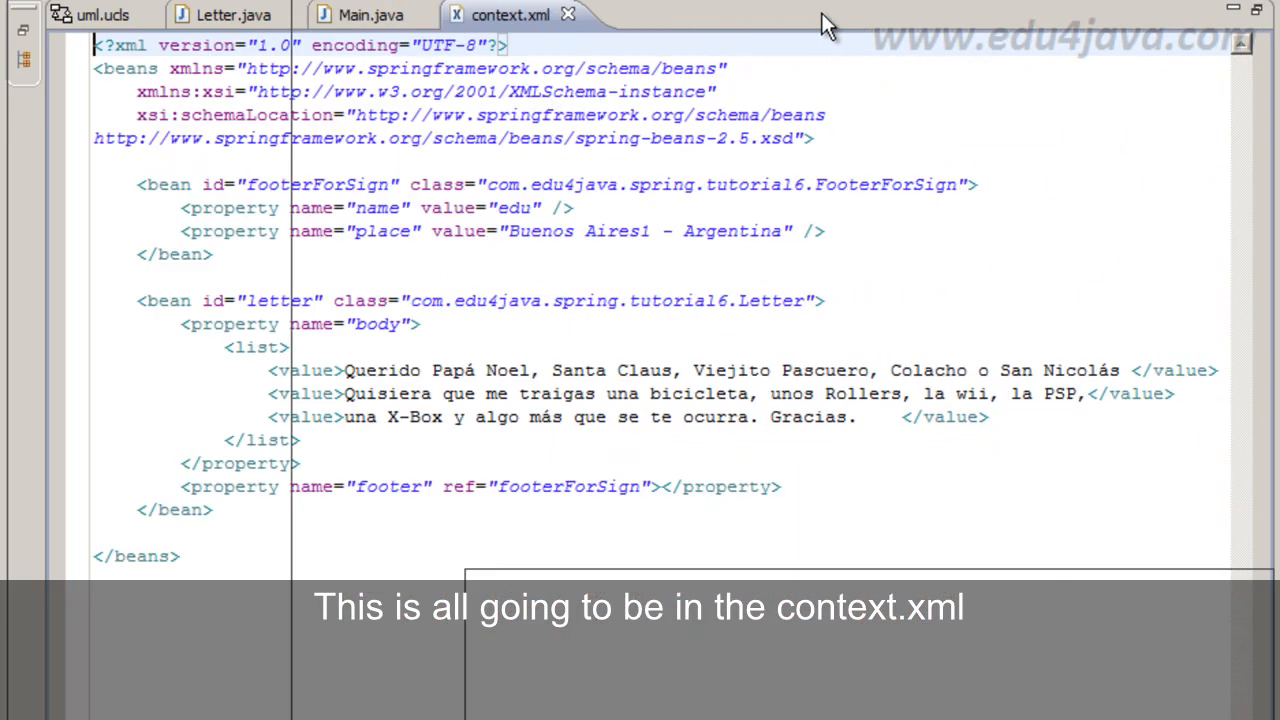
click(212, 254)
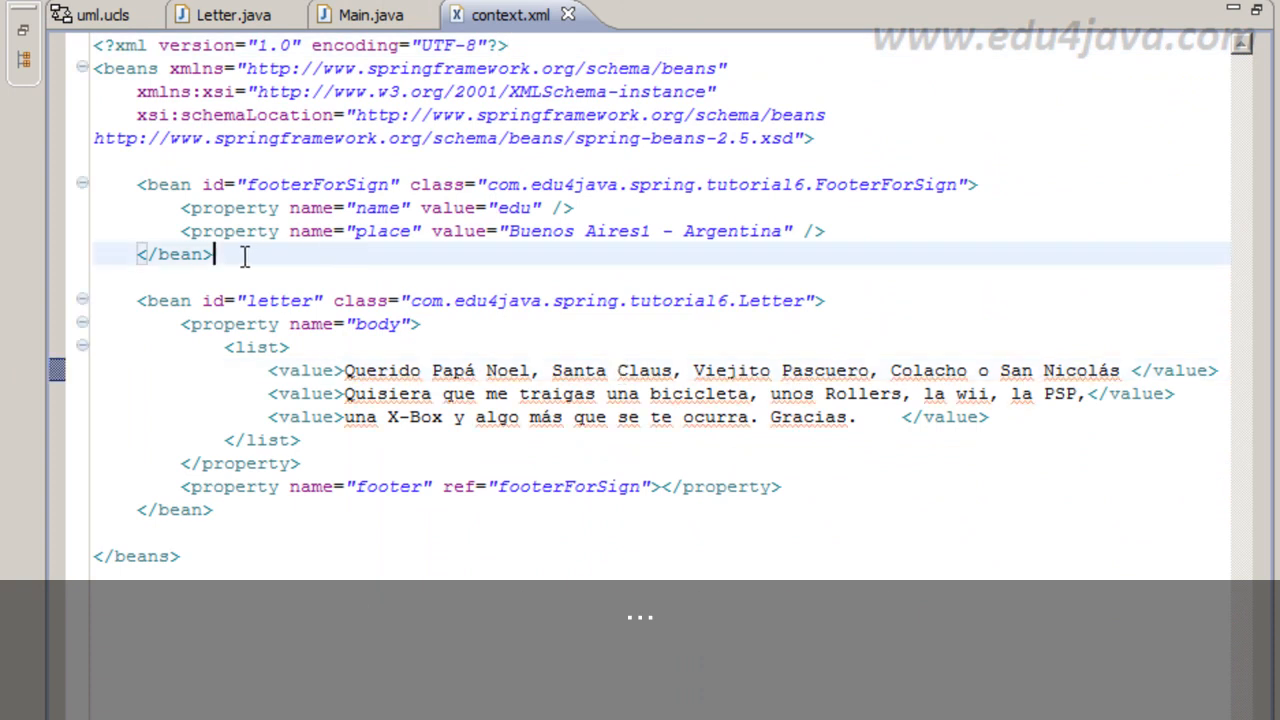
double_click(318, 184)
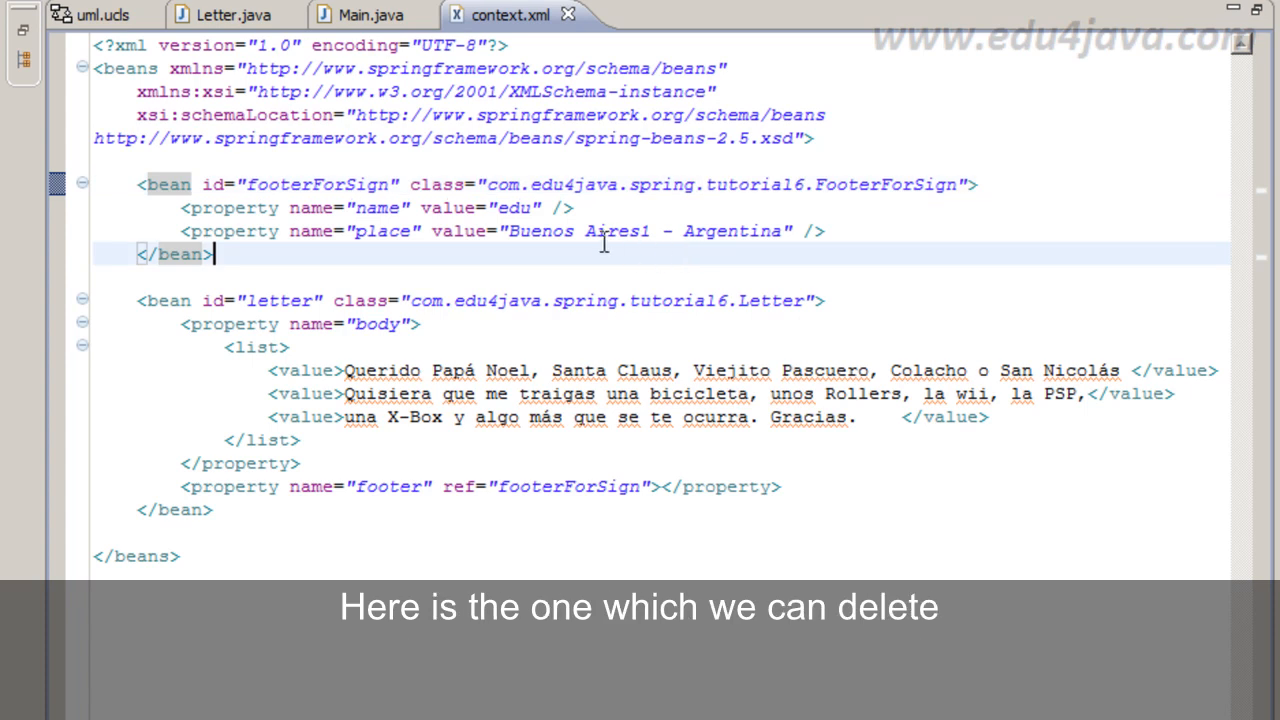
key(Backspace)
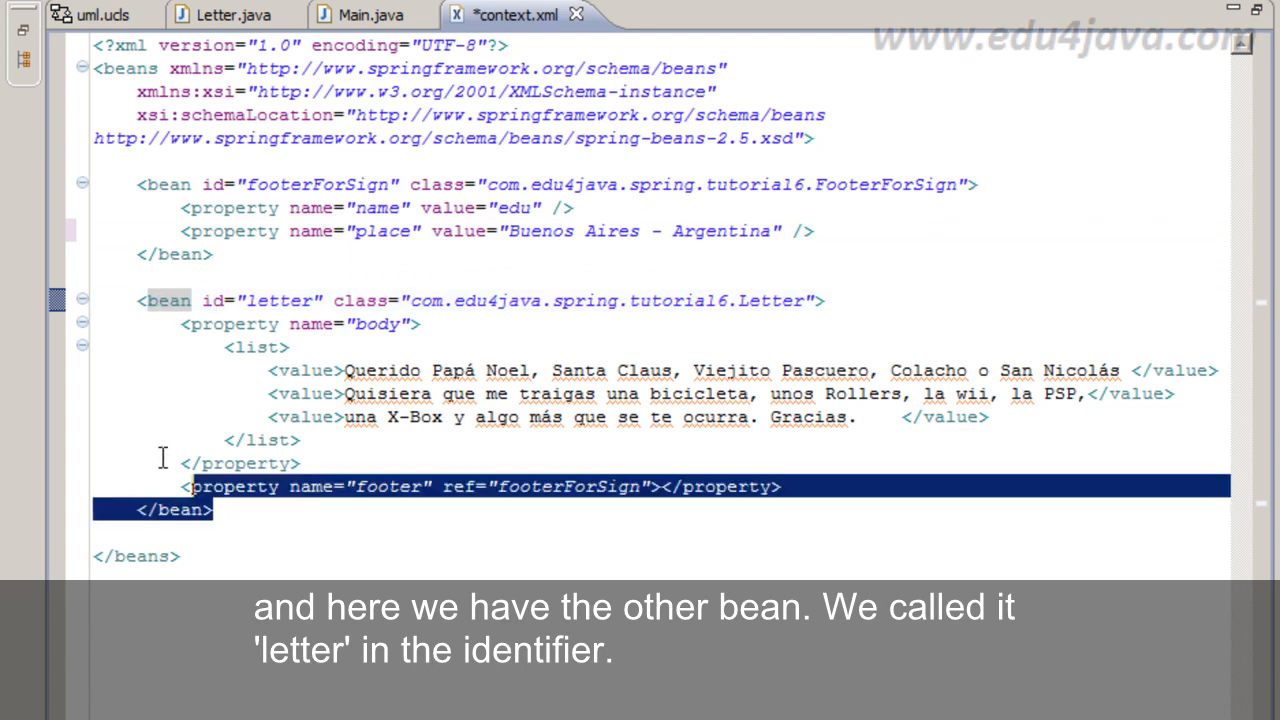
- Review the letter bean's id, Letter class and body list of letter lines
double_click(280, 301)
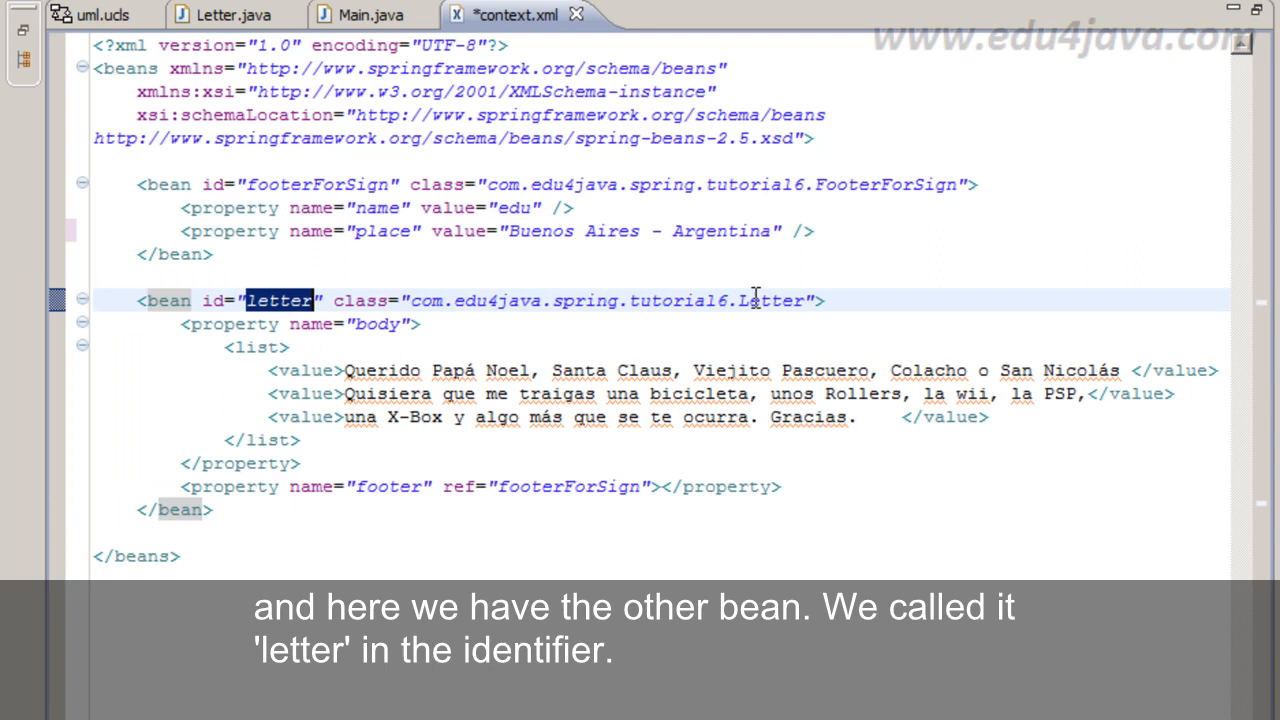
double_click(775, 300)
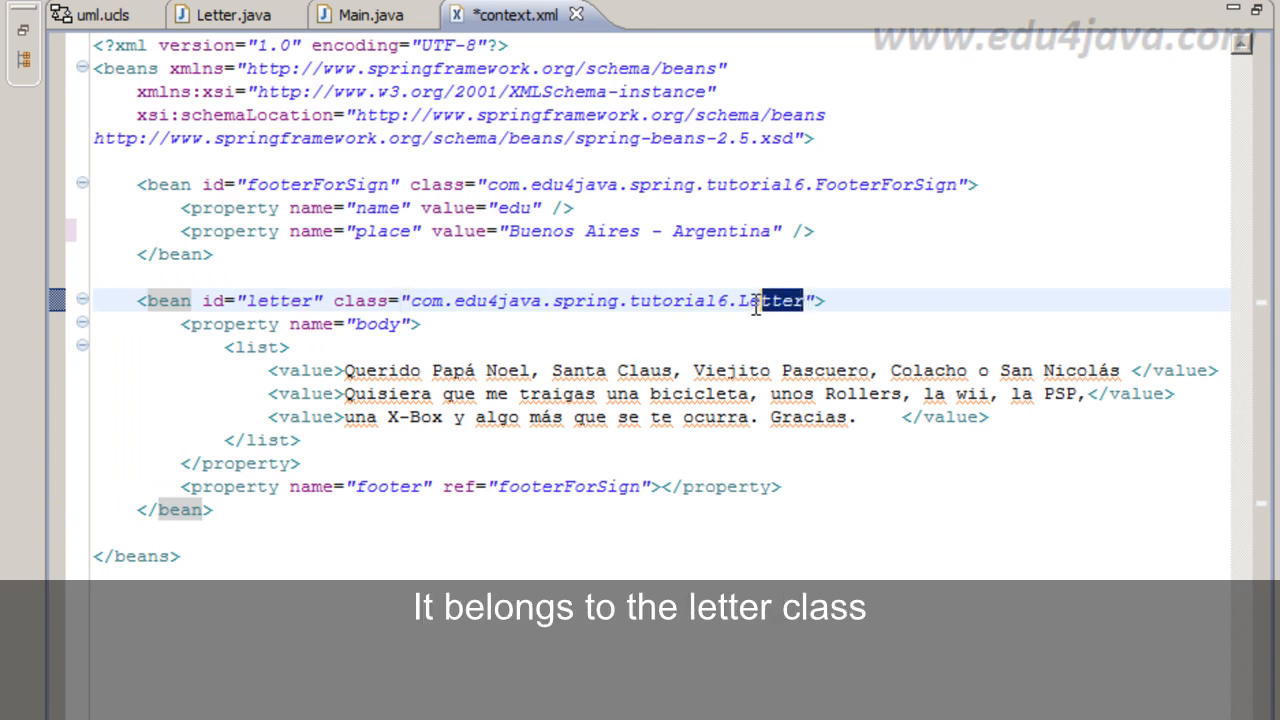
click(345, 370)
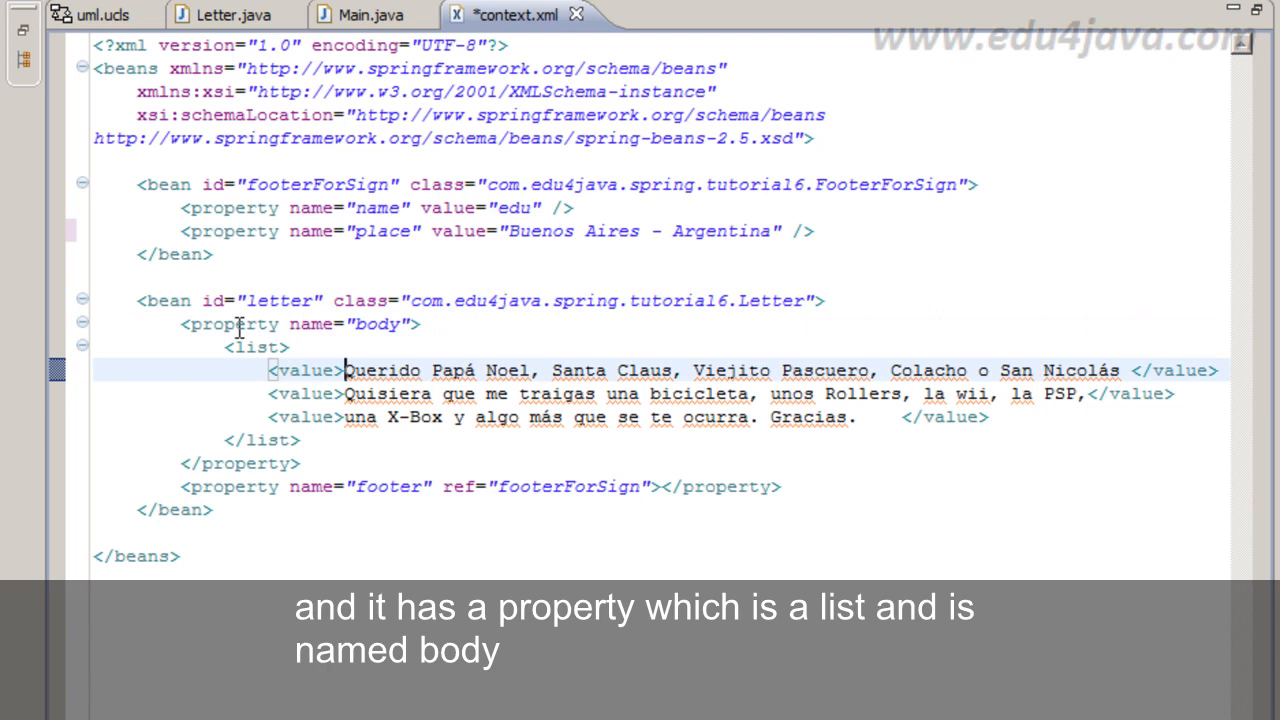
double_click(376, 324)
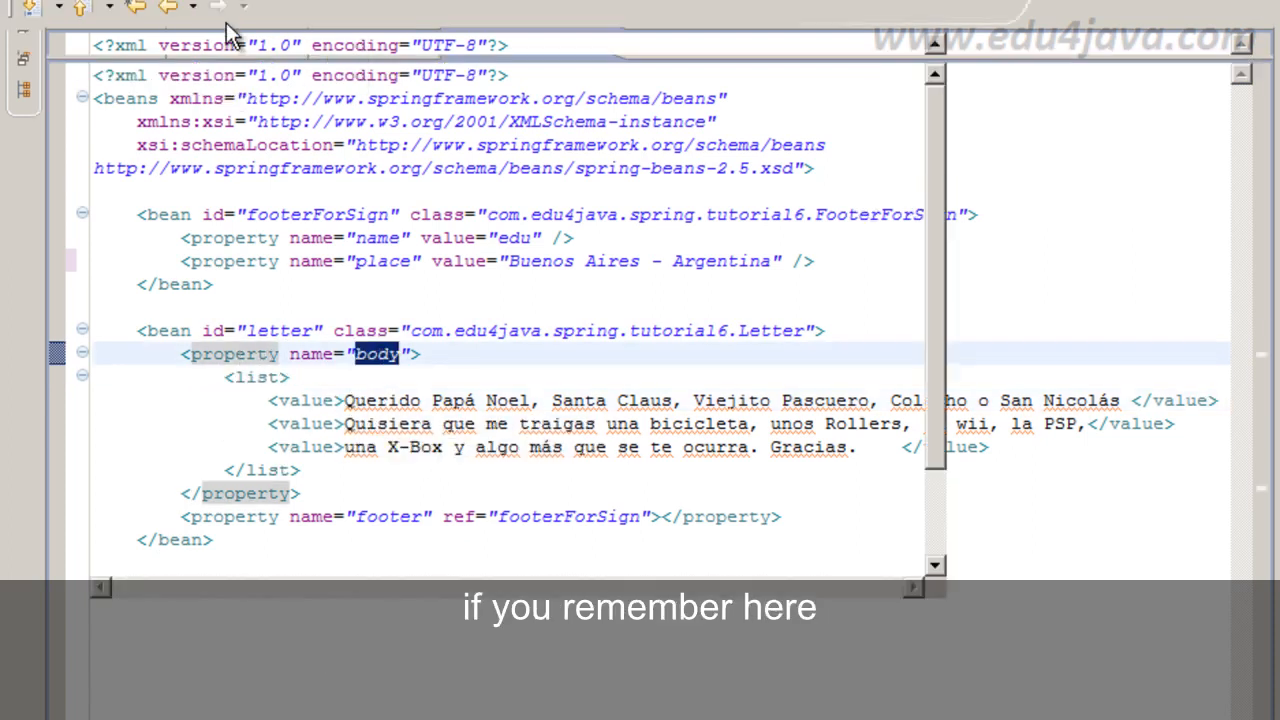
click(225, 44)
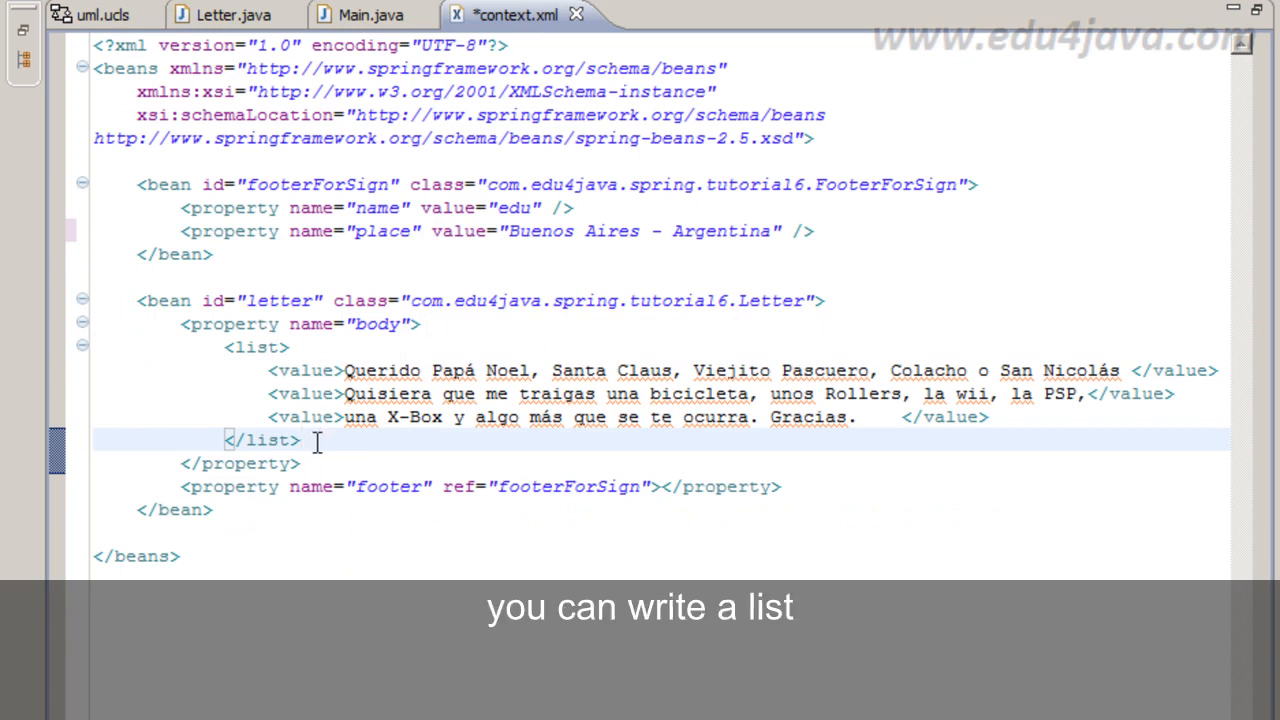
drag(228, 347, 300, 440)
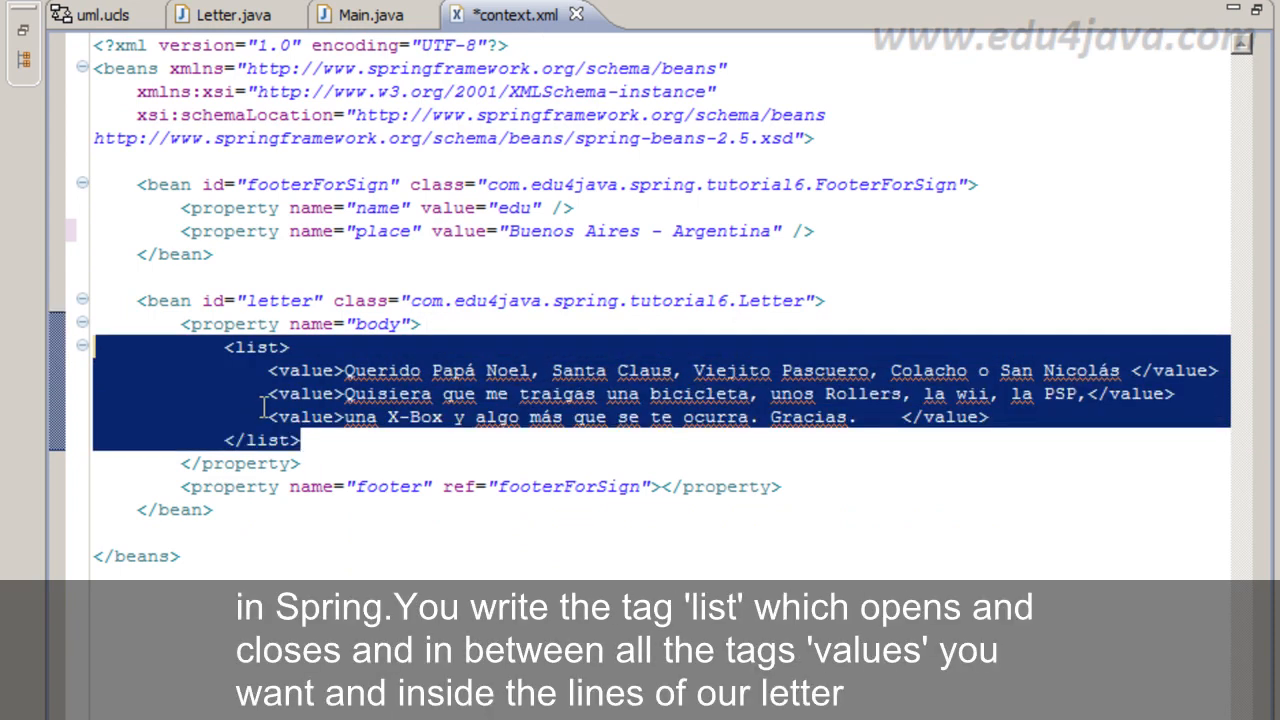
click(305, 393)
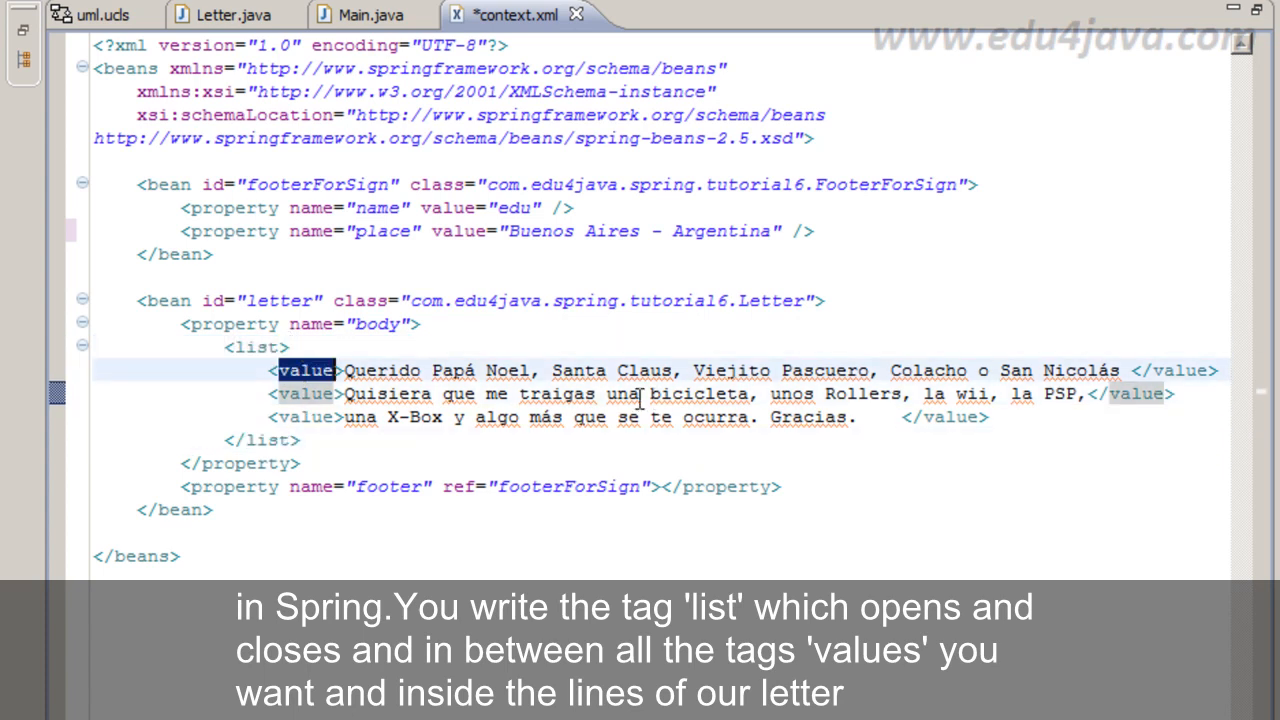
click(310, 371)
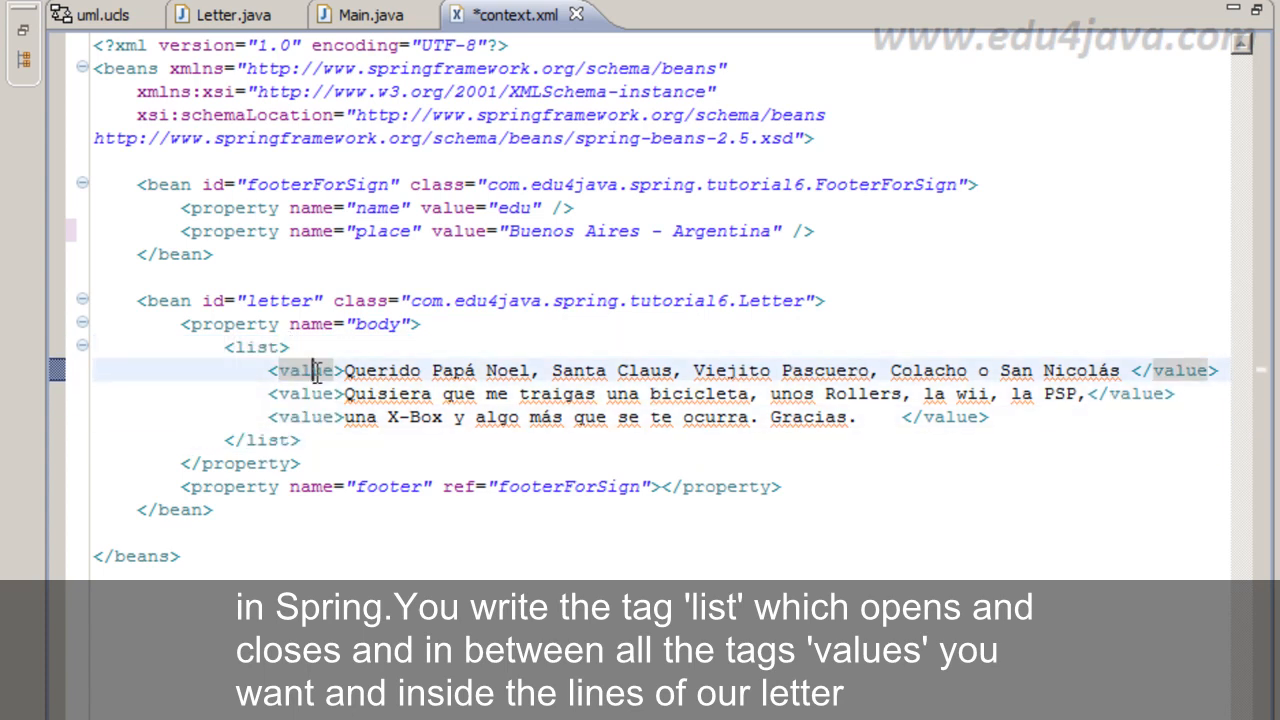
drag(340, 371, 1090, 393)
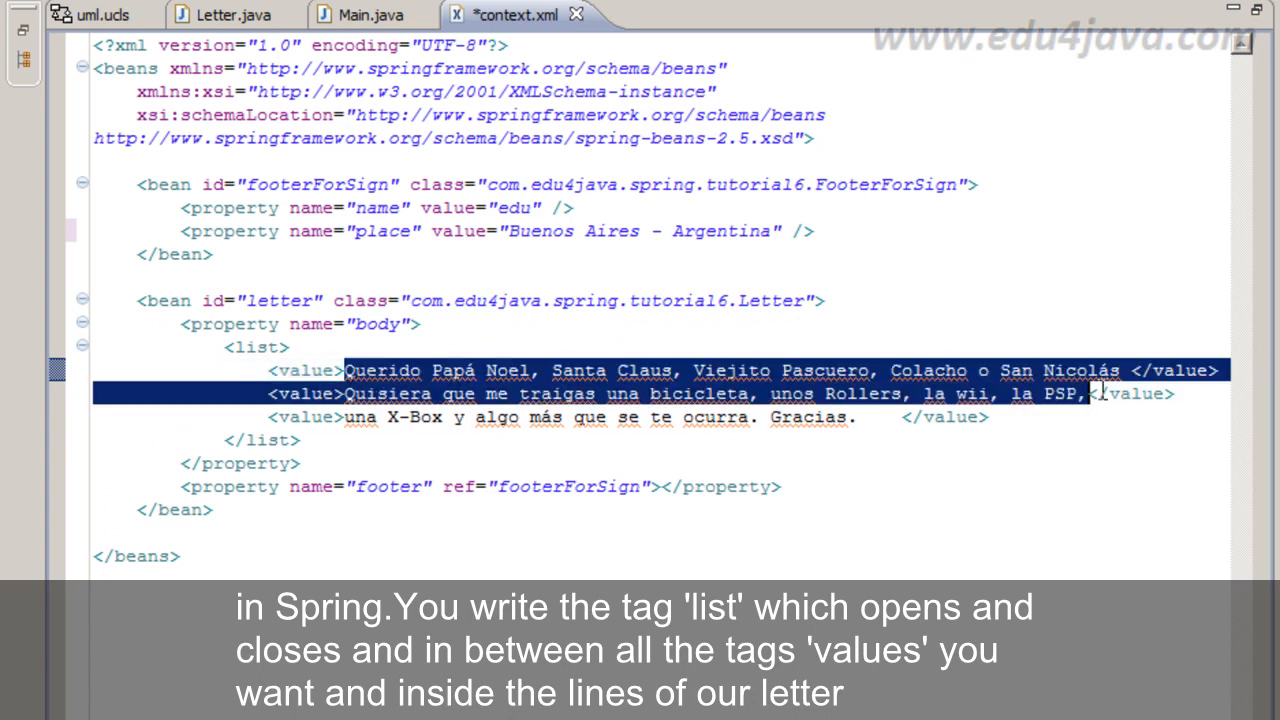
click(846, 370)
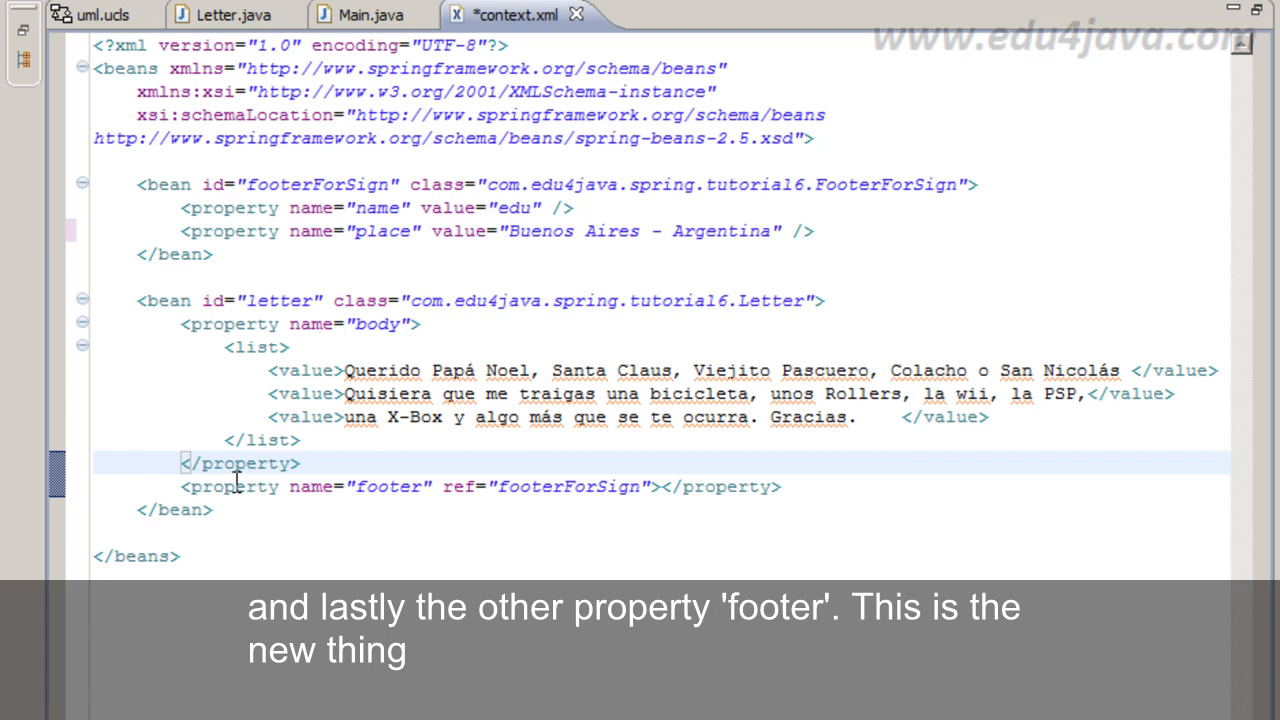
- Review the letter's footer property referencing the footerForSign bean
double_click(388, 487)
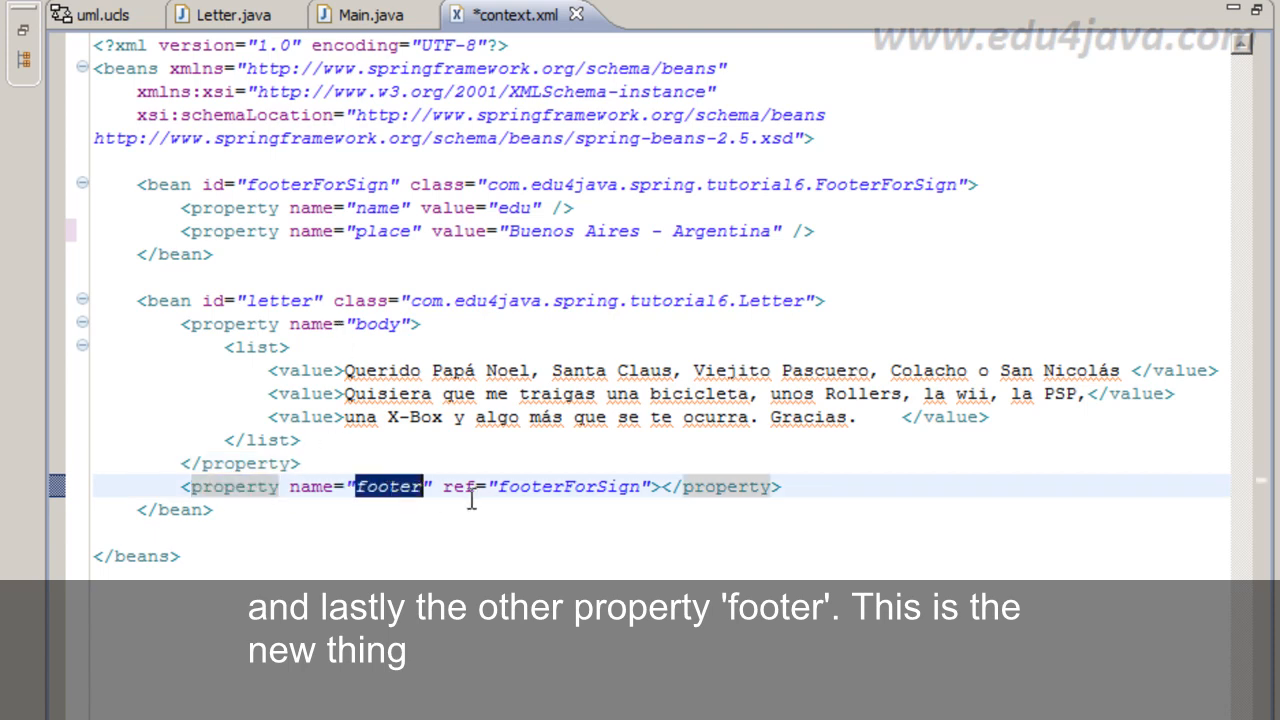
double_click(569, 487)
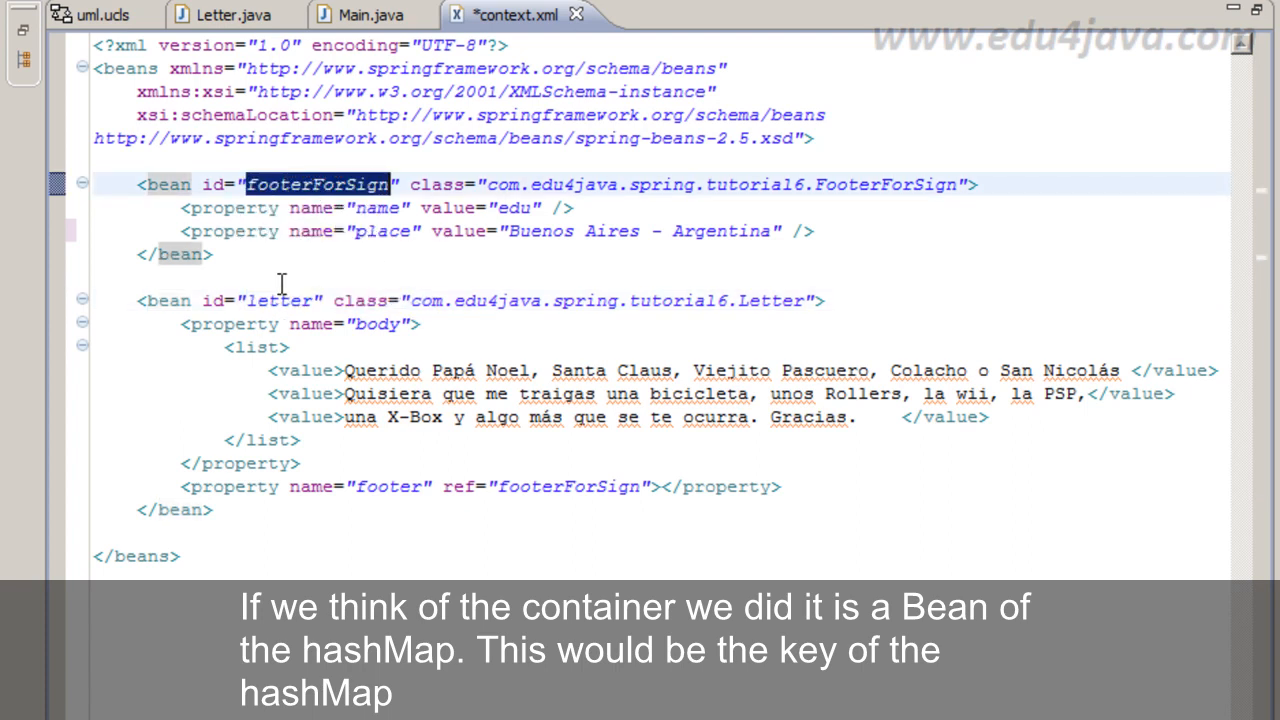
double_click(281, 300)
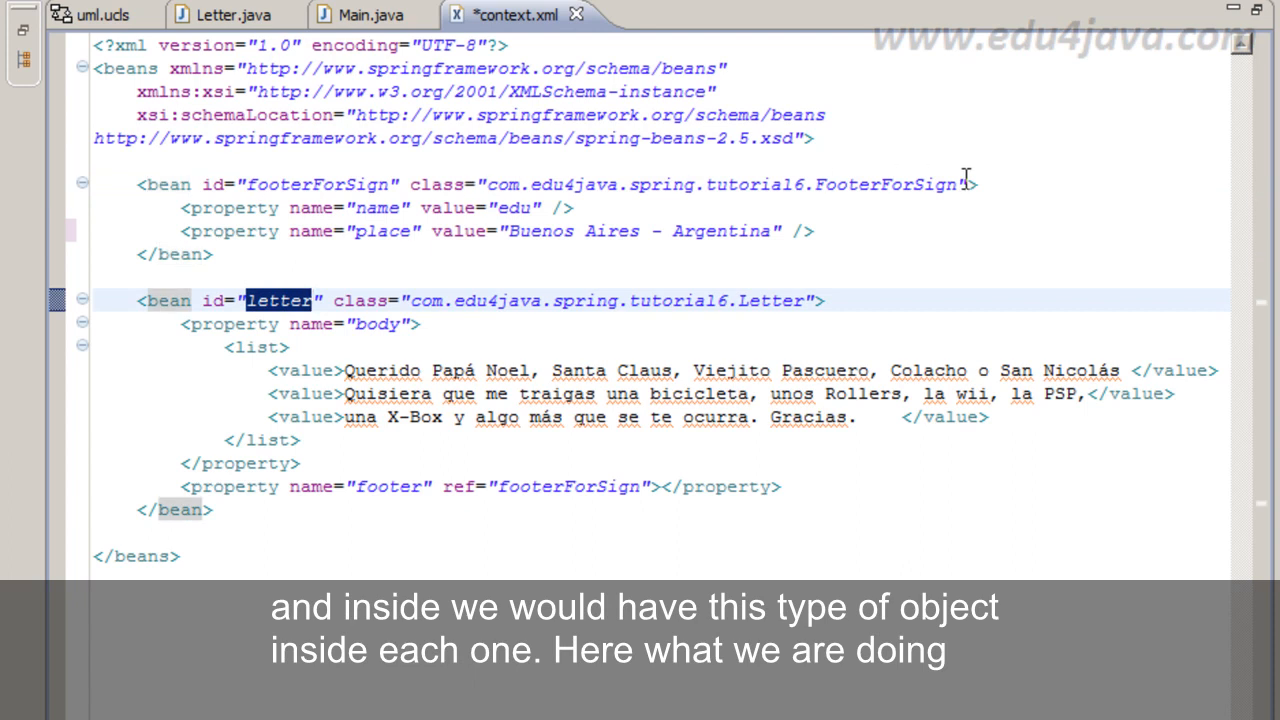
click(485, 183)
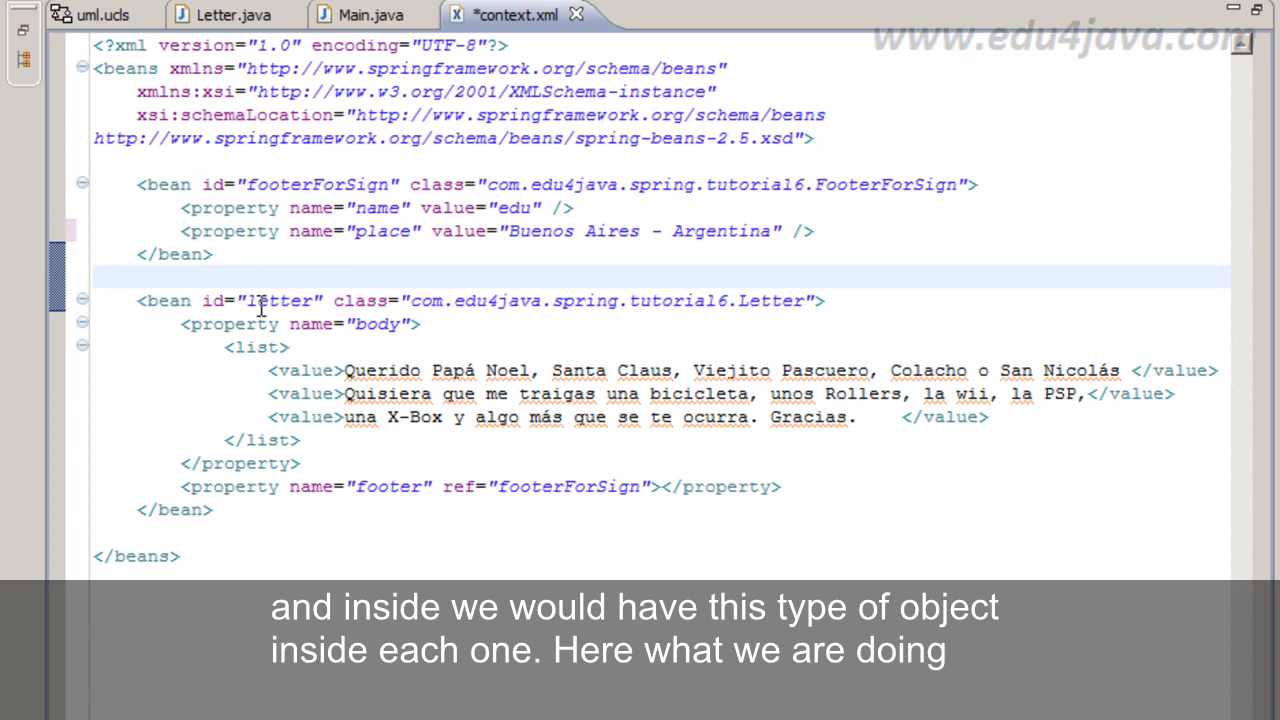
double_click(388, 487)
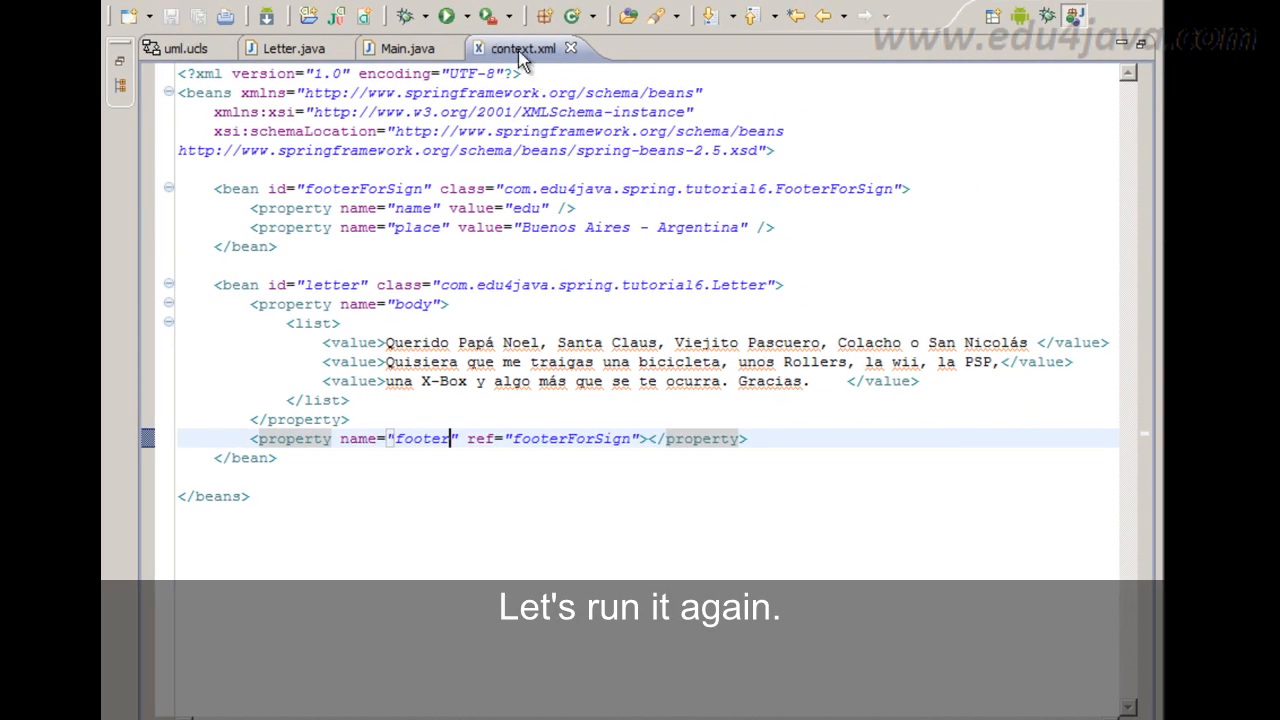
- Replace the footer reference with an inner bean and select the footerForSign bean definition
click(451, 15)
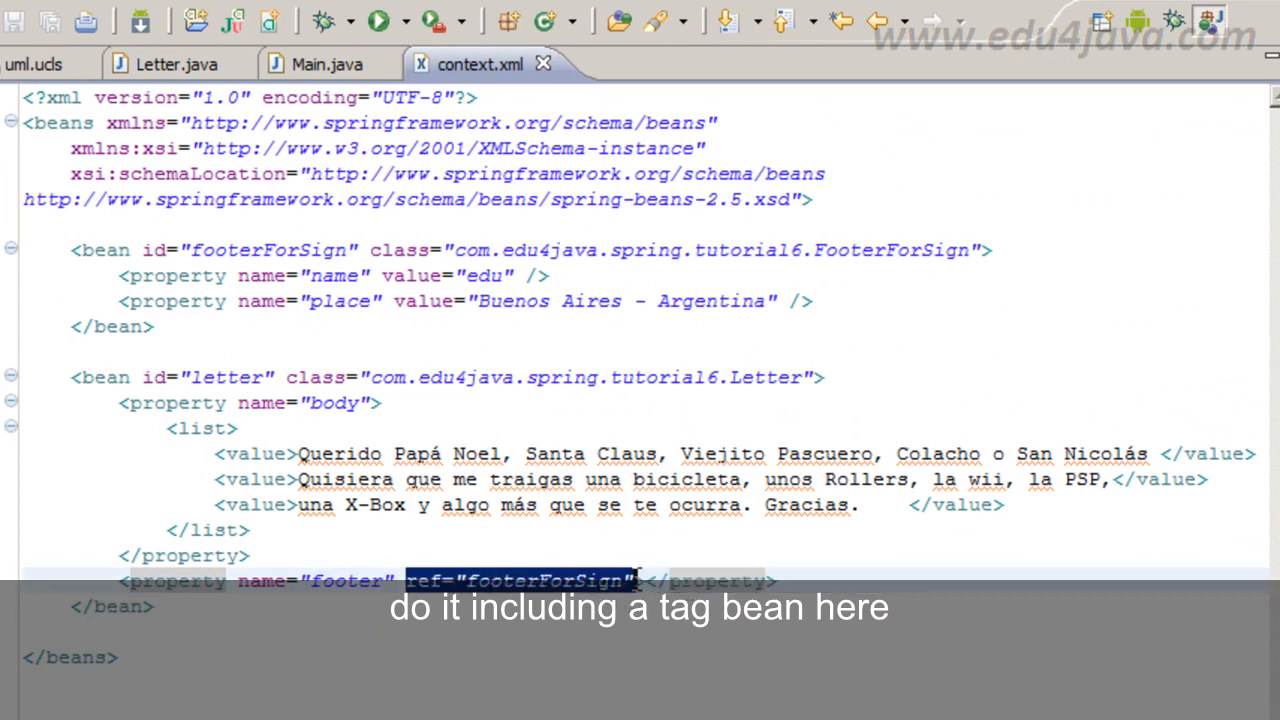
key(Delete)
text(>)
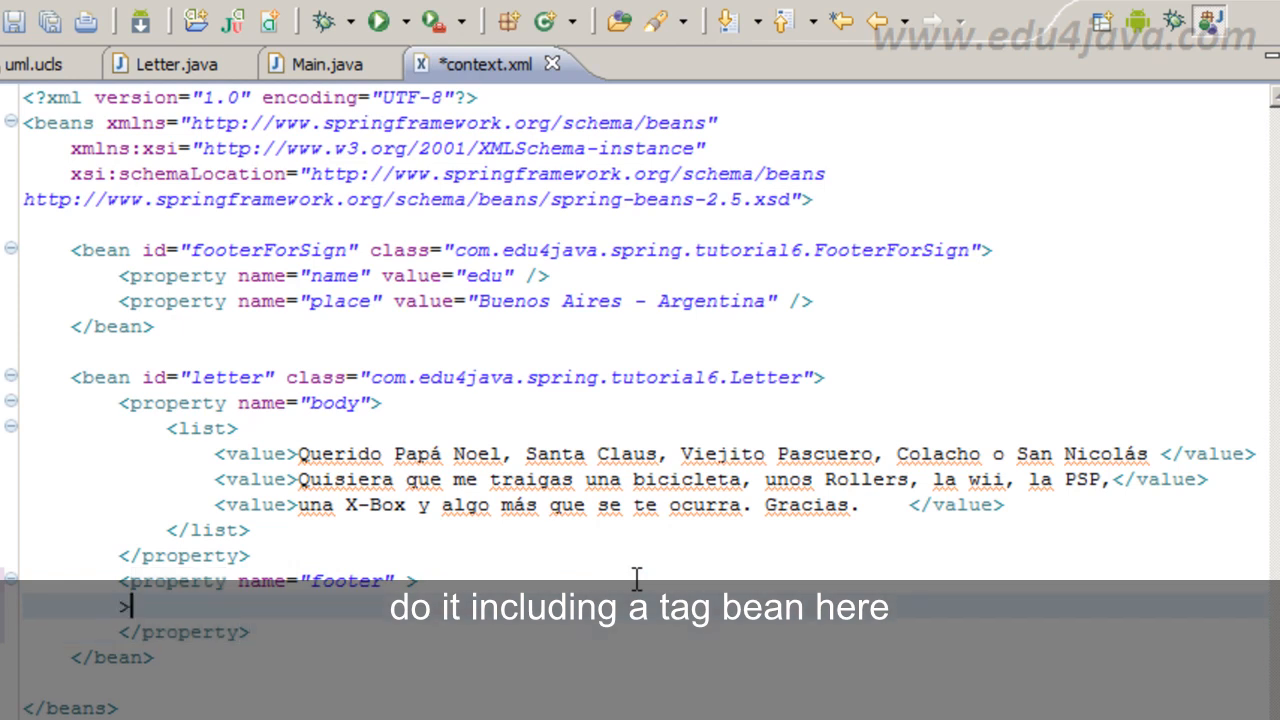
text(<bean></bean>)
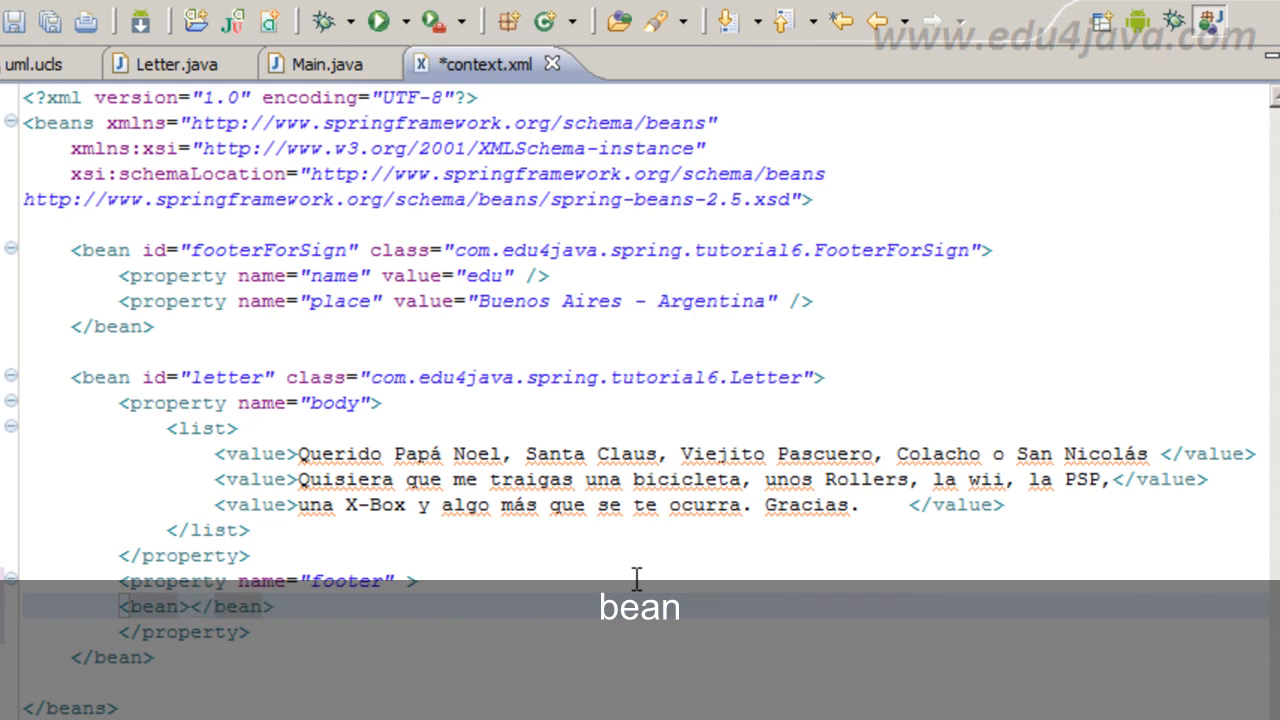
drag(90, 275, 155, 326)
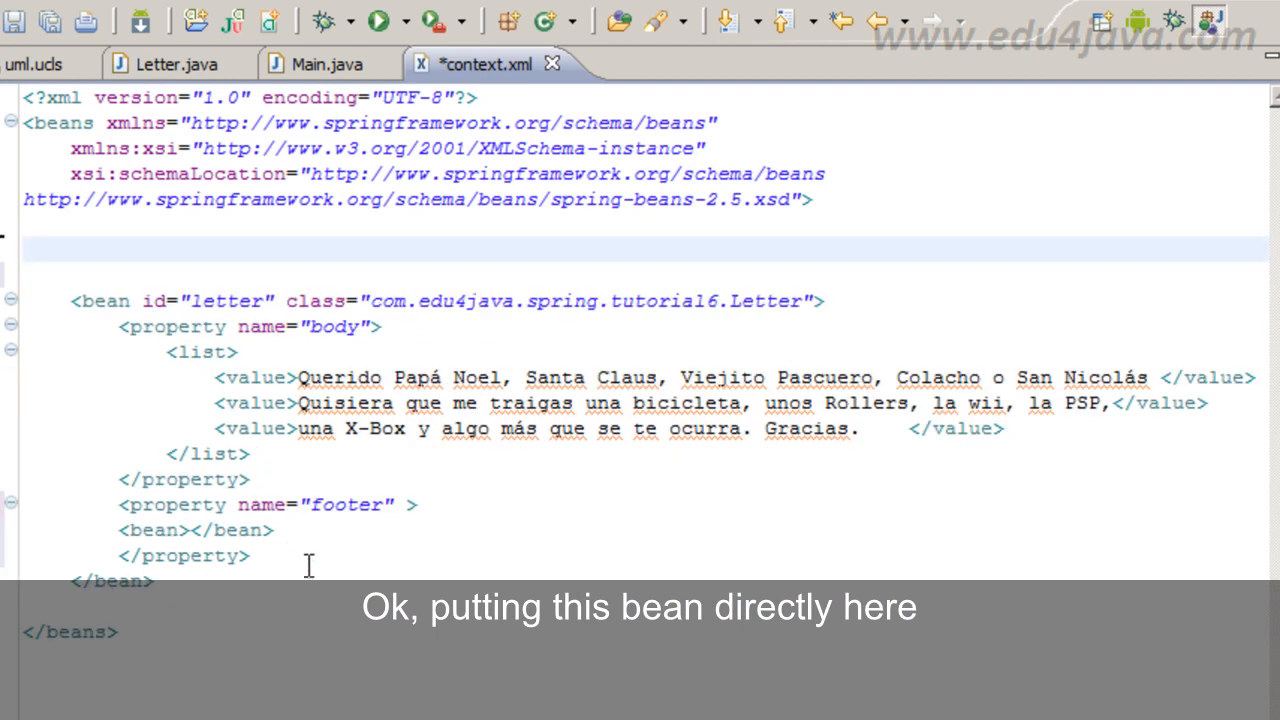
double_click(195, 530)
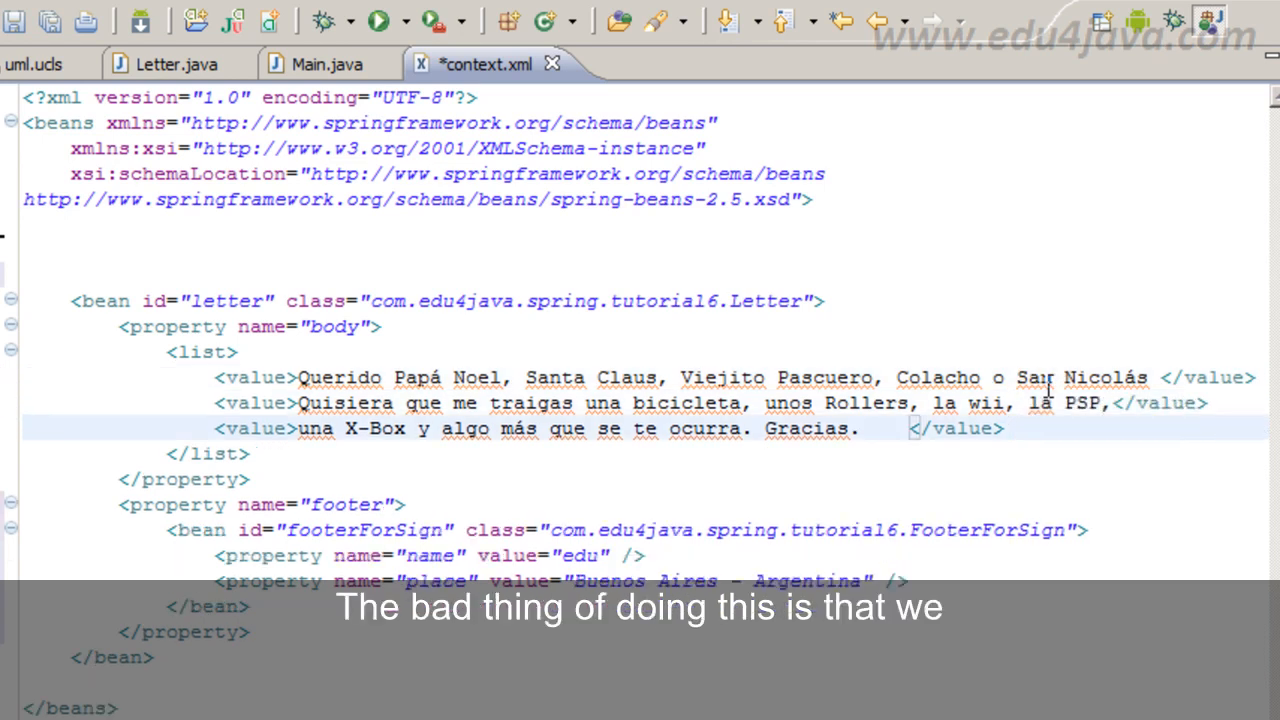
double_click(365, 530)
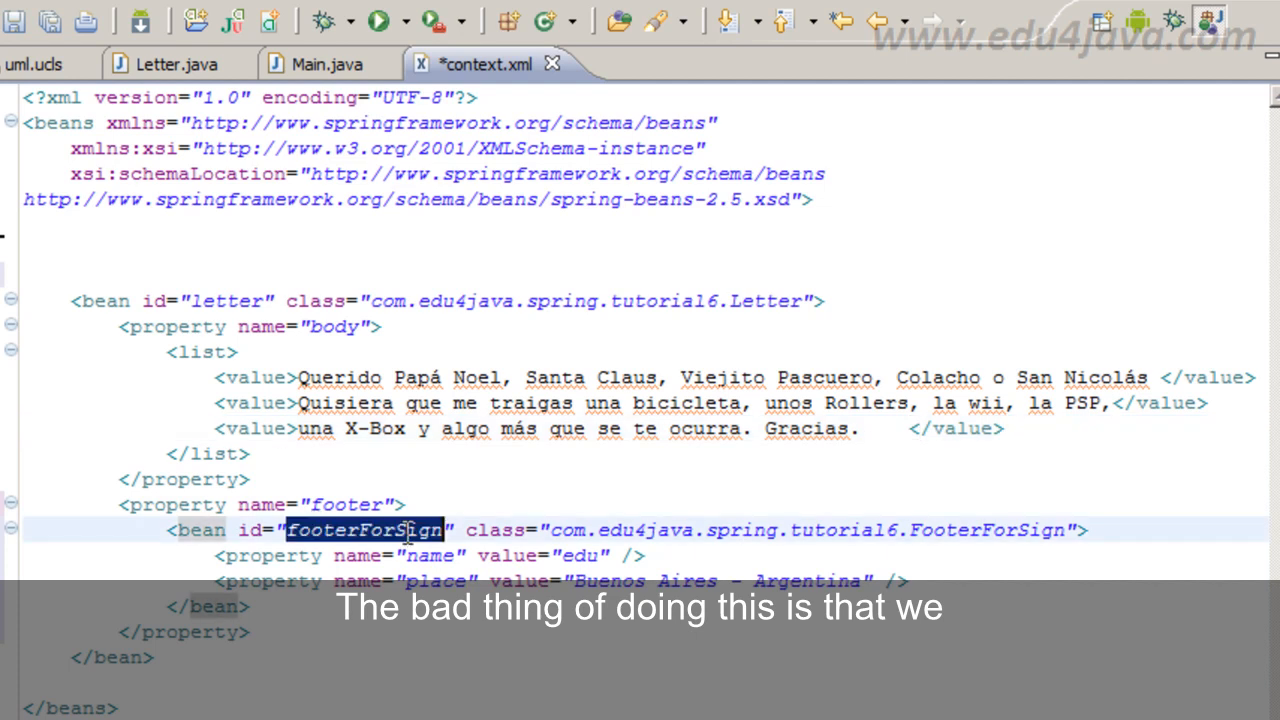
mouse_move(387, 254)
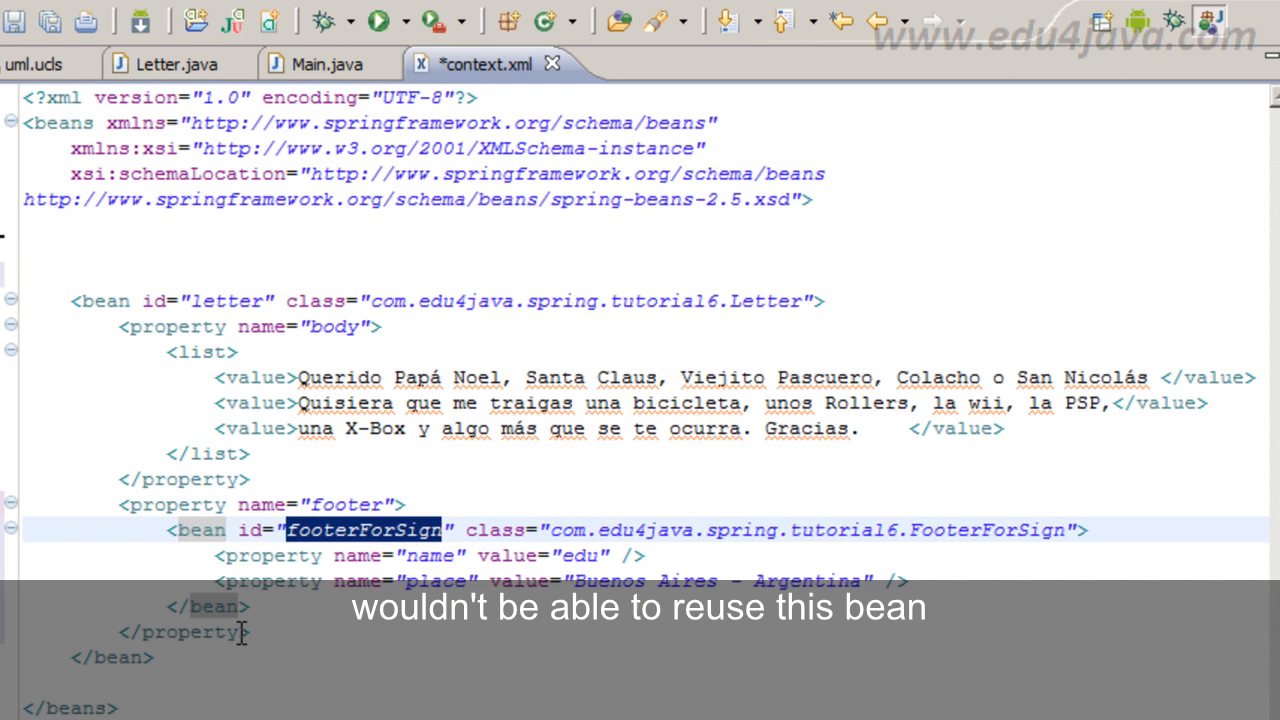
mouse_move(195, 305)
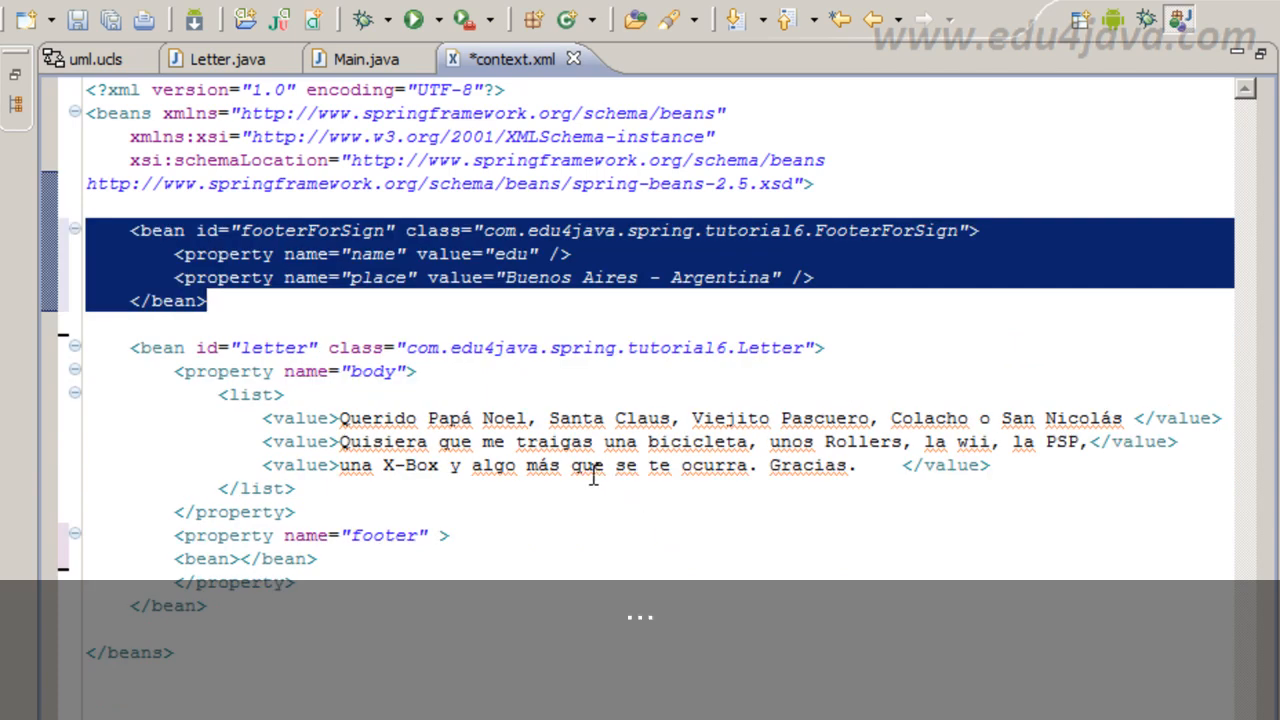
- Set the footer property to ref="footerForSign", then save and run Main
text(ref="footerForSign")
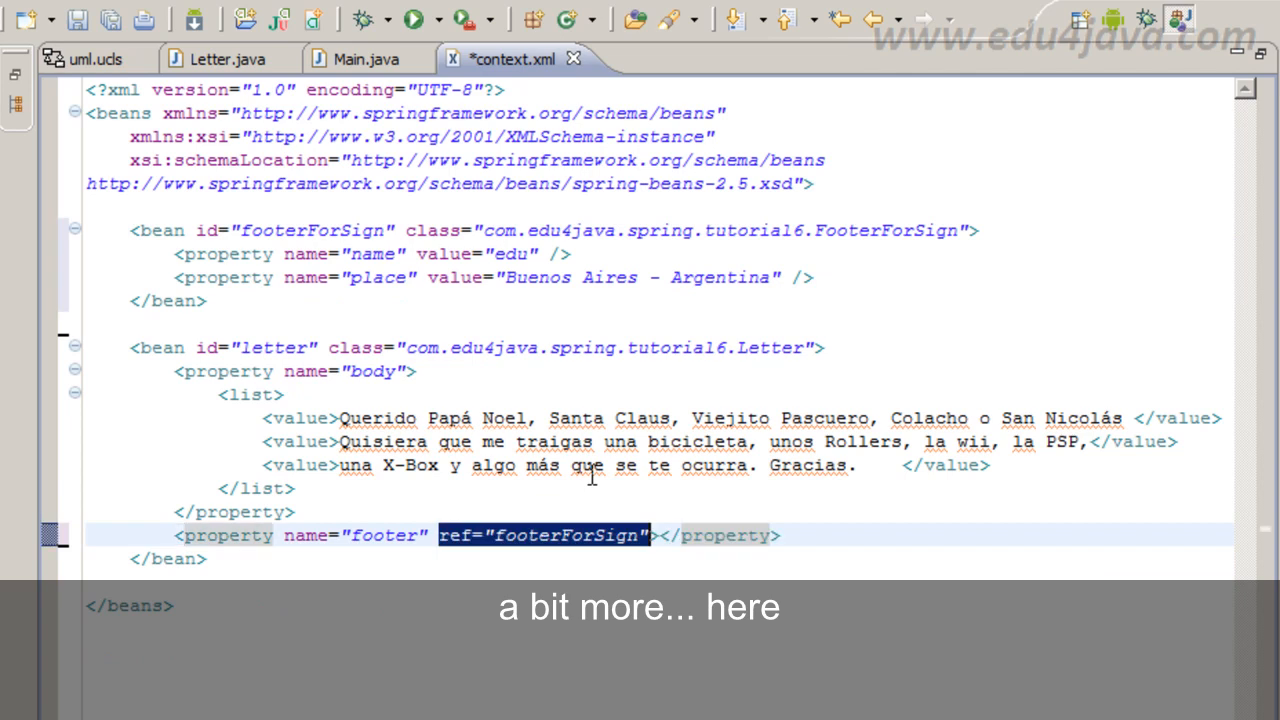
click(296, 488)
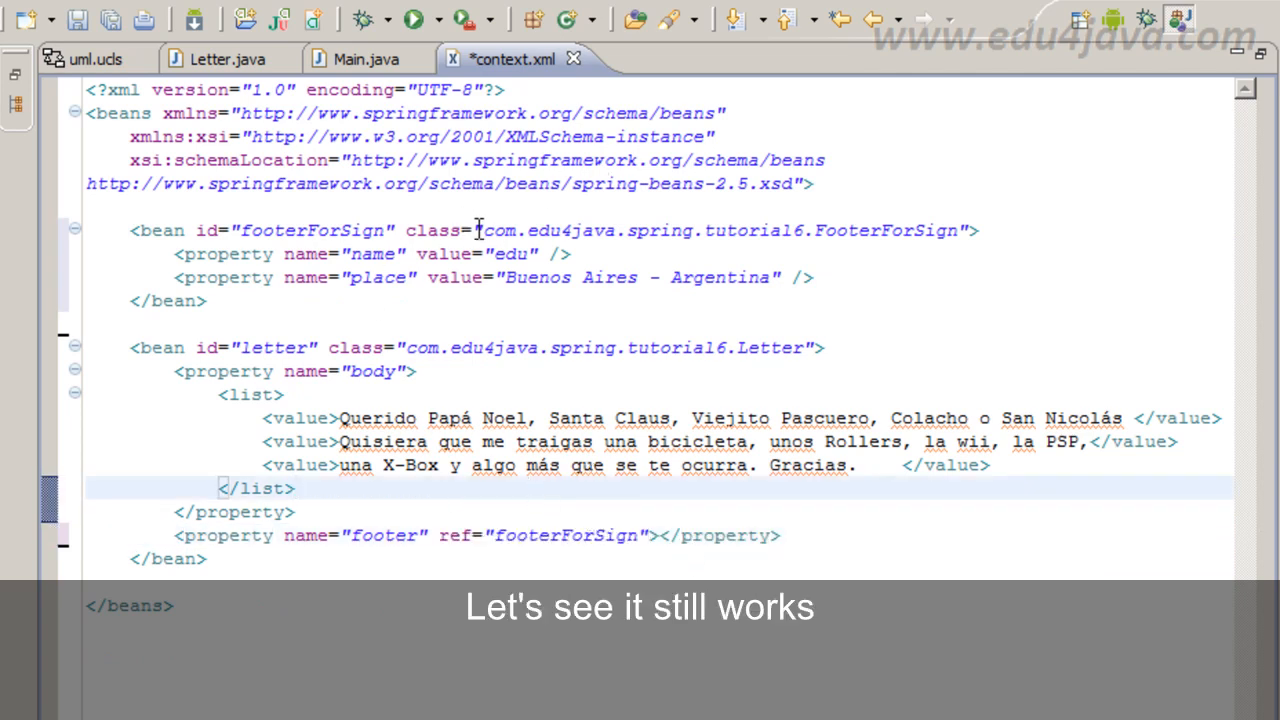
click(410, 19)
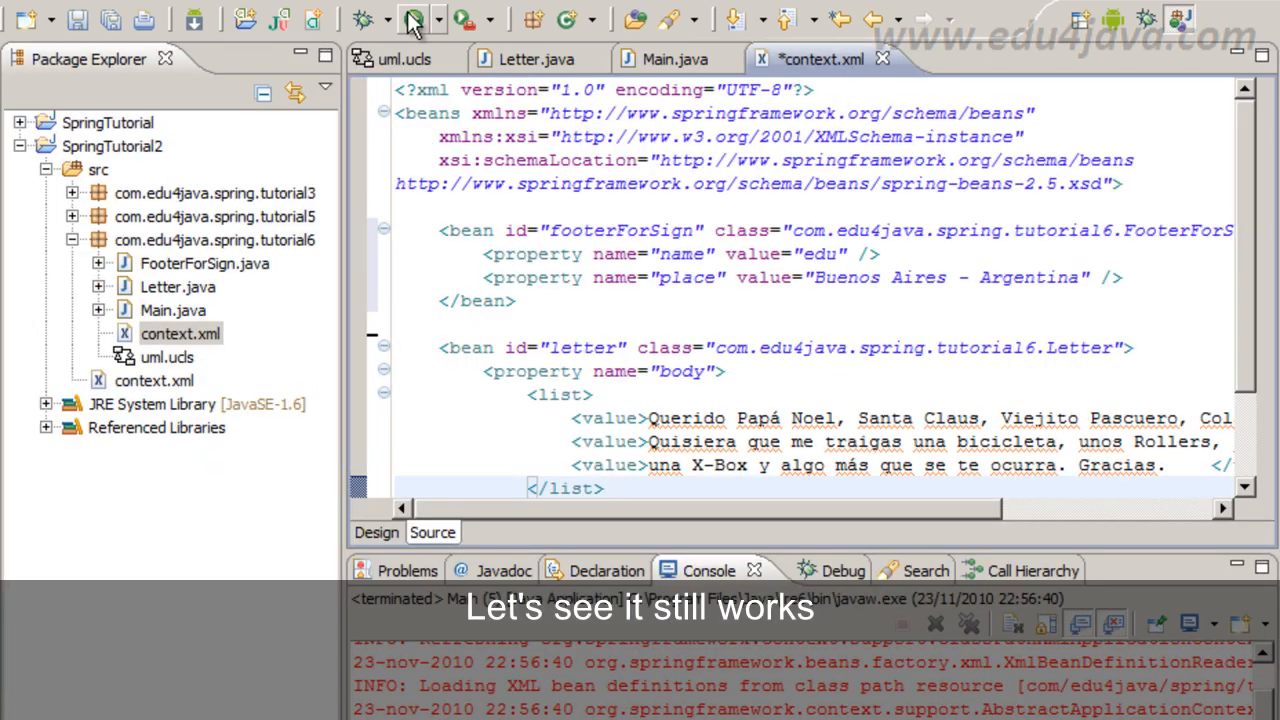
click(411, 19)
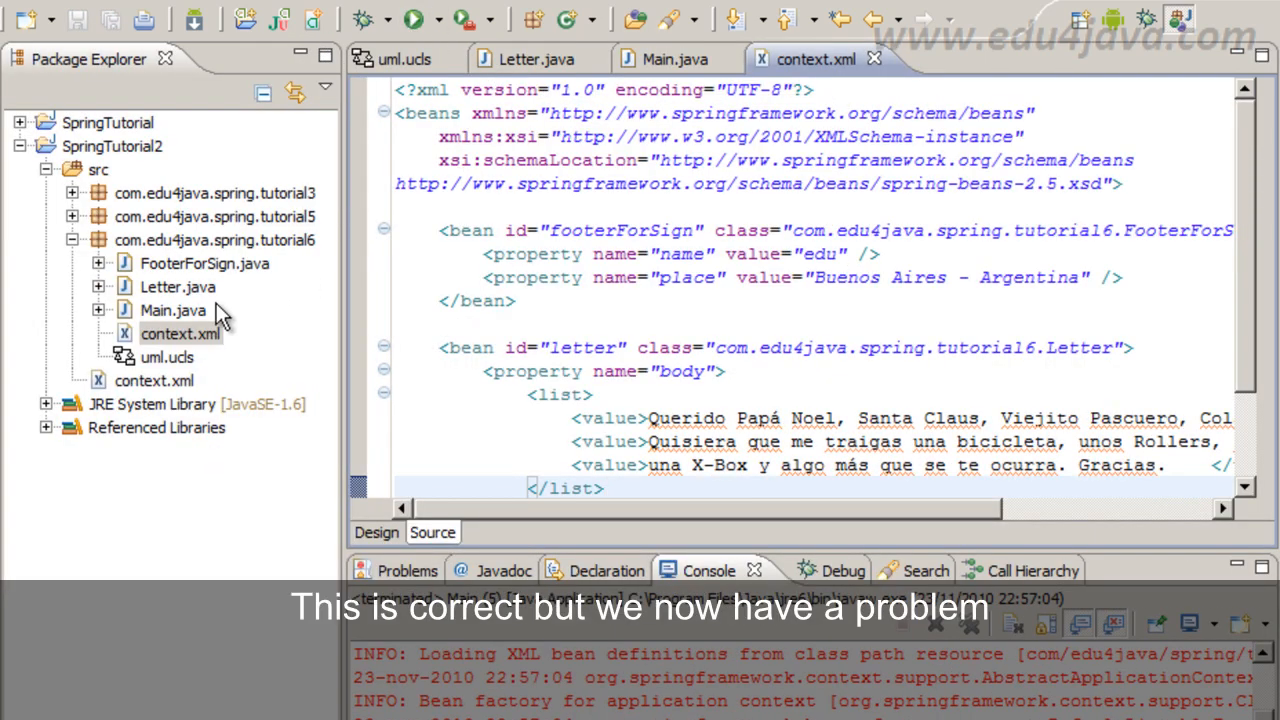
click(405, 58)
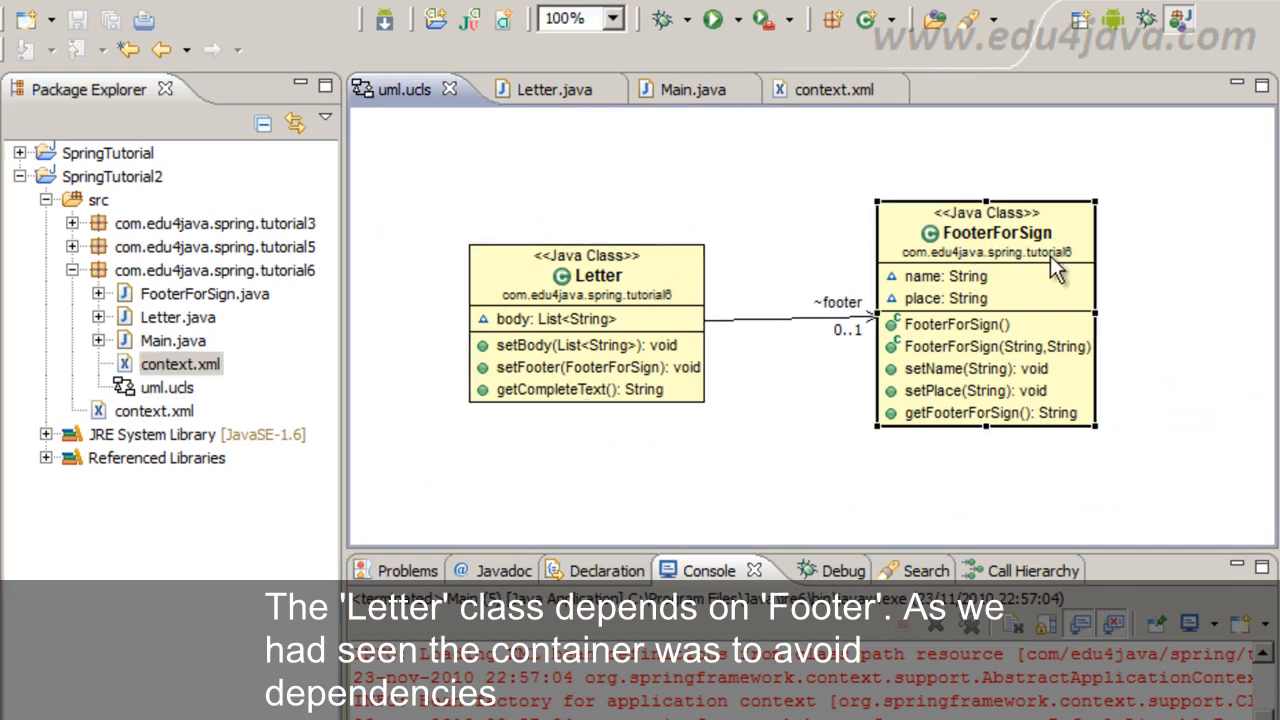
mouse_move(688, 278)
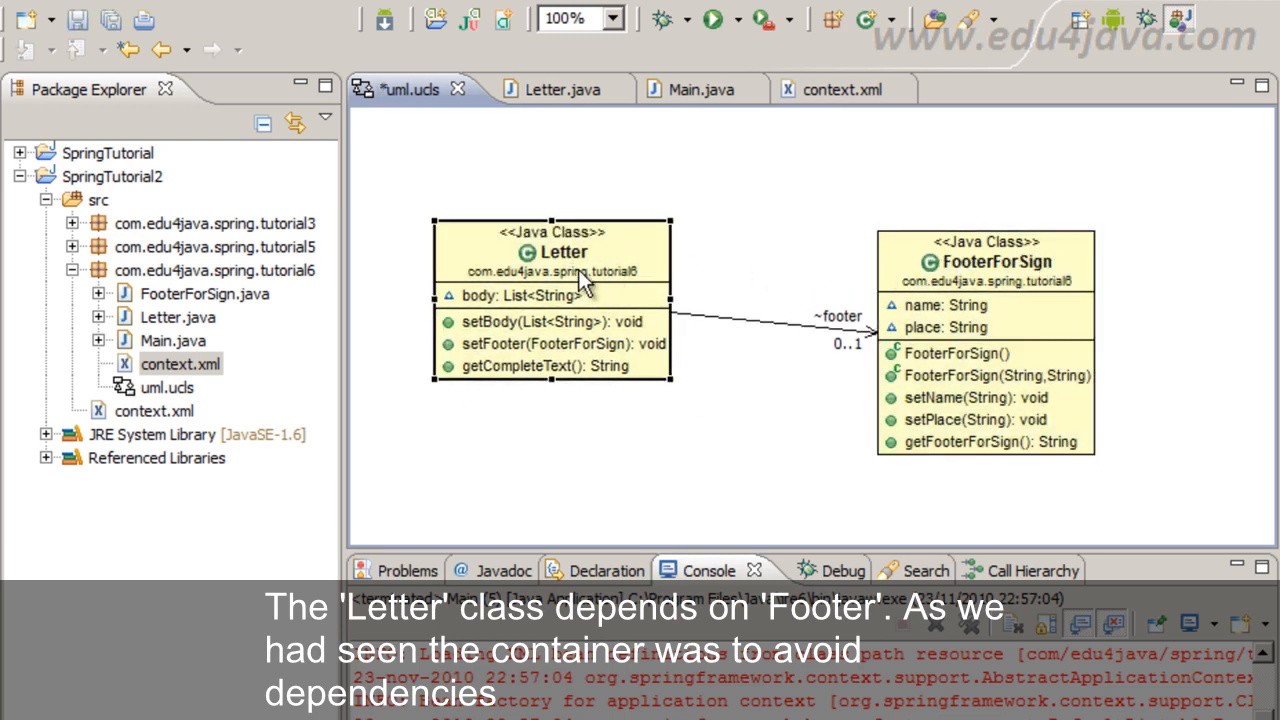
- Open FooterForSign.java from the UML class diagram
click(985, 261)
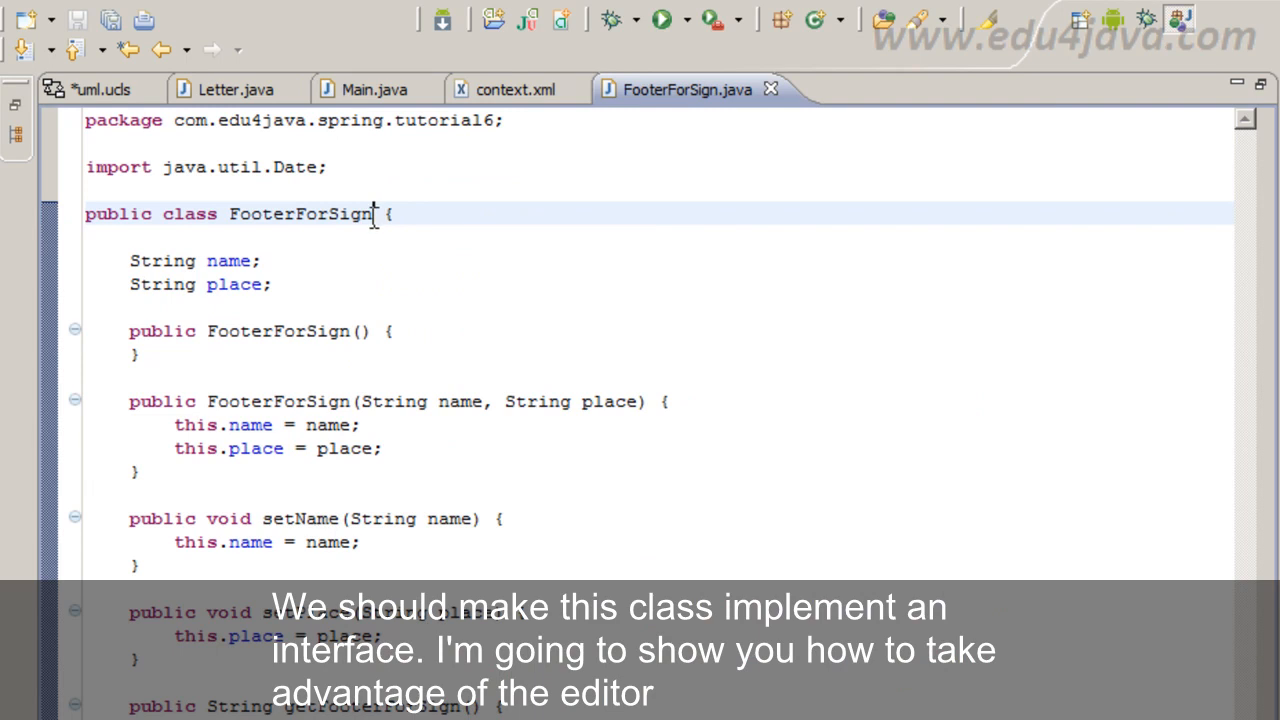
- Choose Refactor > Extract Interface on the FooterForSign class
right_click(372, 218)
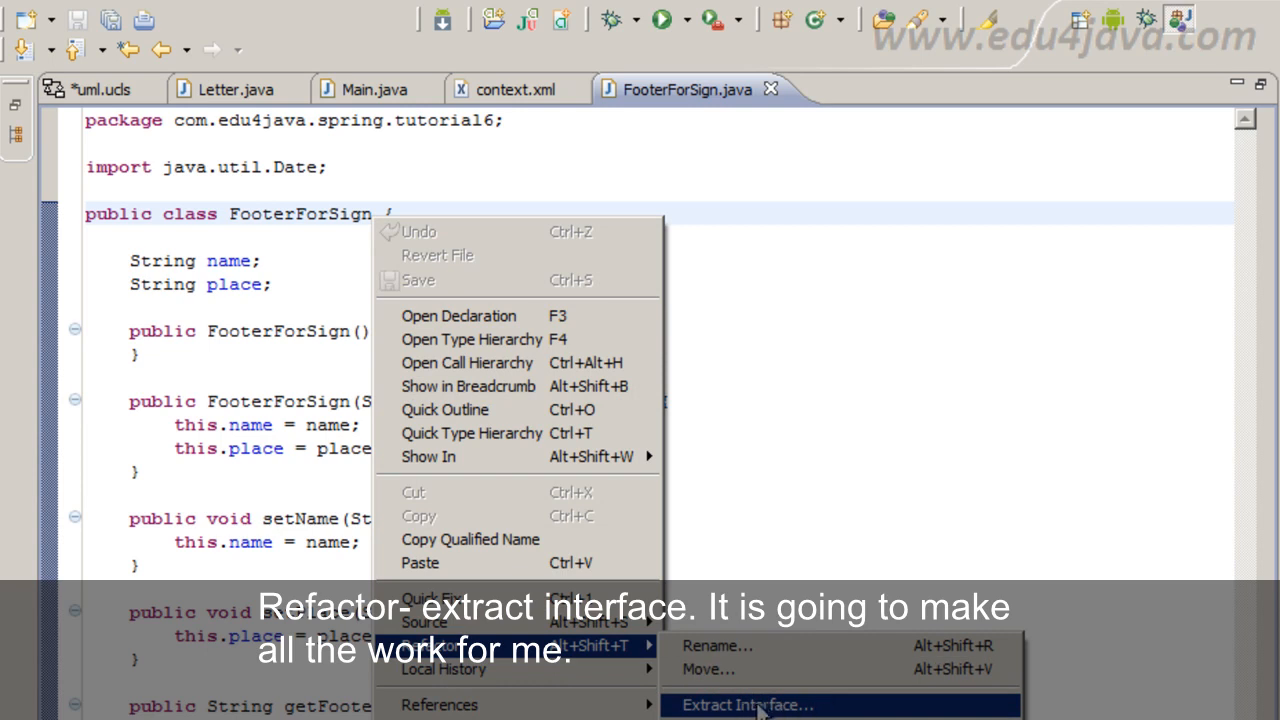
click(747, 704)
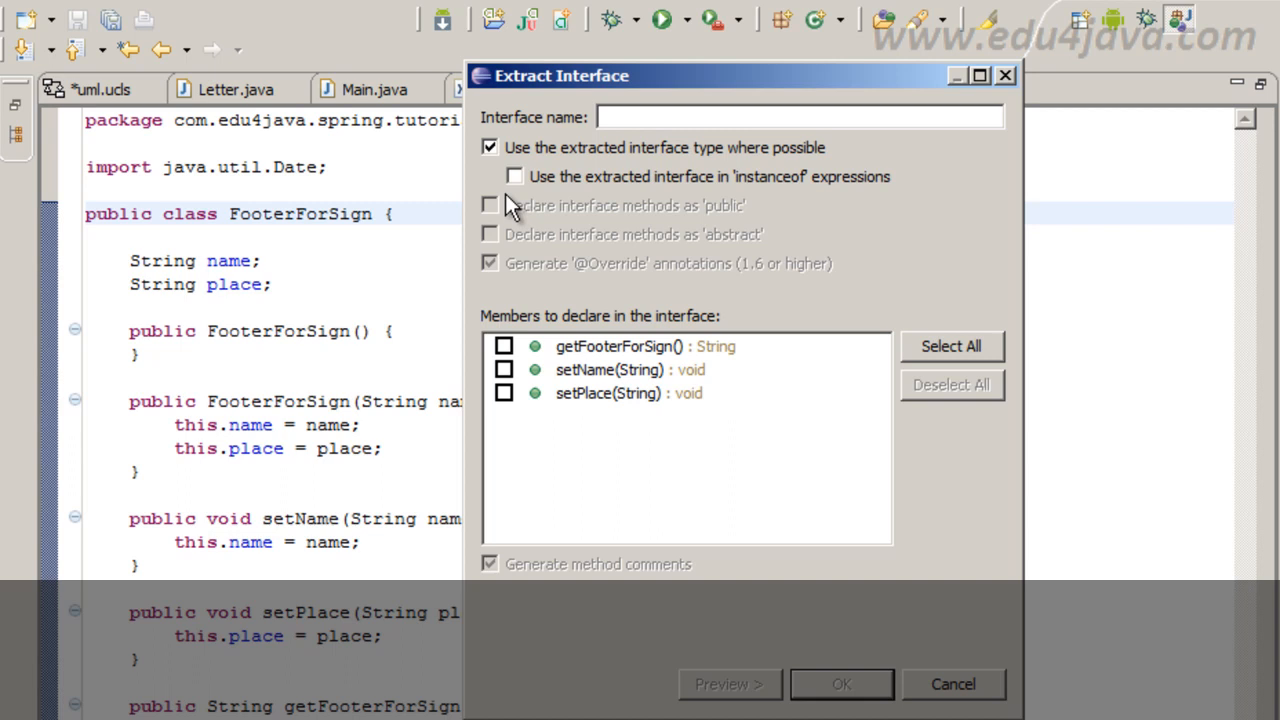
mouse_move(760, 155)
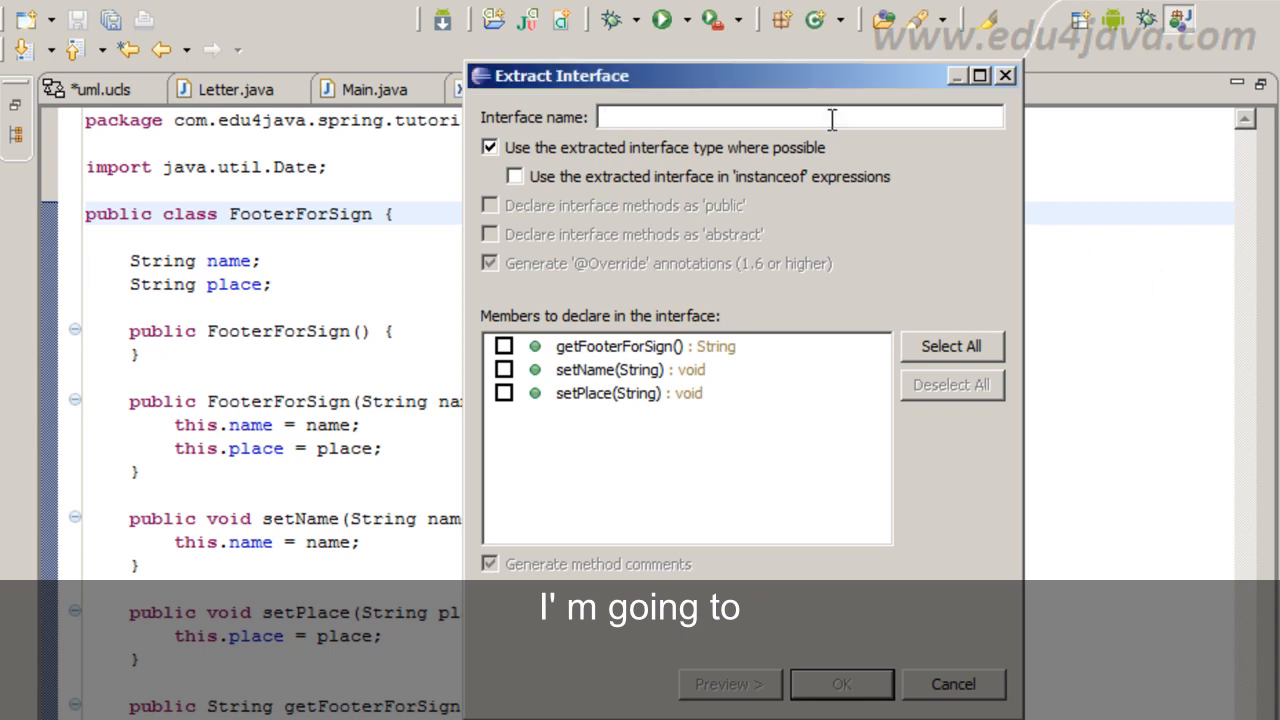
- Name the interface IFooterForSign and include getFooterForSign, setName and setPlace
text(IfooterForSign)
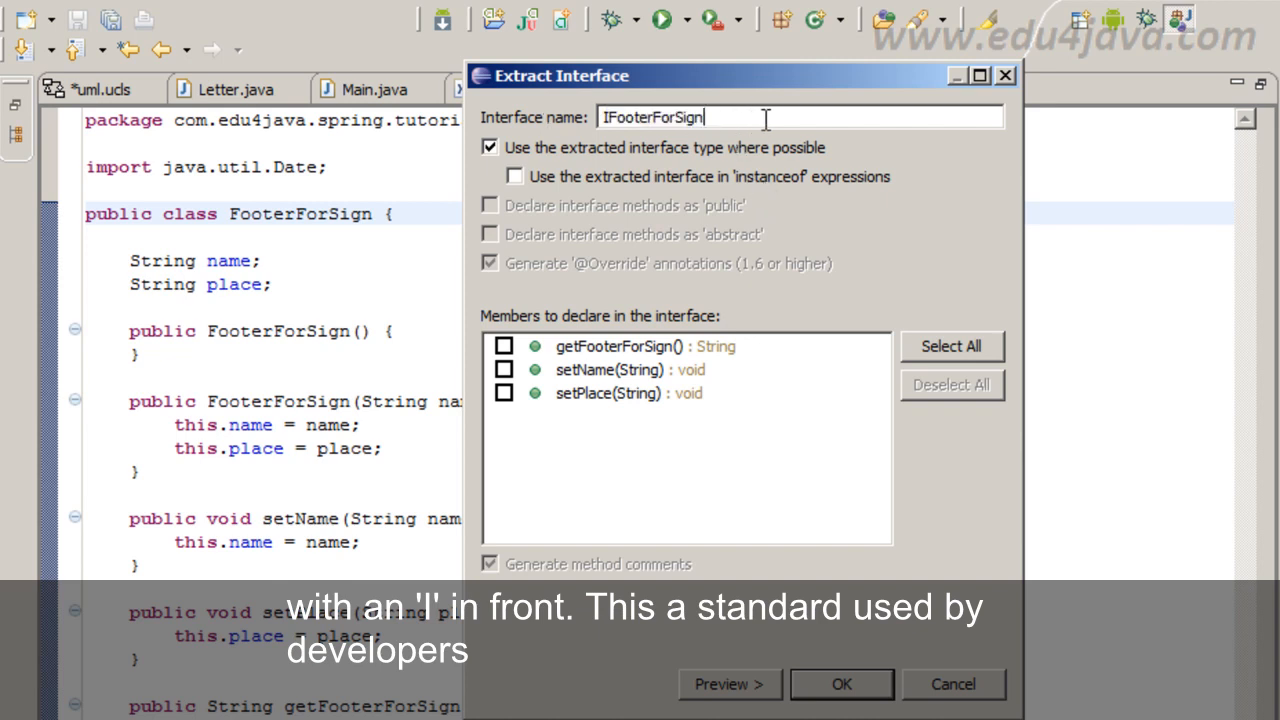
mouse_move(560, 168)
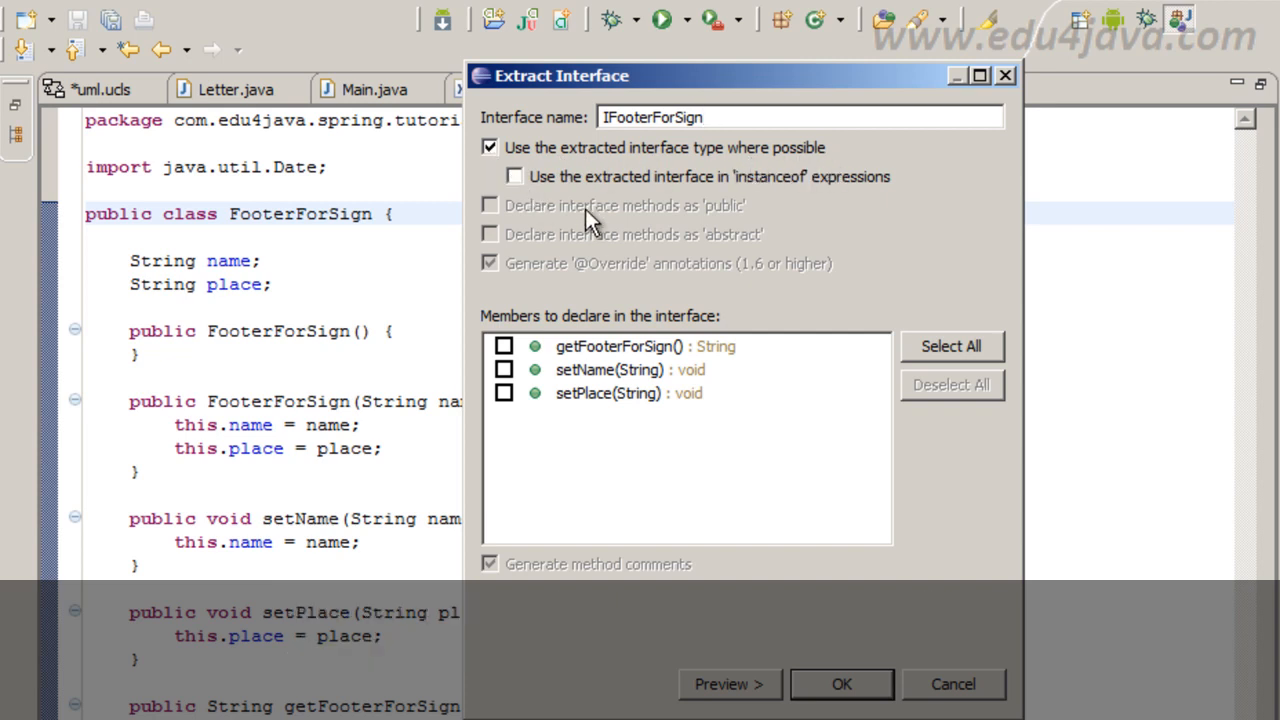
click(950, 346)
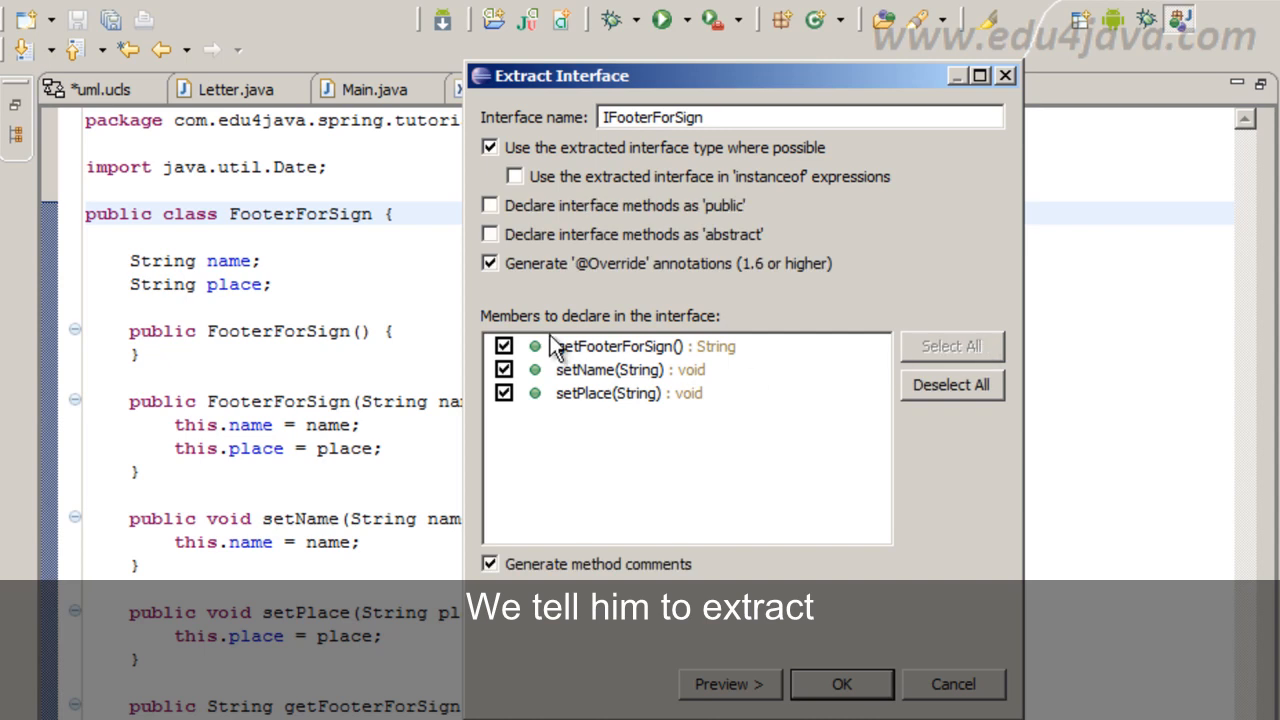
click(610, 393)
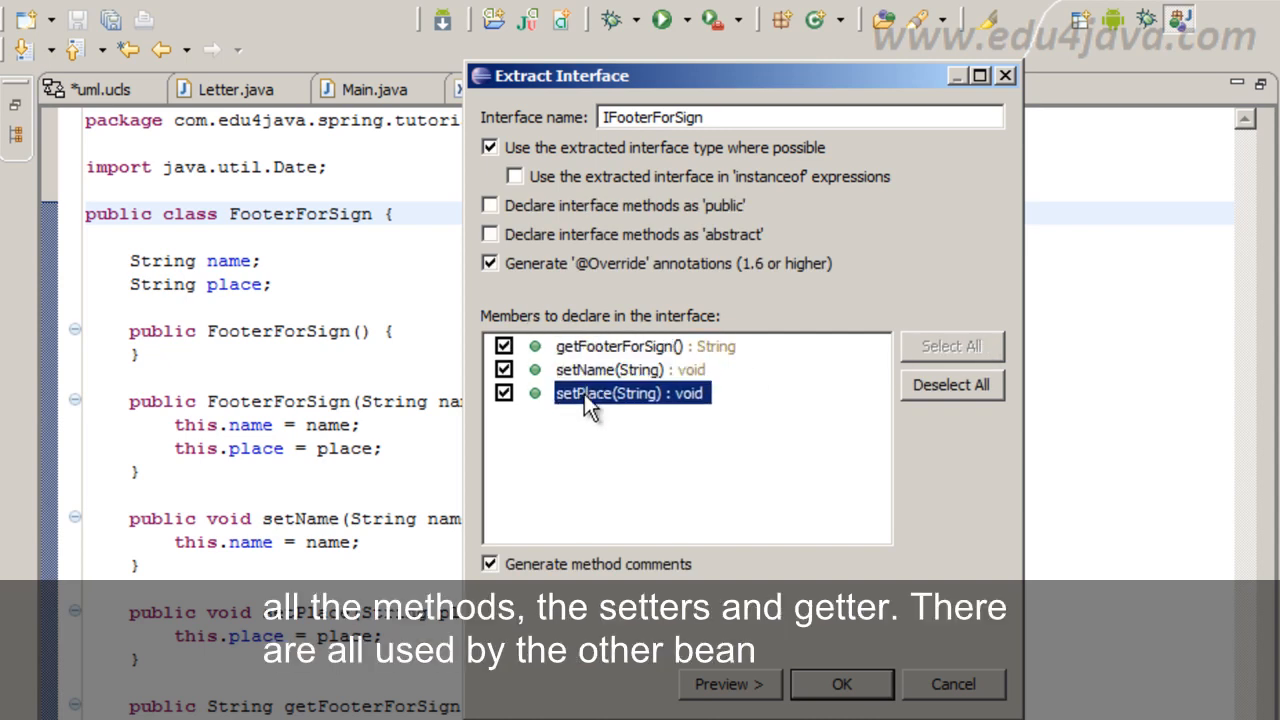
mouse_move(610, 350)
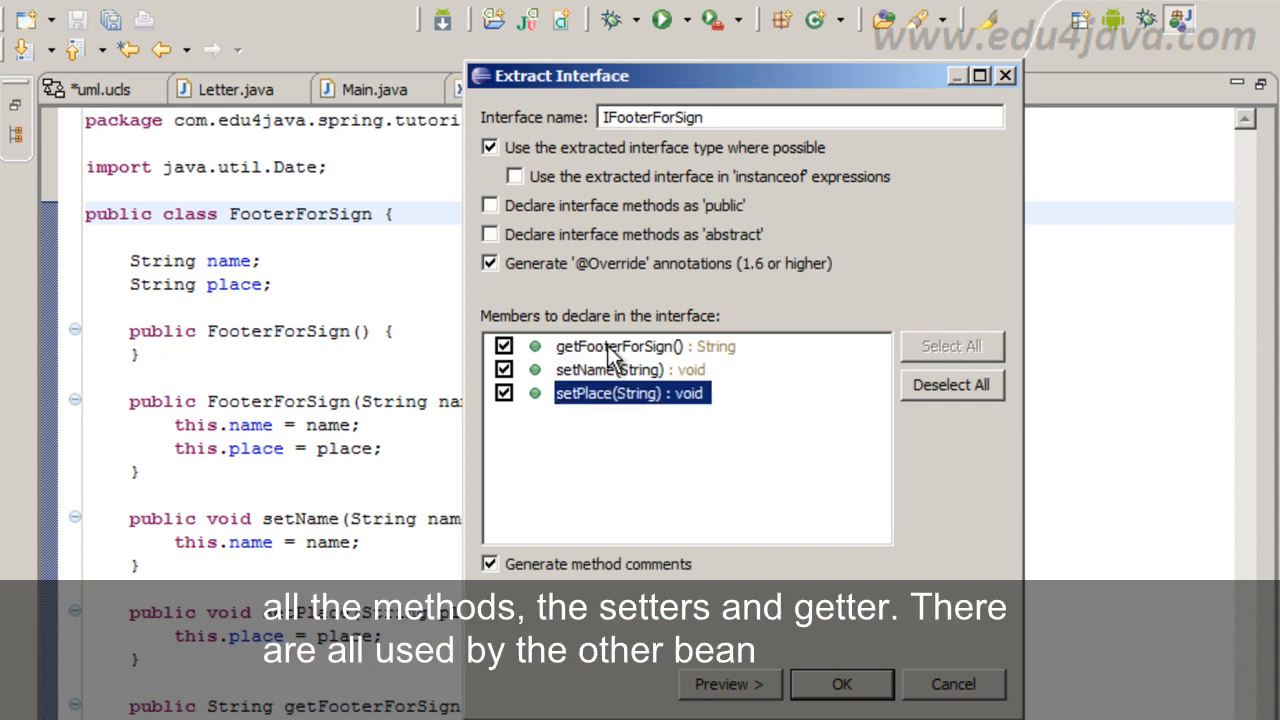
click(617, 346)
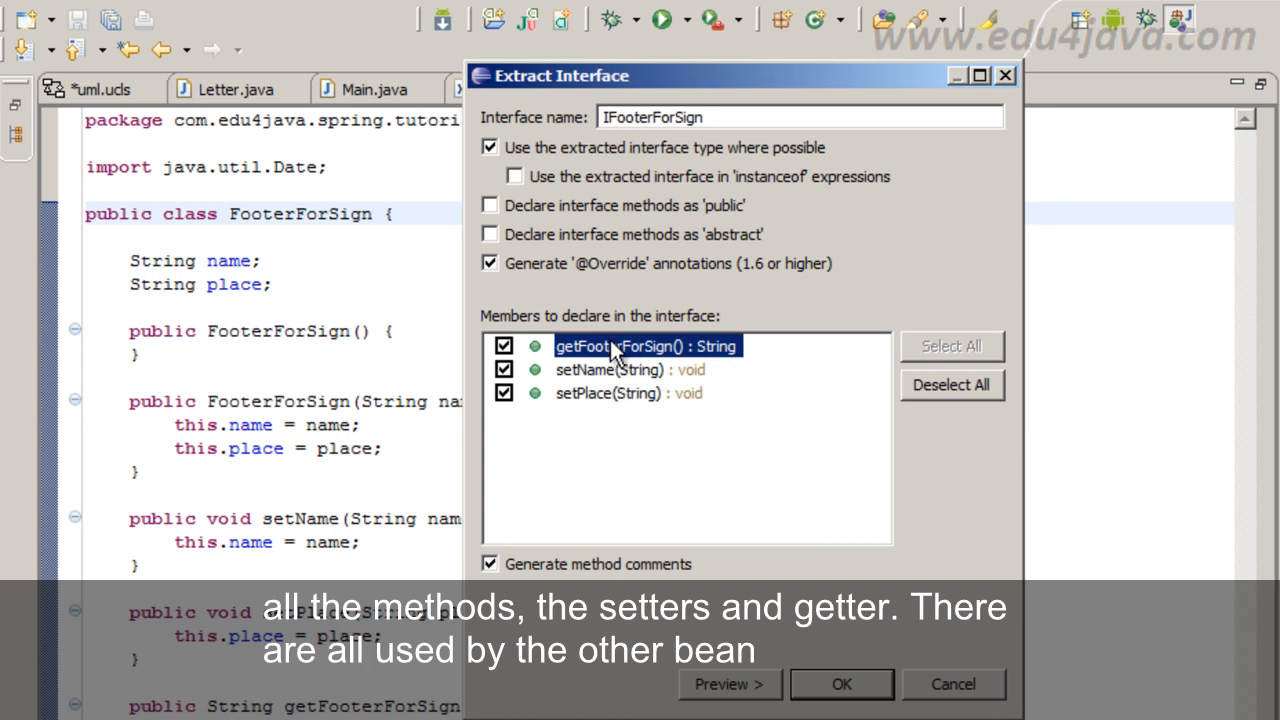
mouse_move(595, 270)
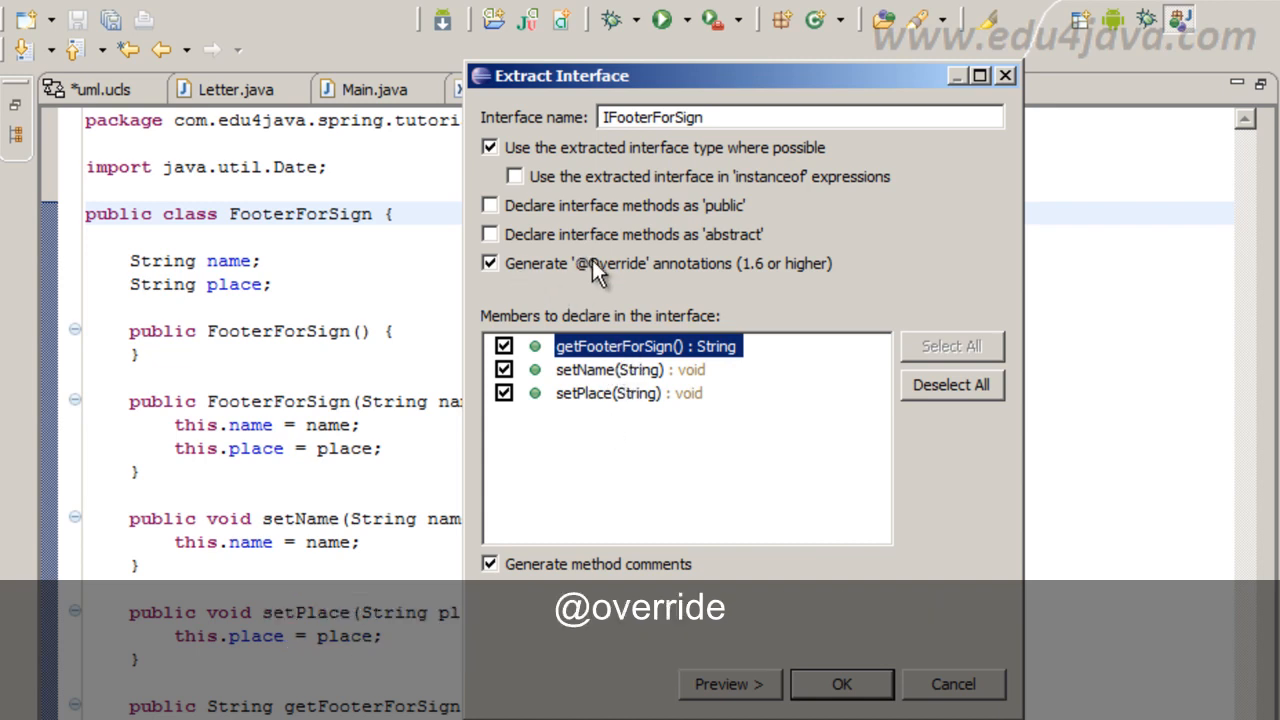
mouse_move(640, 283)
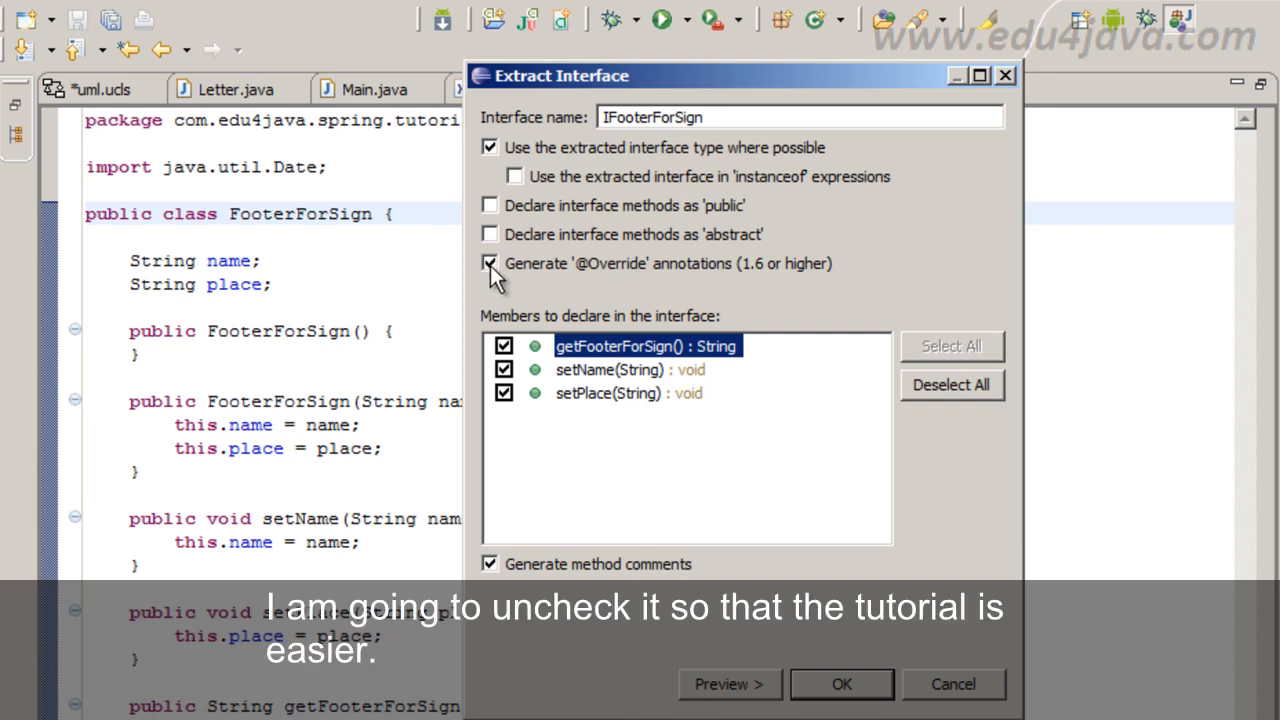
- Turn off Override annotations and leave public and abstract declarations unchecked
click(490, 263)
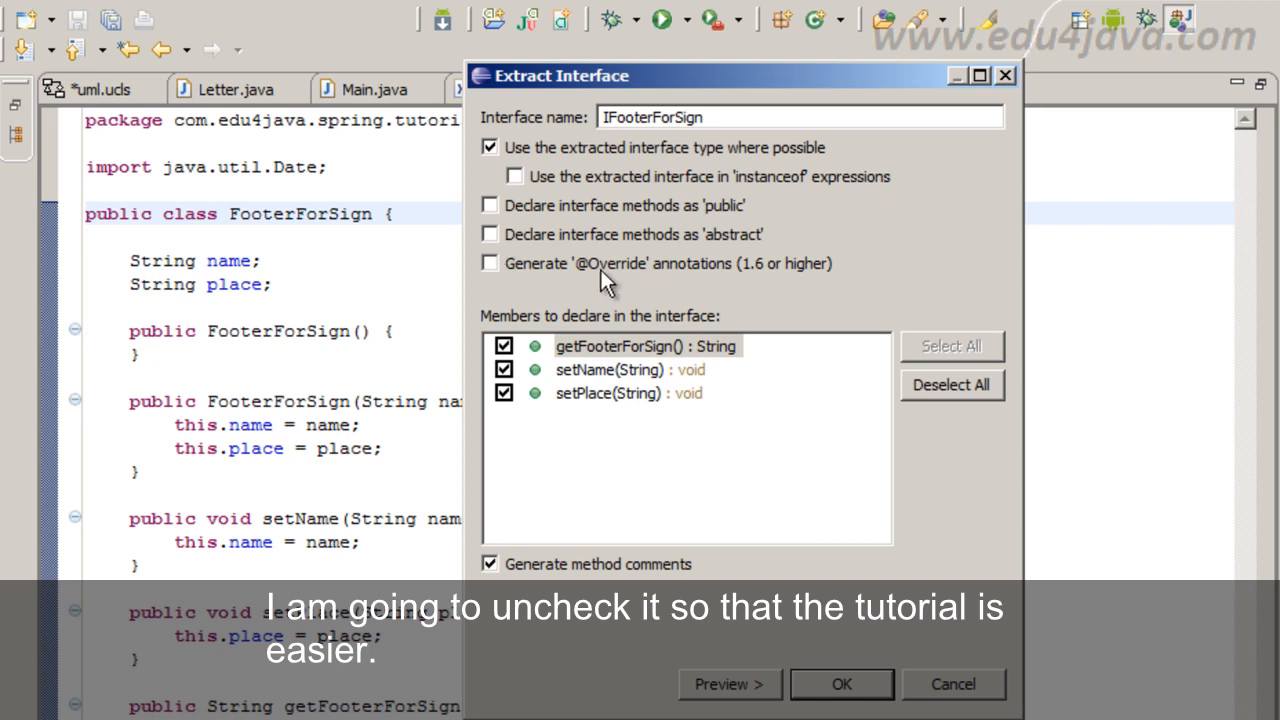
mouse_move(145, 405)
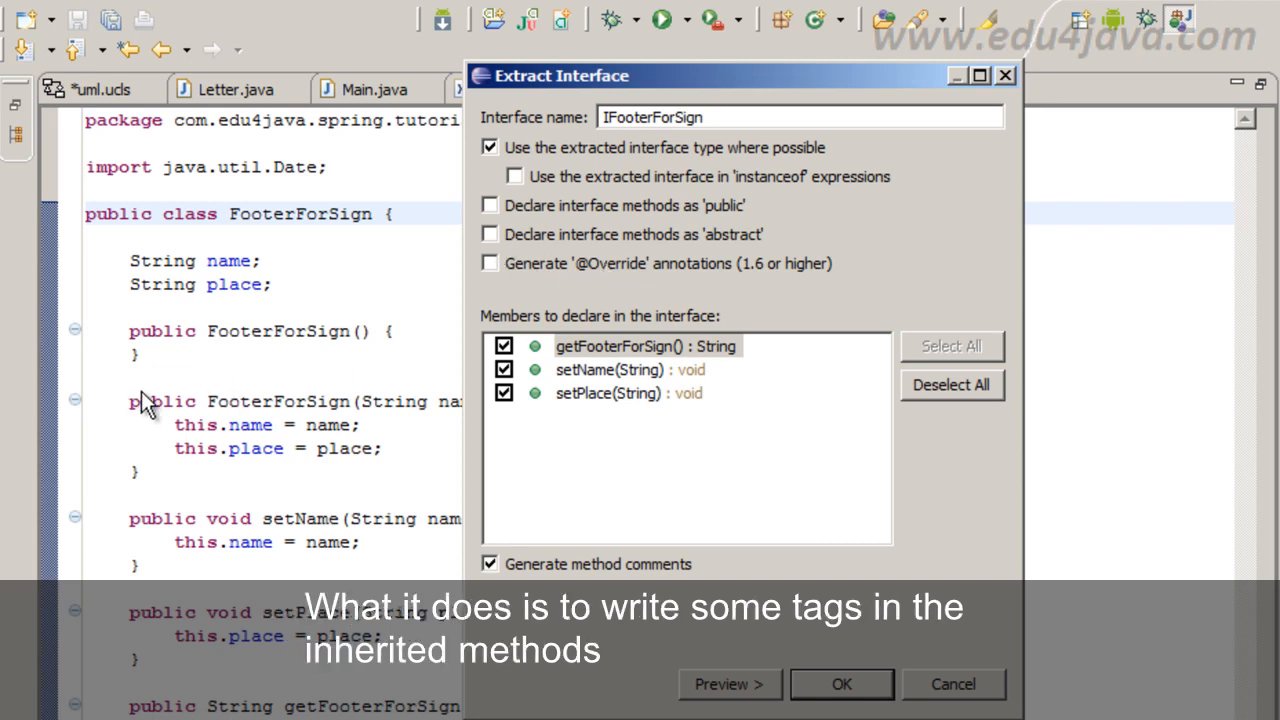
mouse_move(590, 280)
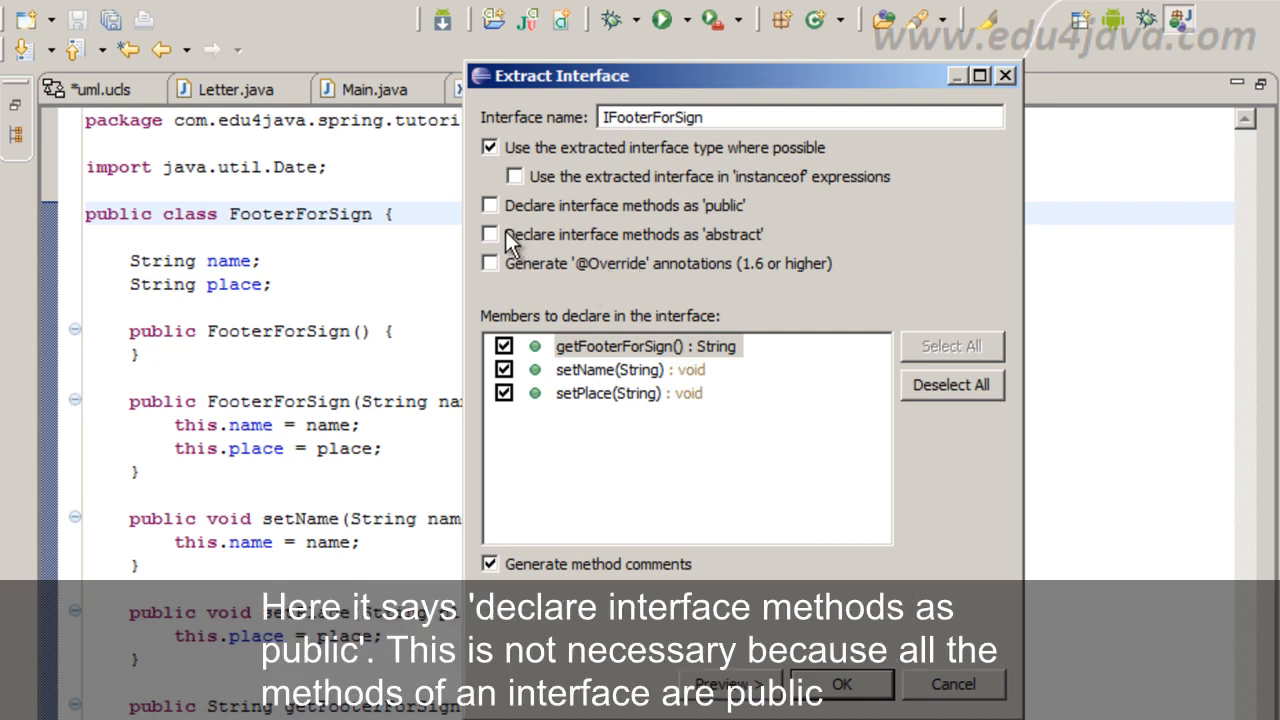
click(490, 205)
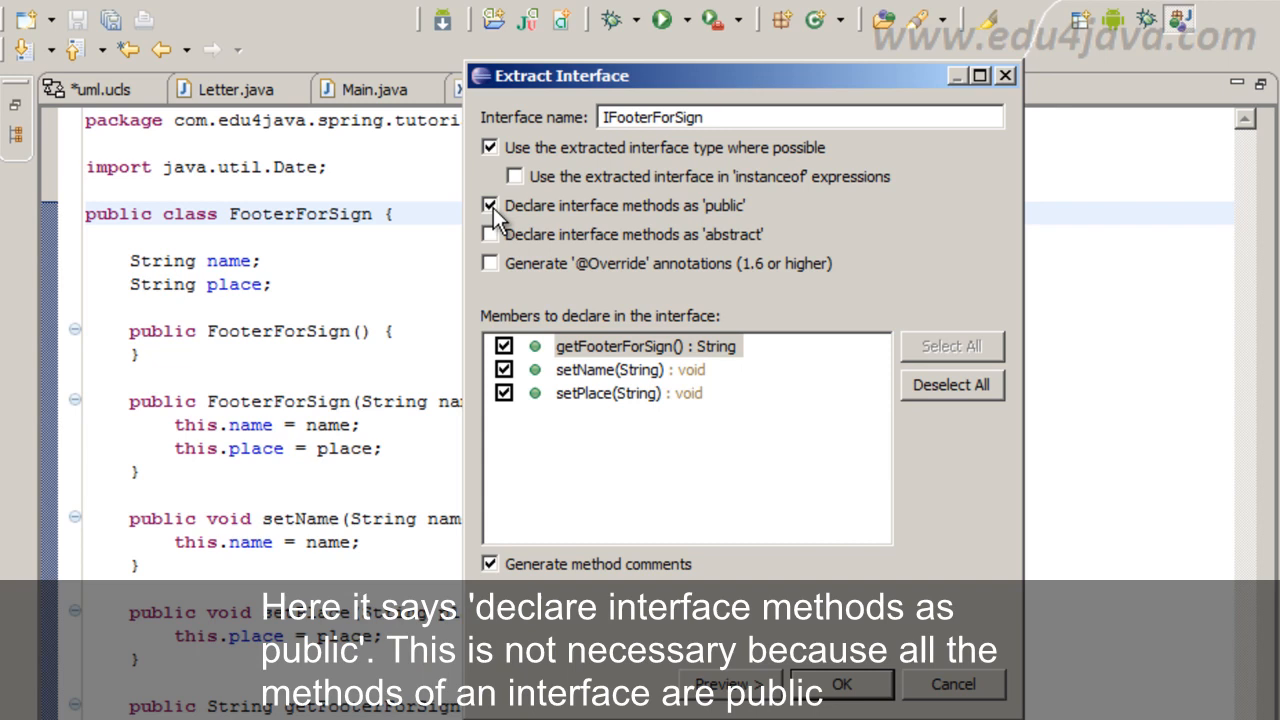
mouse_move(660, 222)
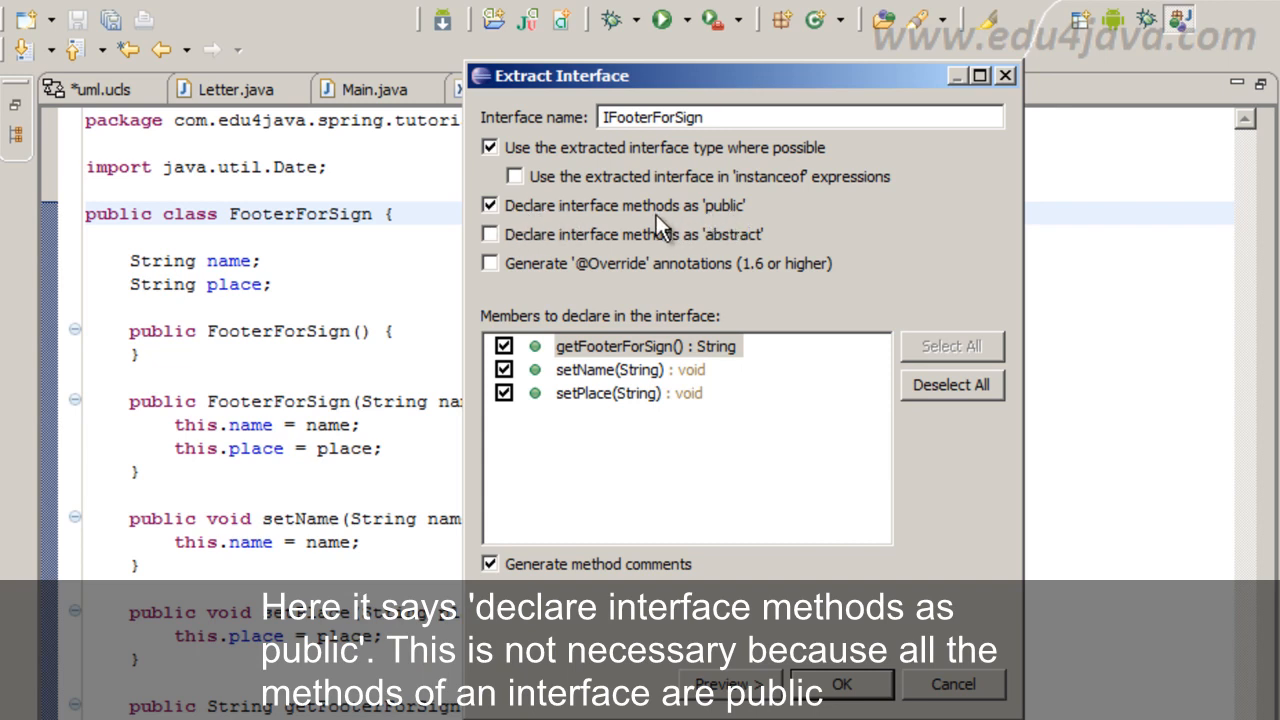
click(490, 205)
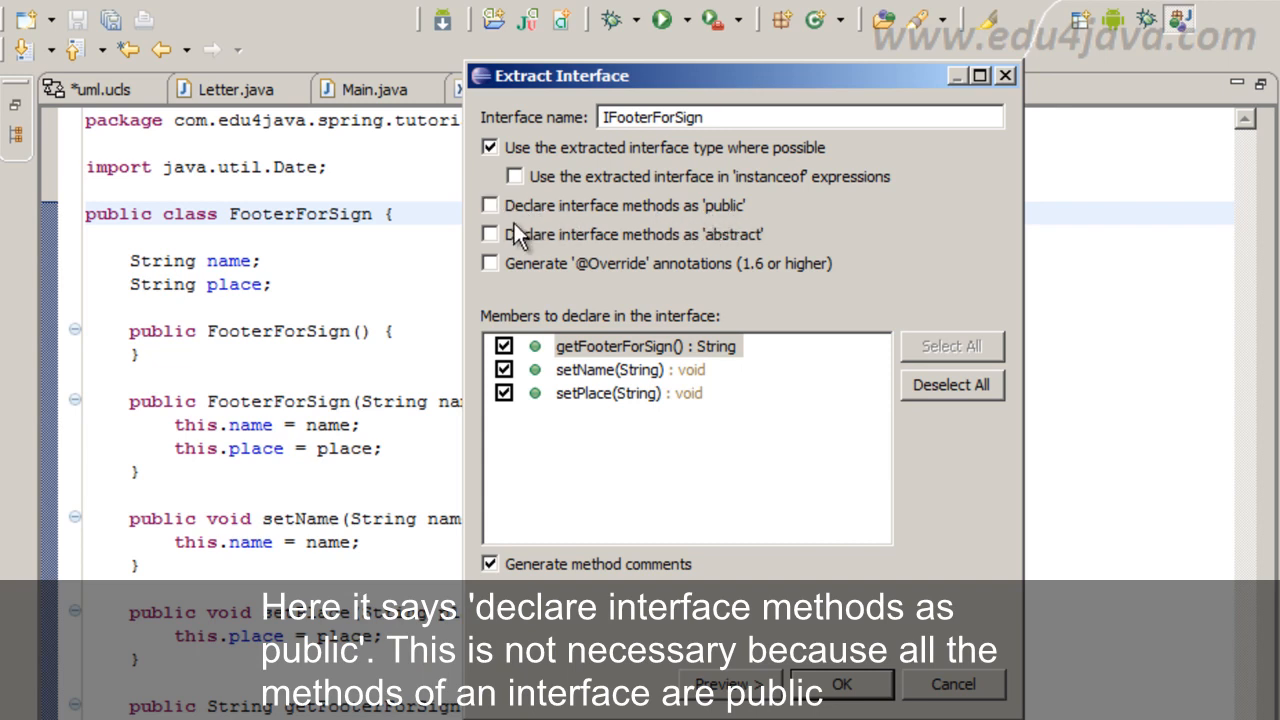
mouse_move(500, 210)
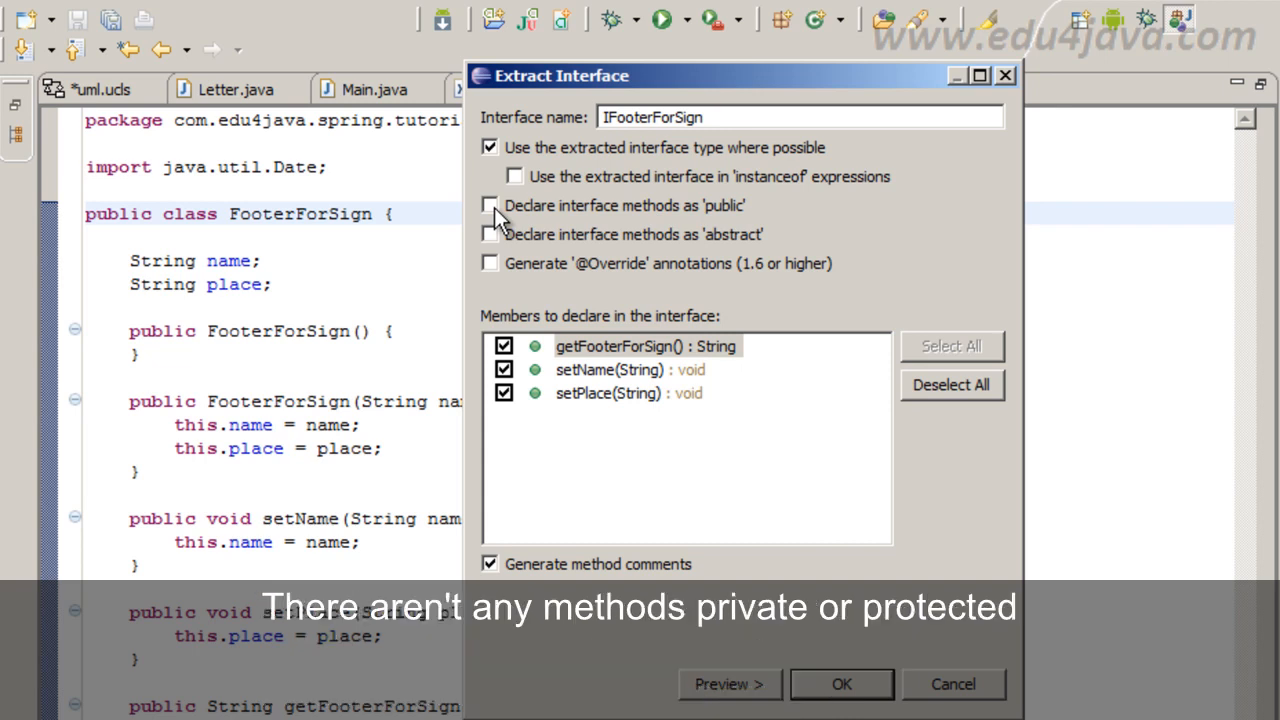
click(490, 234)
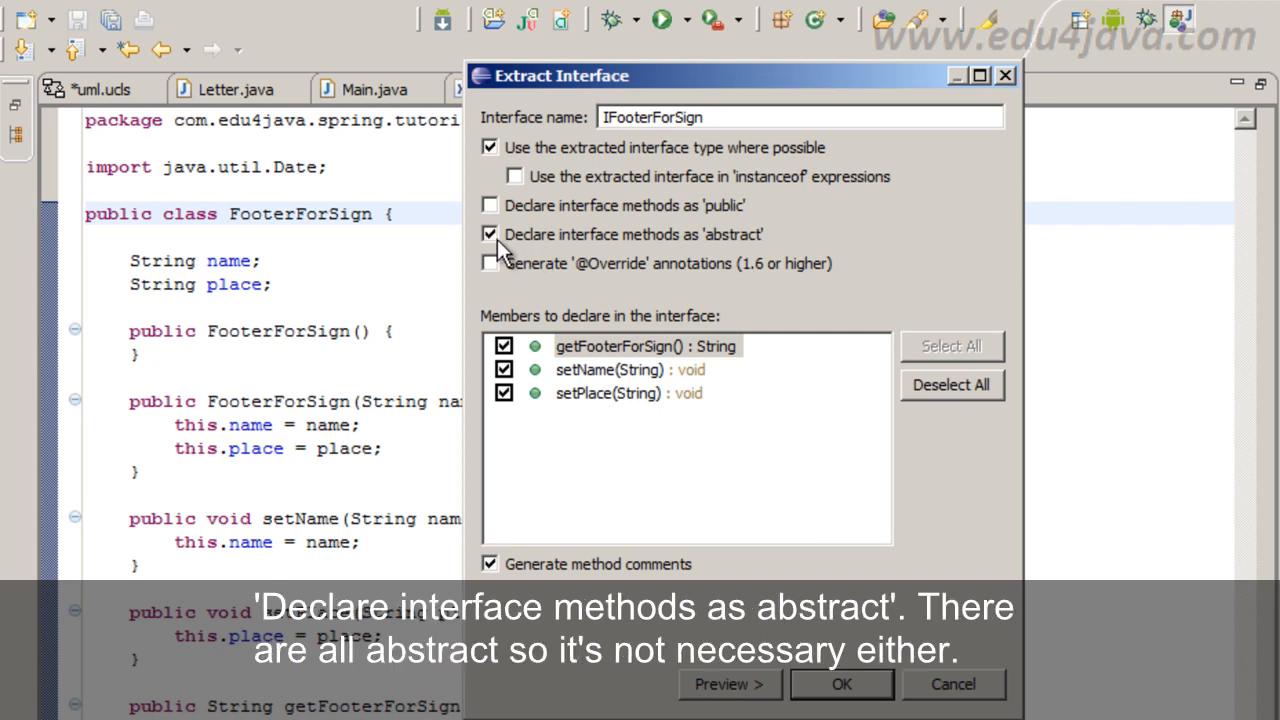
click(490, 234)
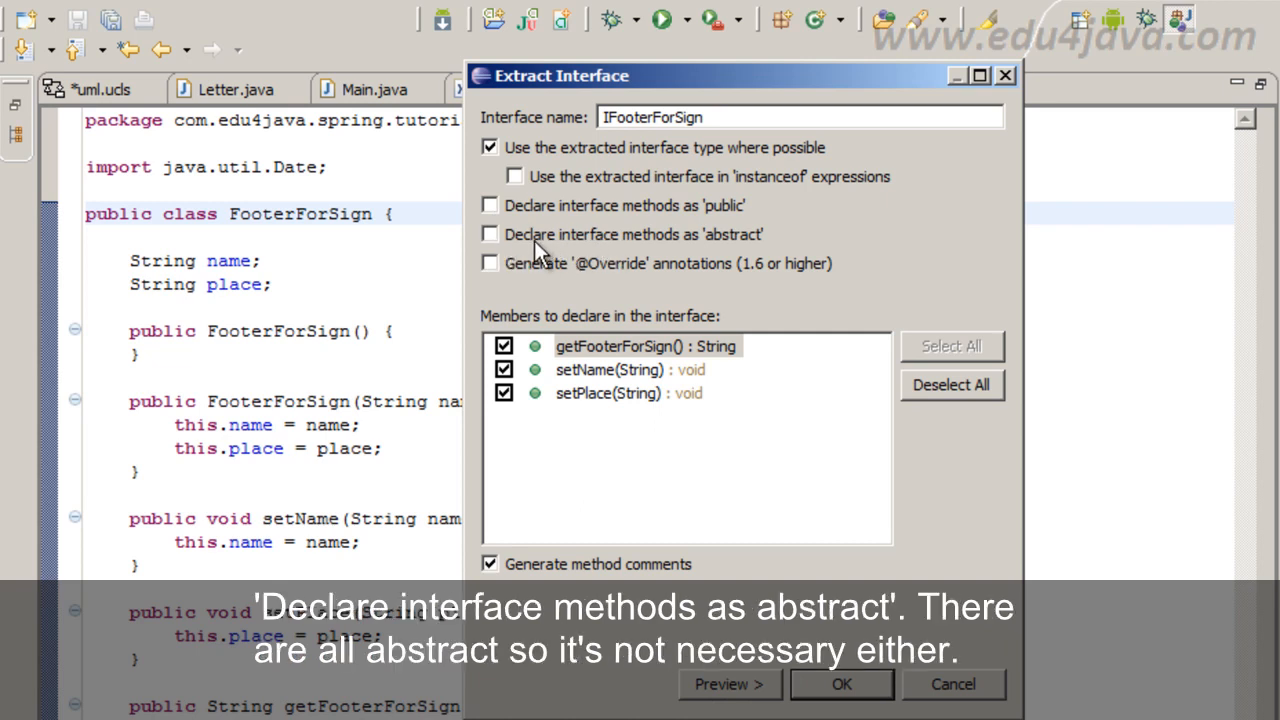
mouse_move(640, 263)
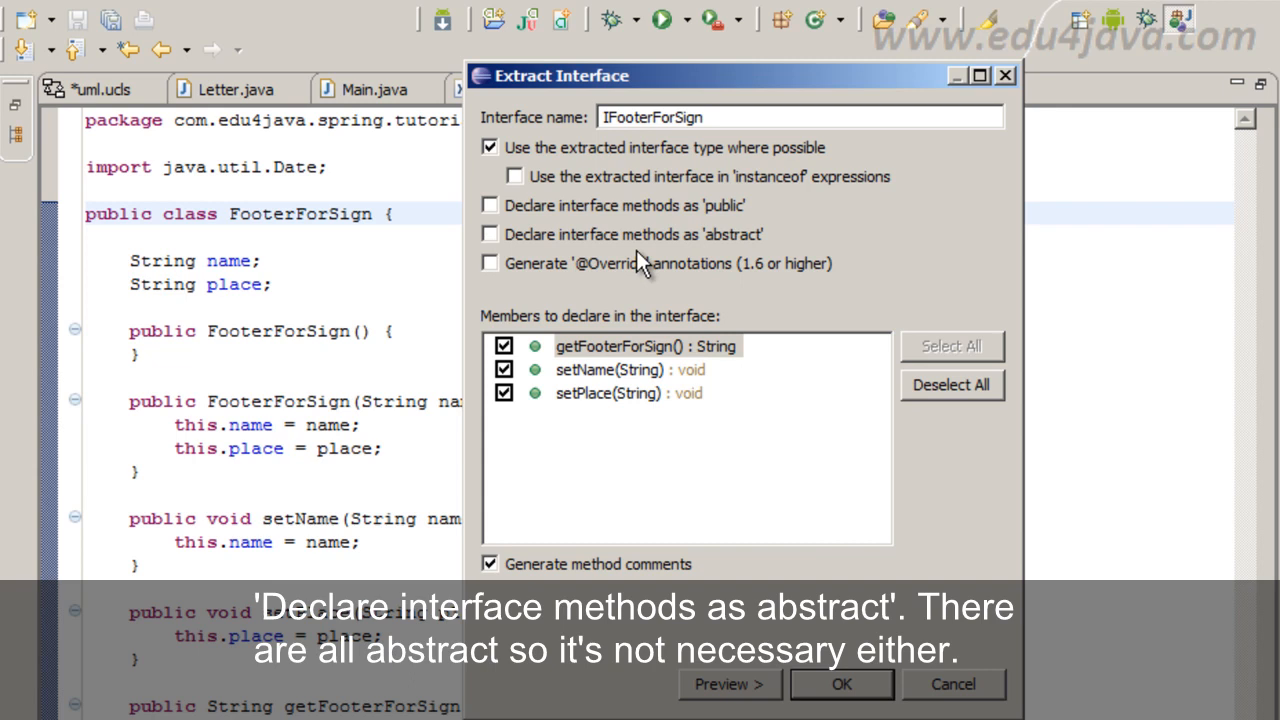
mouse_move(495, 240)
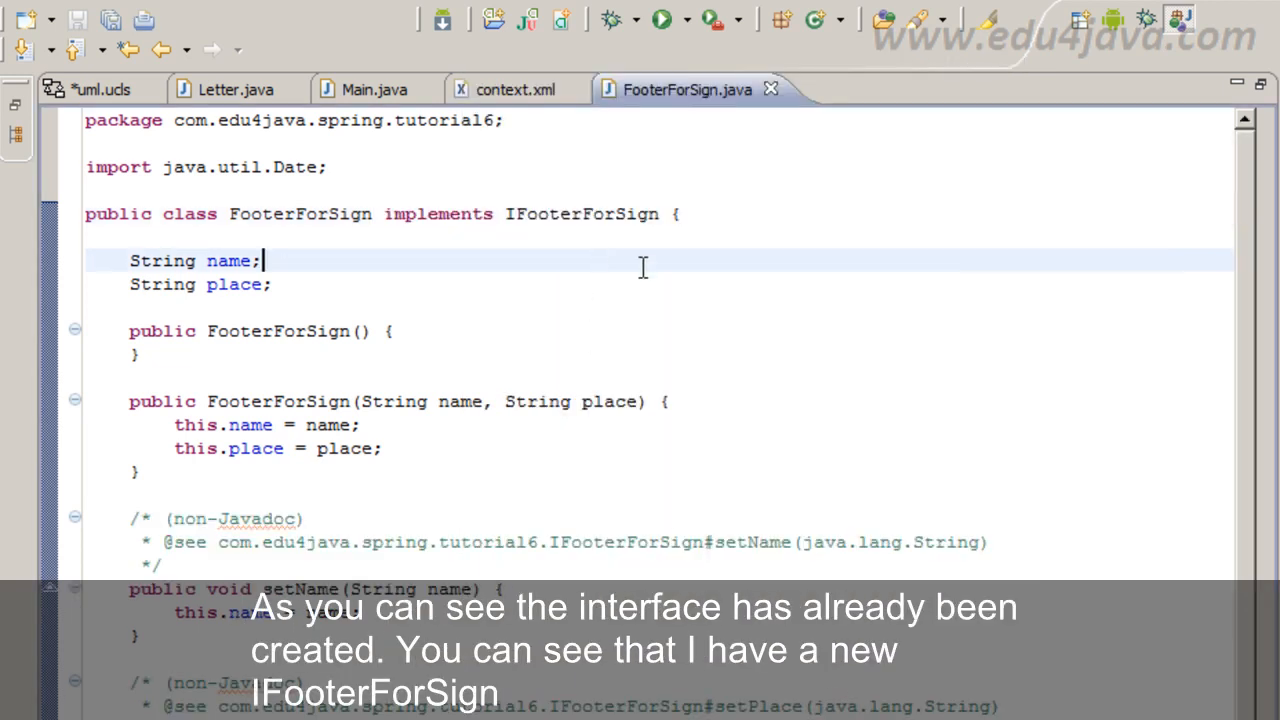
- Inspect the generated IFooterForSign interface, then review FooterForSign's new non-Javadoc method comments
double_click(581, 213)
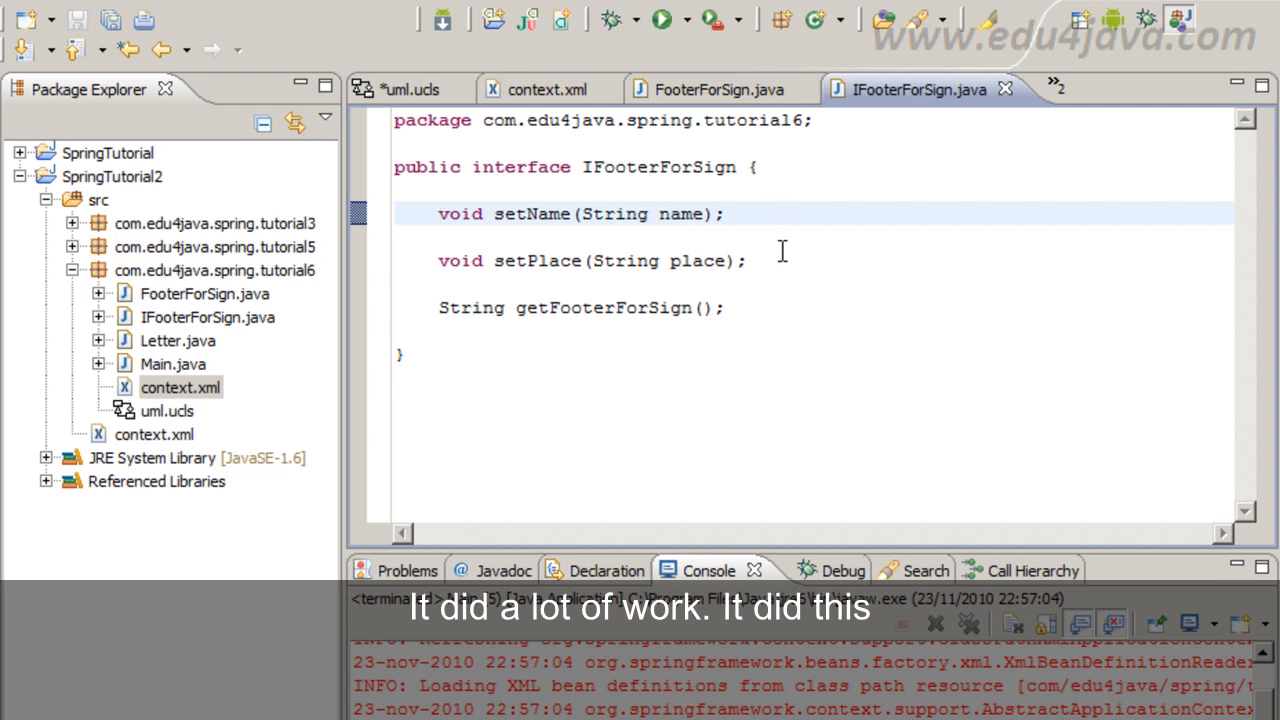
mouse_move(1005, 90)
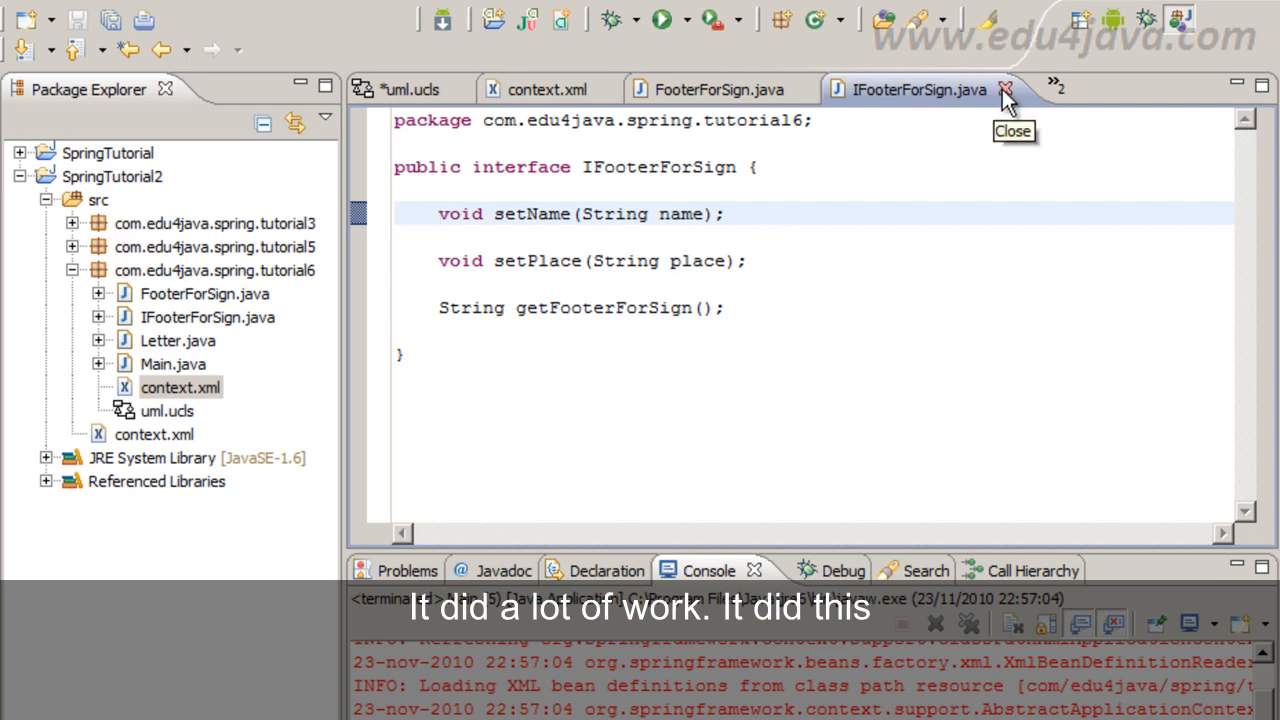
click(1006, 89)
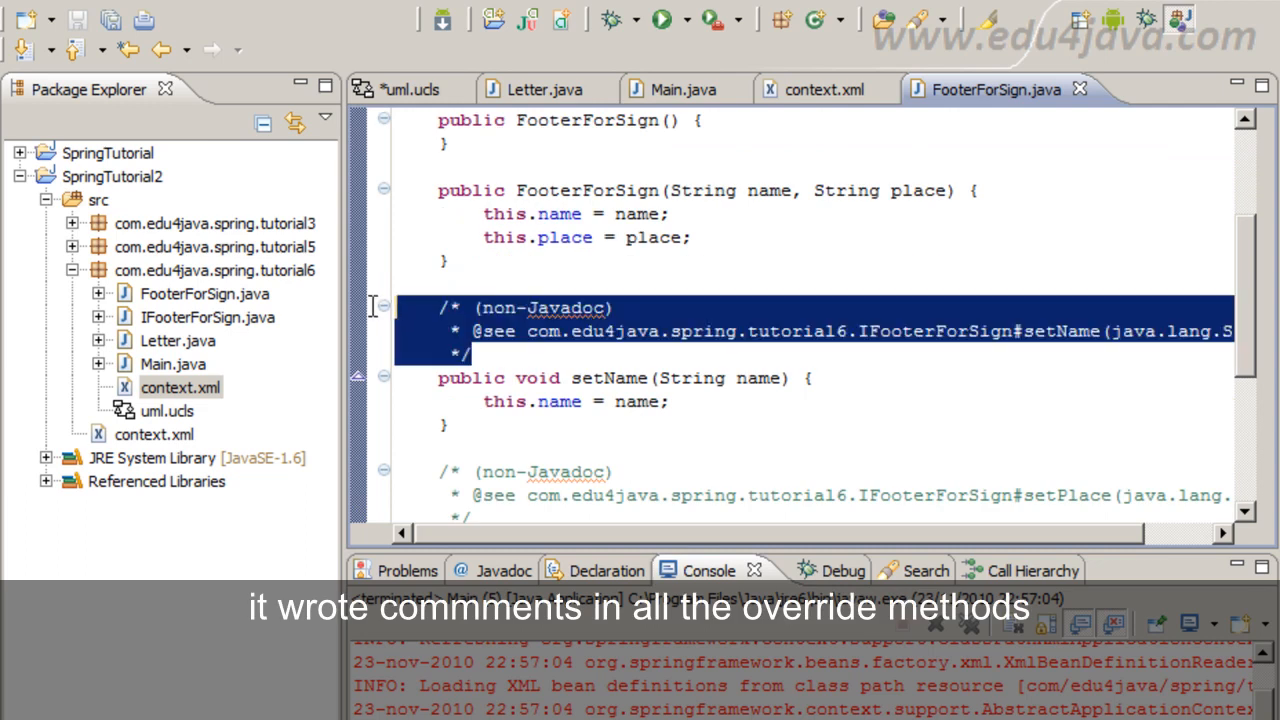
scroll(down, 3)
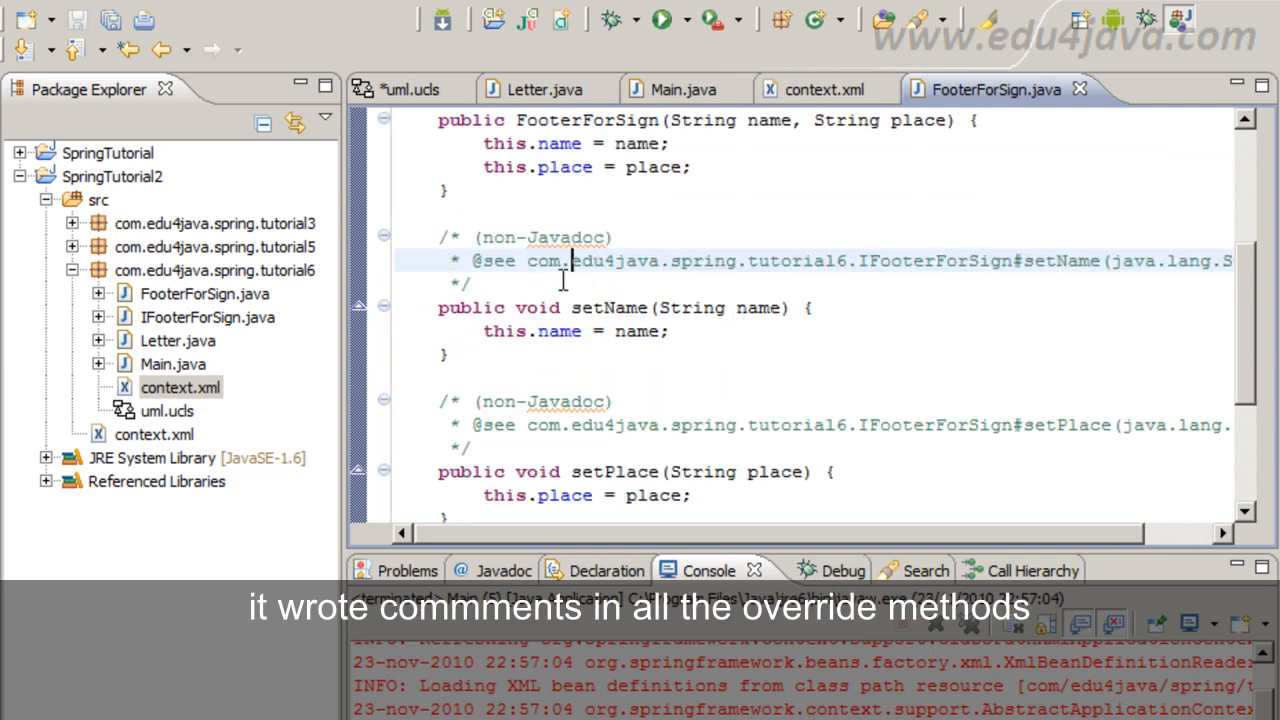
scroll(down, 3)
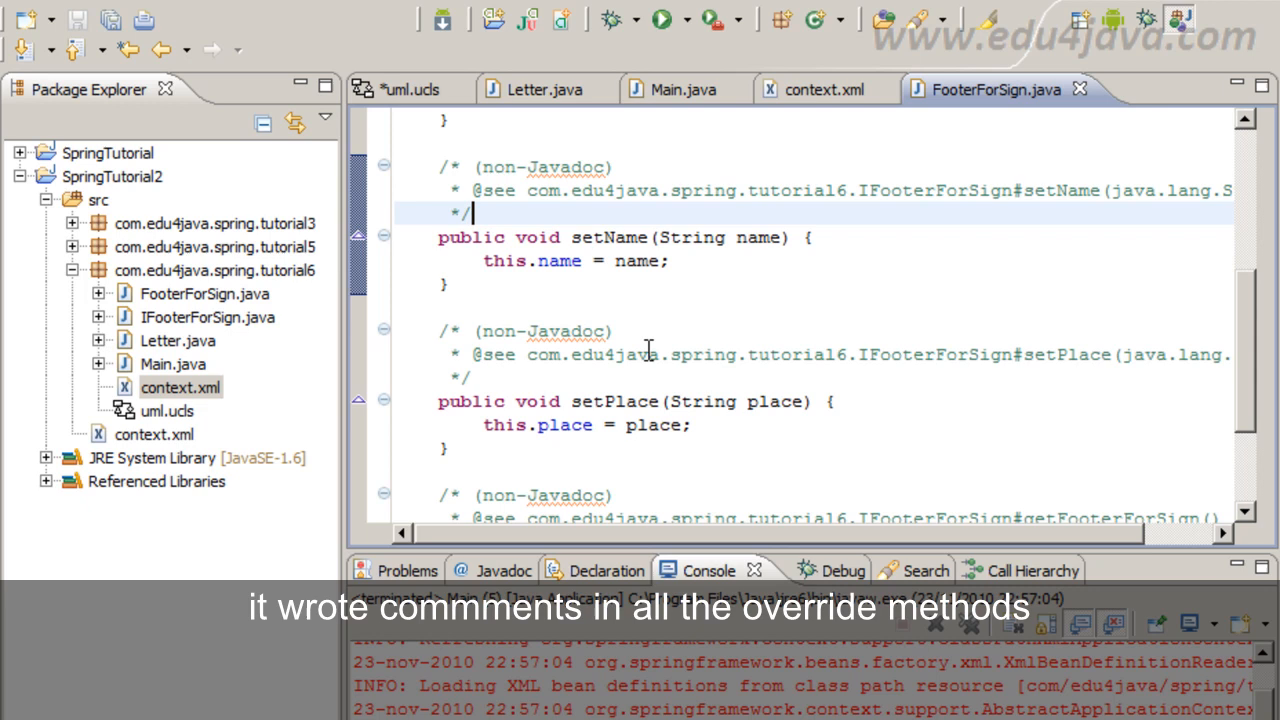
scroll(down, 3)
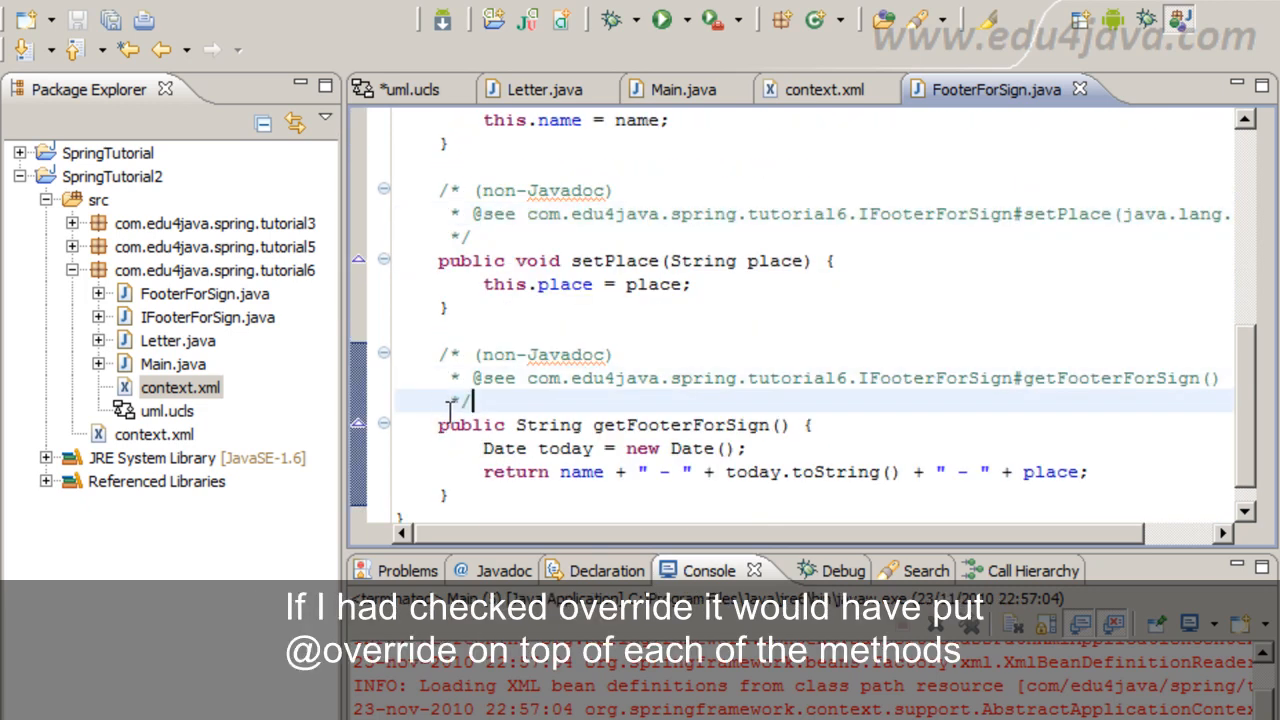
scroll(up, 3)
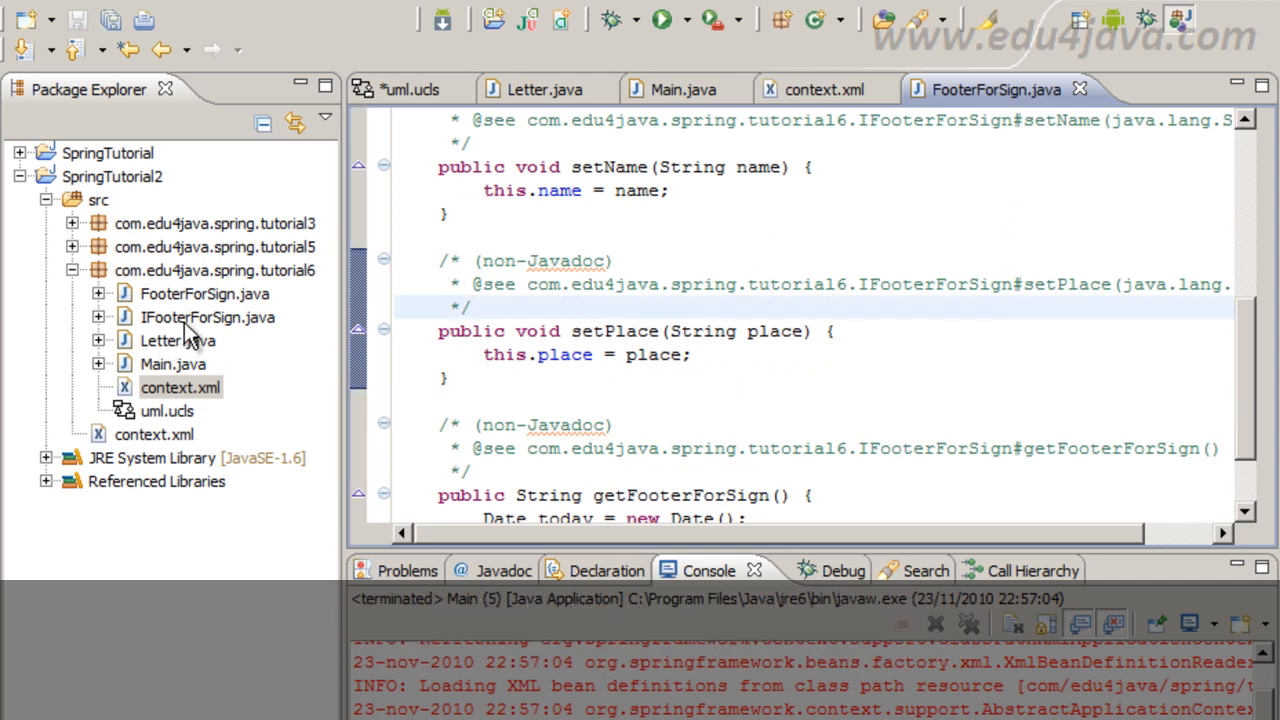
click(177, 340)
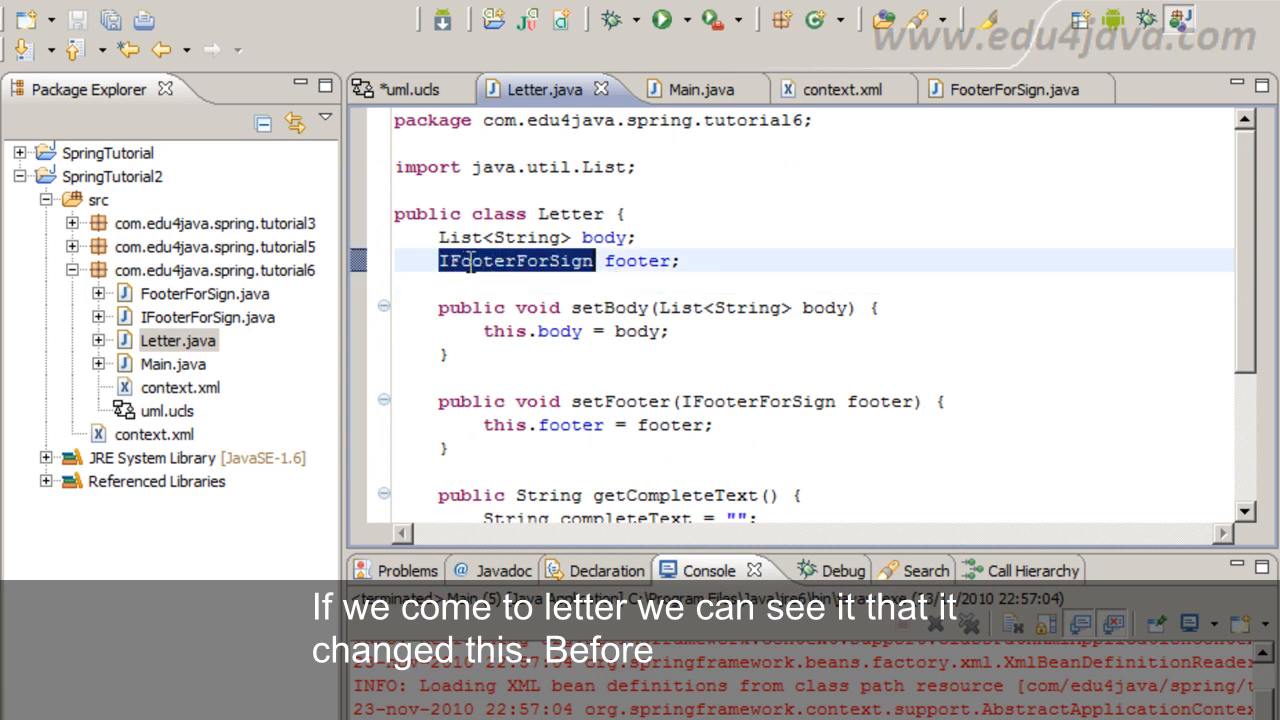
- Verify Letter's footer field is typed IFooterForSign, then return to the uml.ucls diagram
click(465, 261)
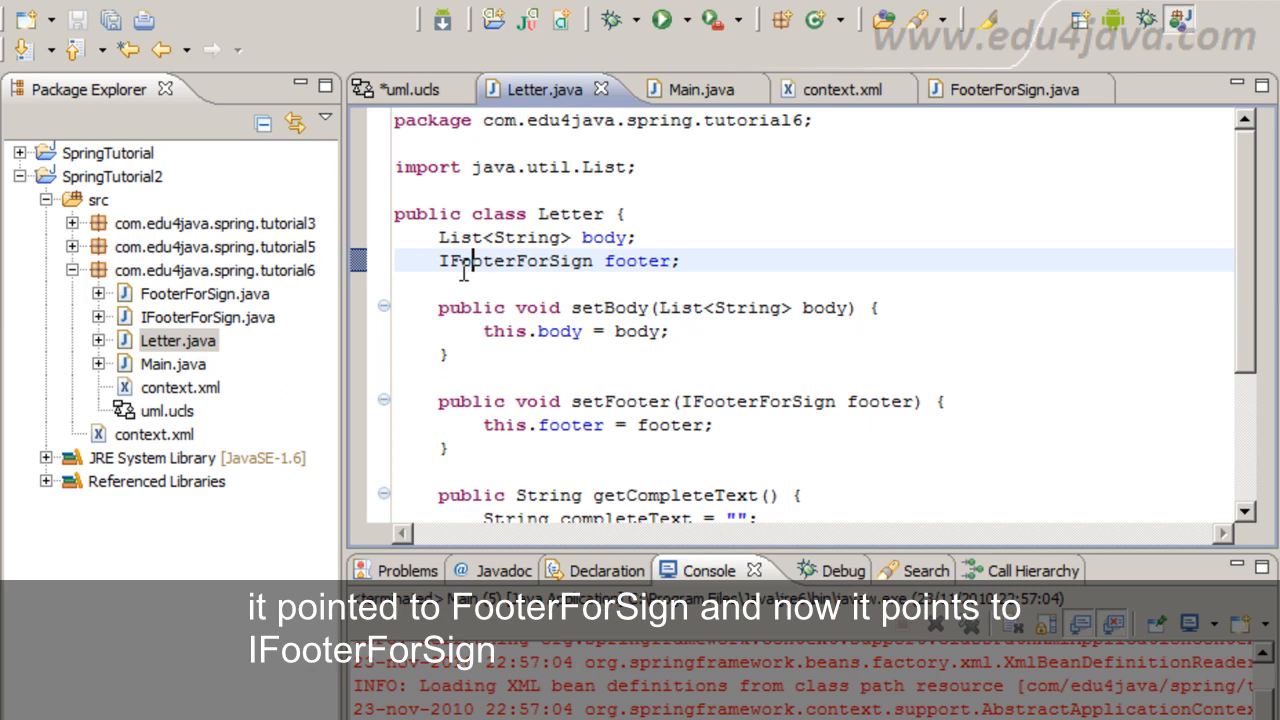
double_click(515, 261)
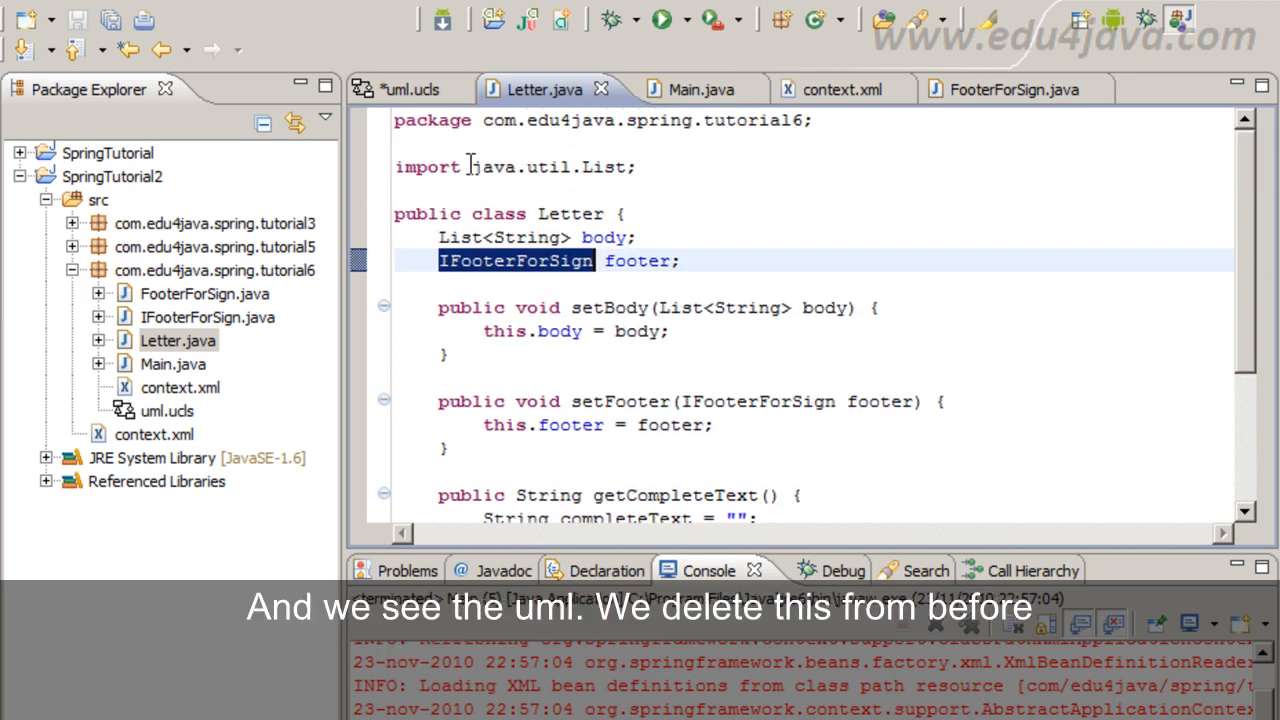
click(407, 89)
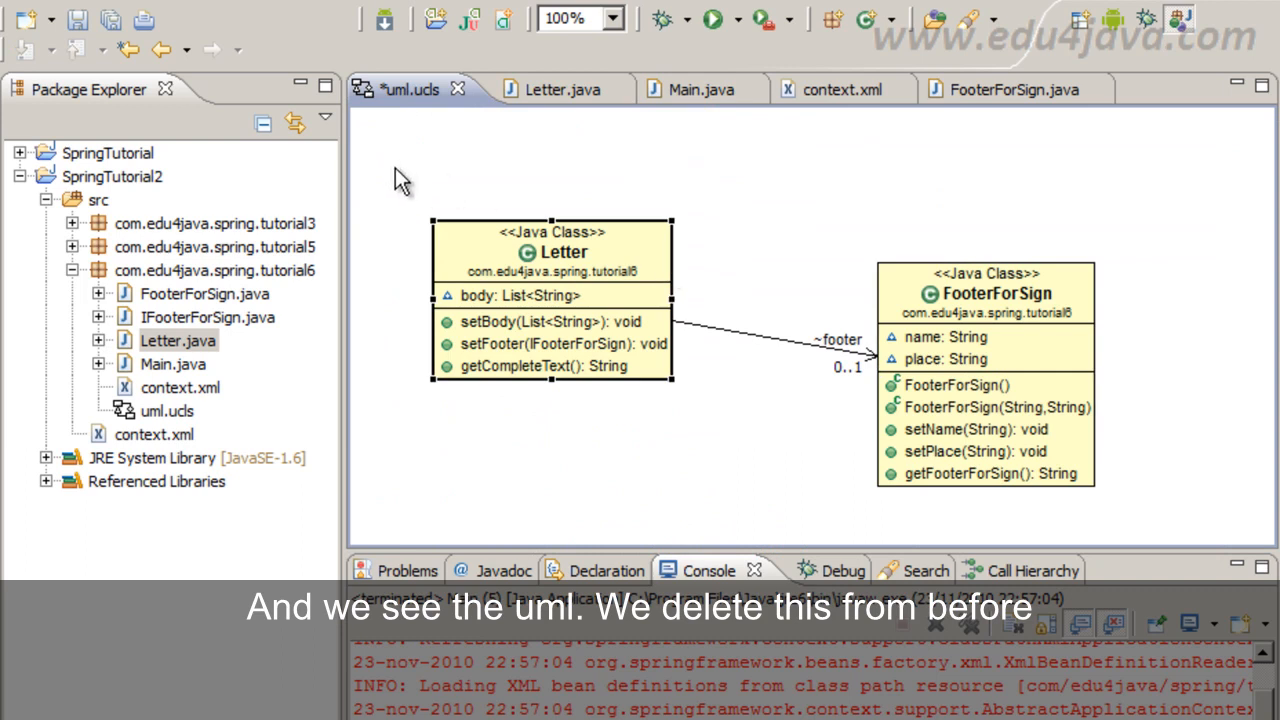
- Replace the old diagram classes with FooterForSign and IFooterForSign, and save uml.ucls
click(985, 375)
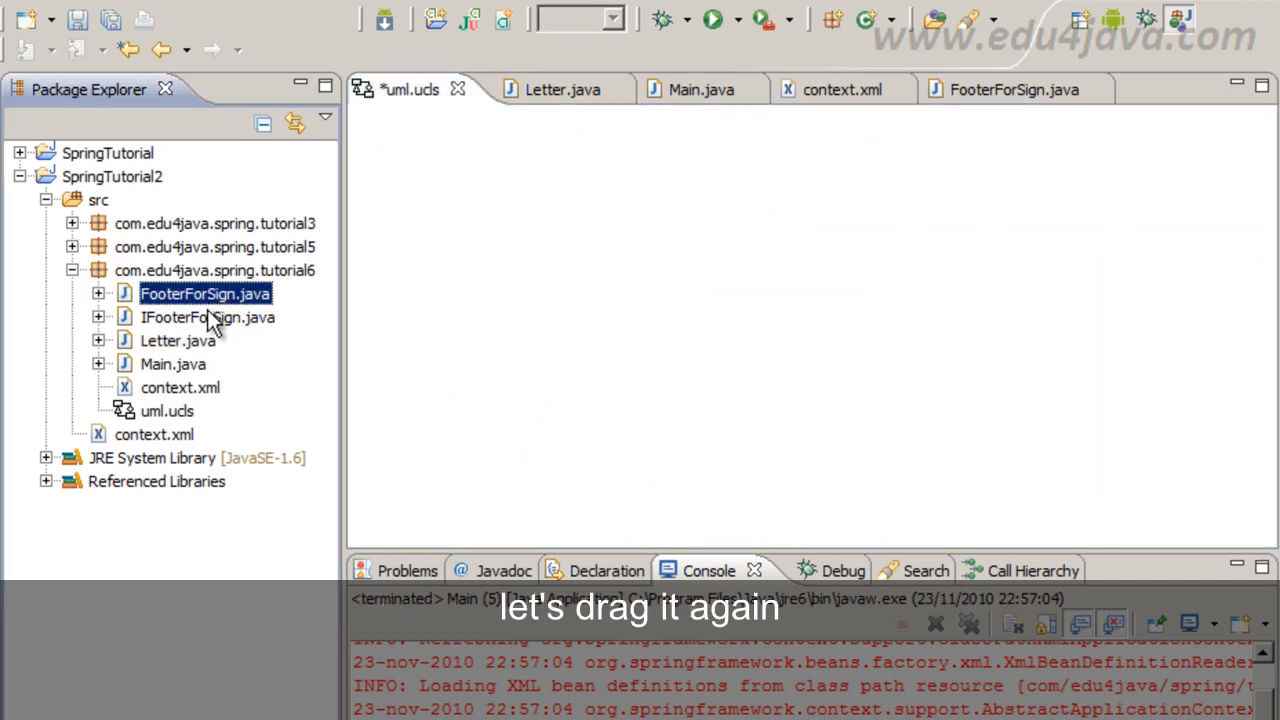
drag(205, 317, 690, 340)
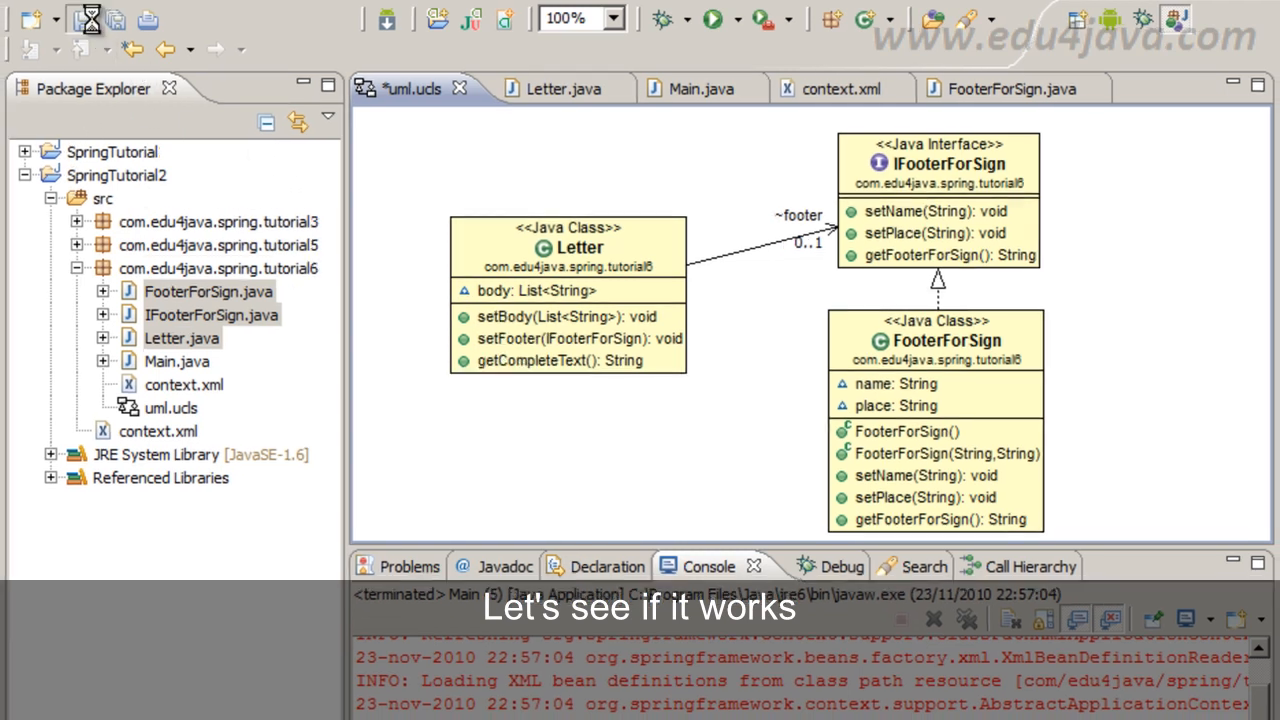
click(709, 17)
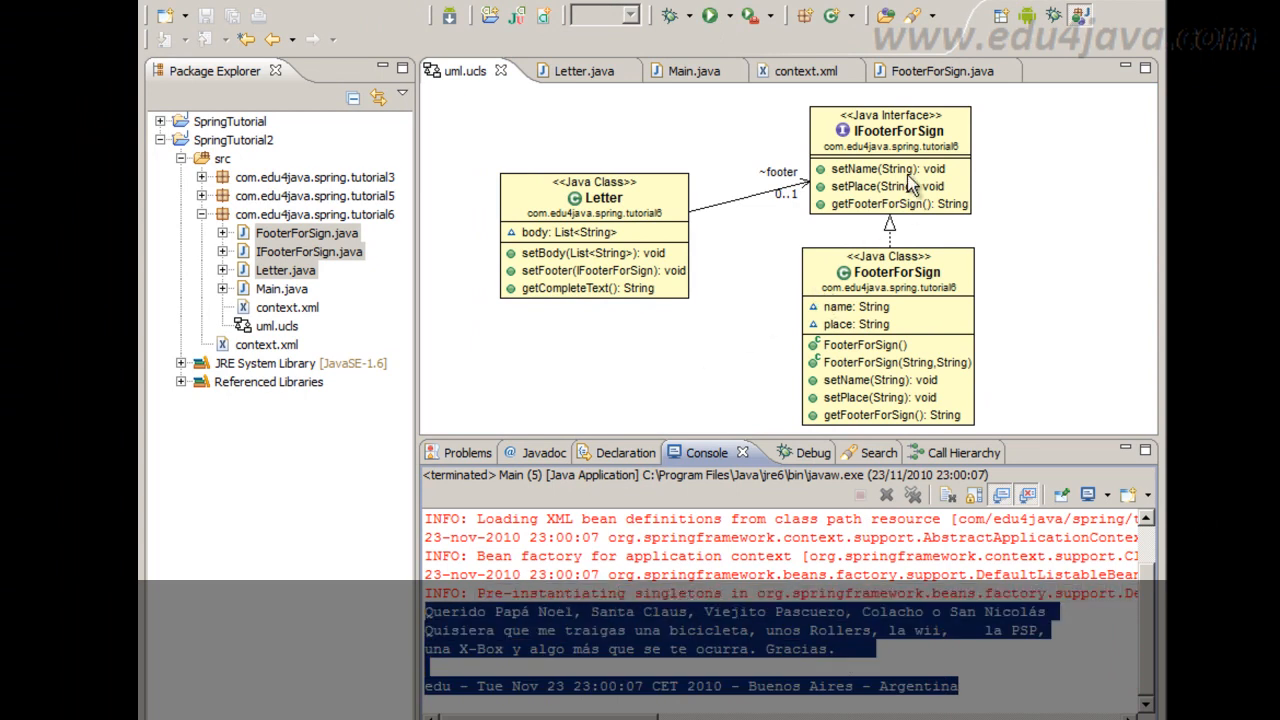
mouse_move(853, 170)
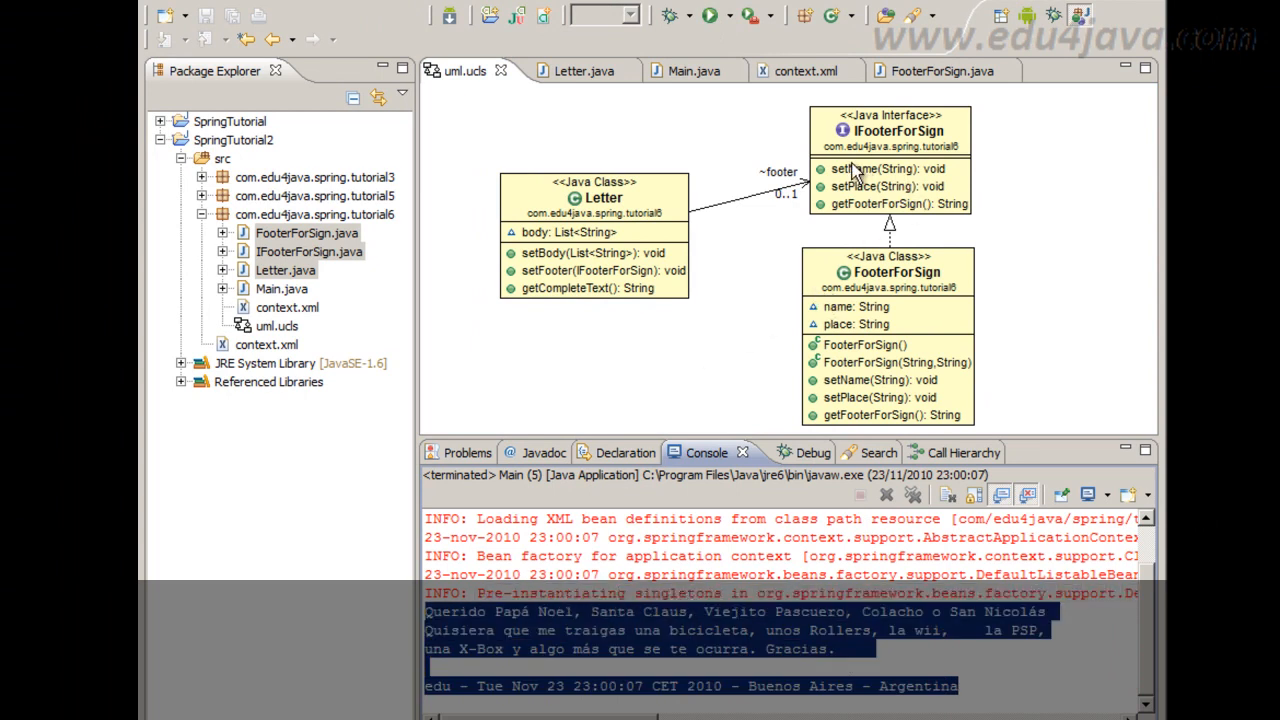
mouse_move(945, 150)
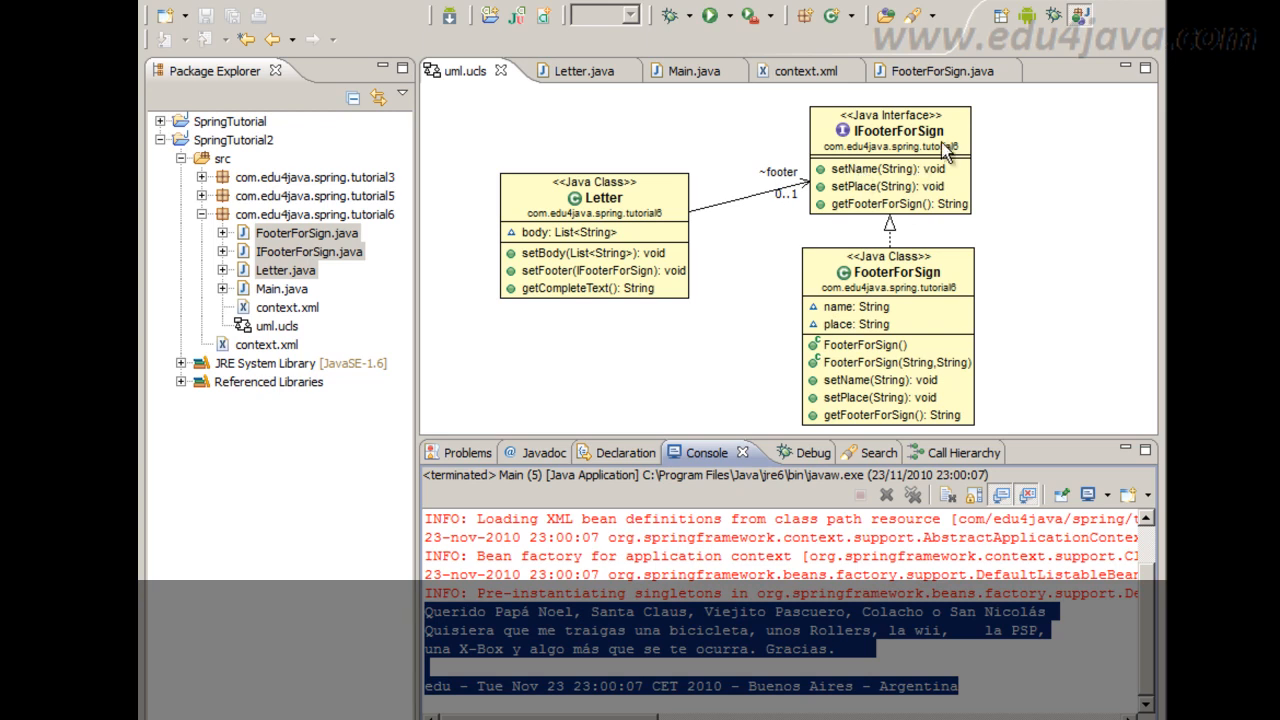